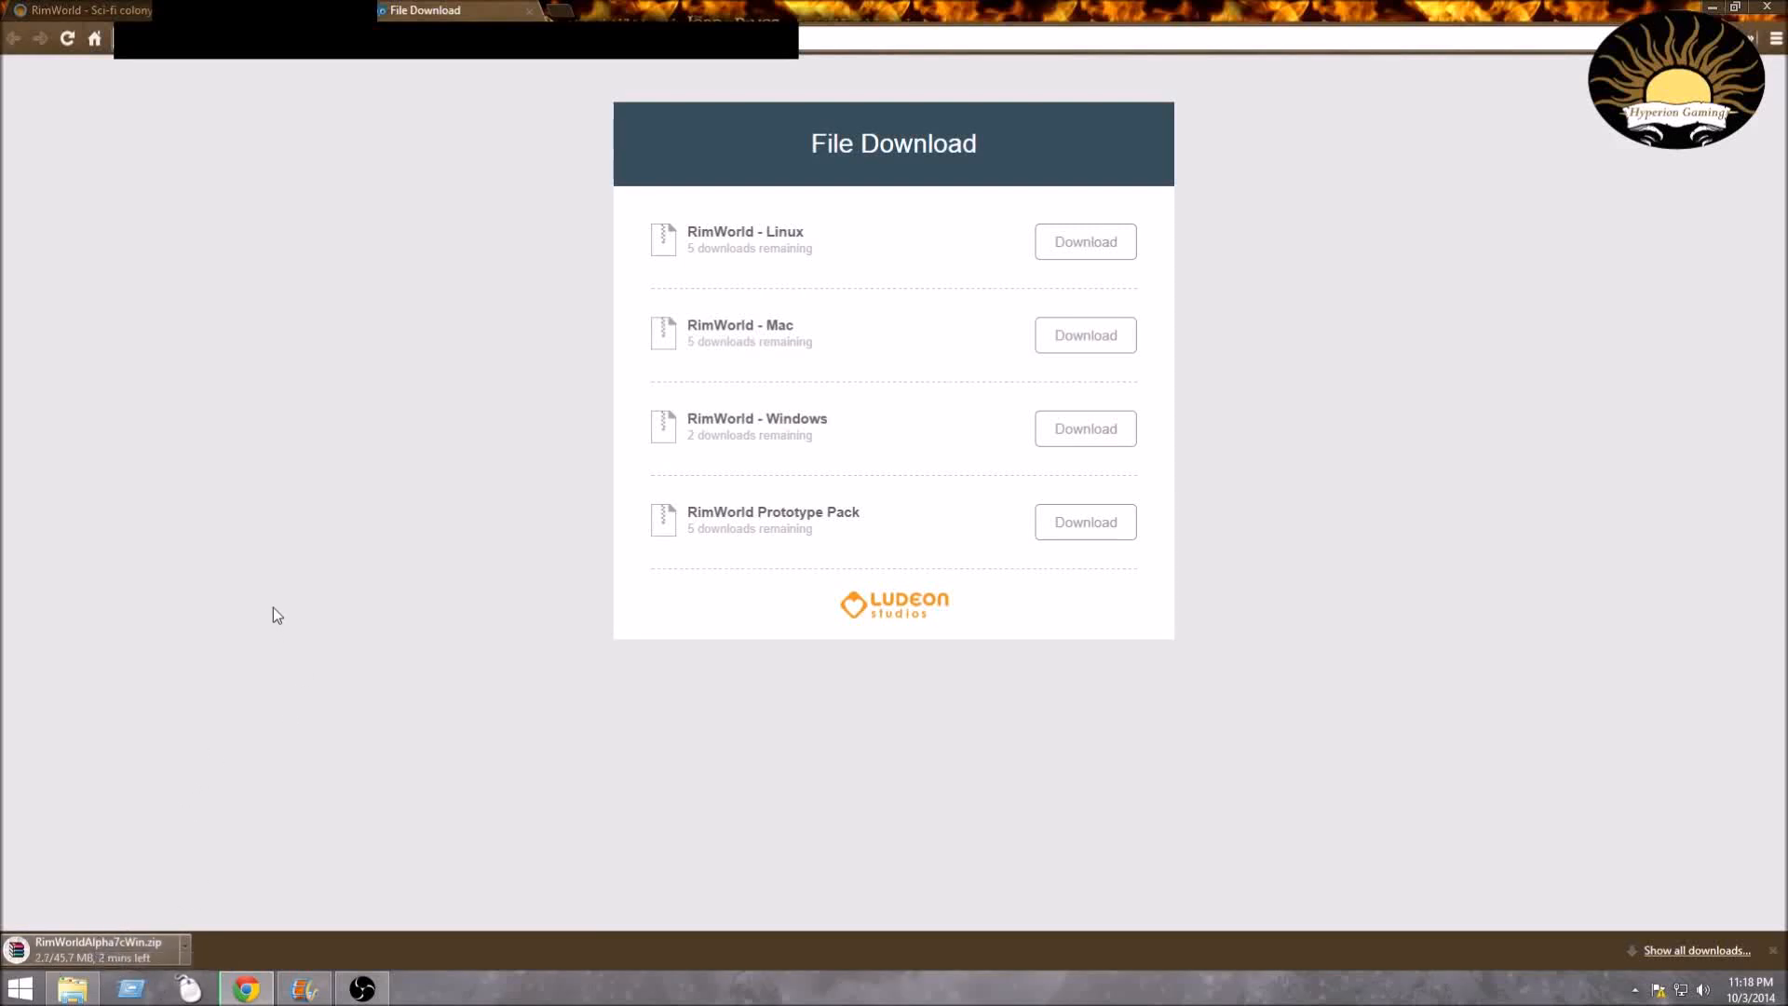
{"action": "mouse_move", "coordinate": [365, 646]}
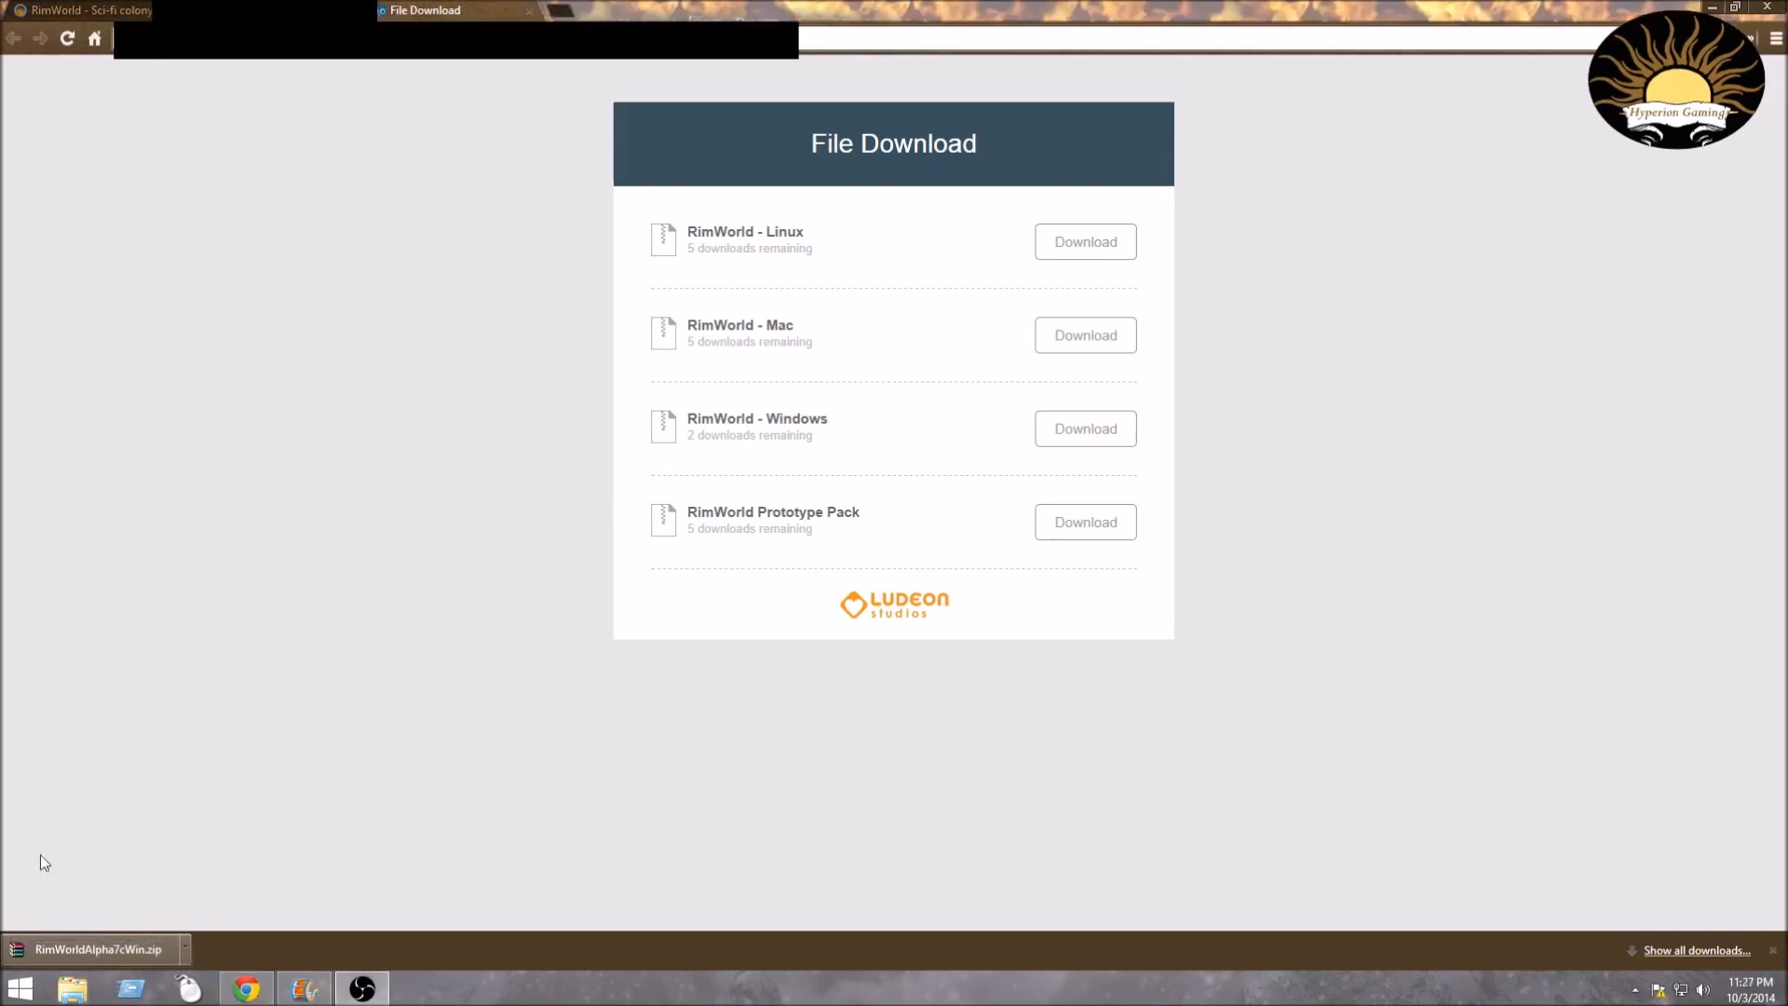
{"action": "mouse_move", "coordinate": [195, 922]}
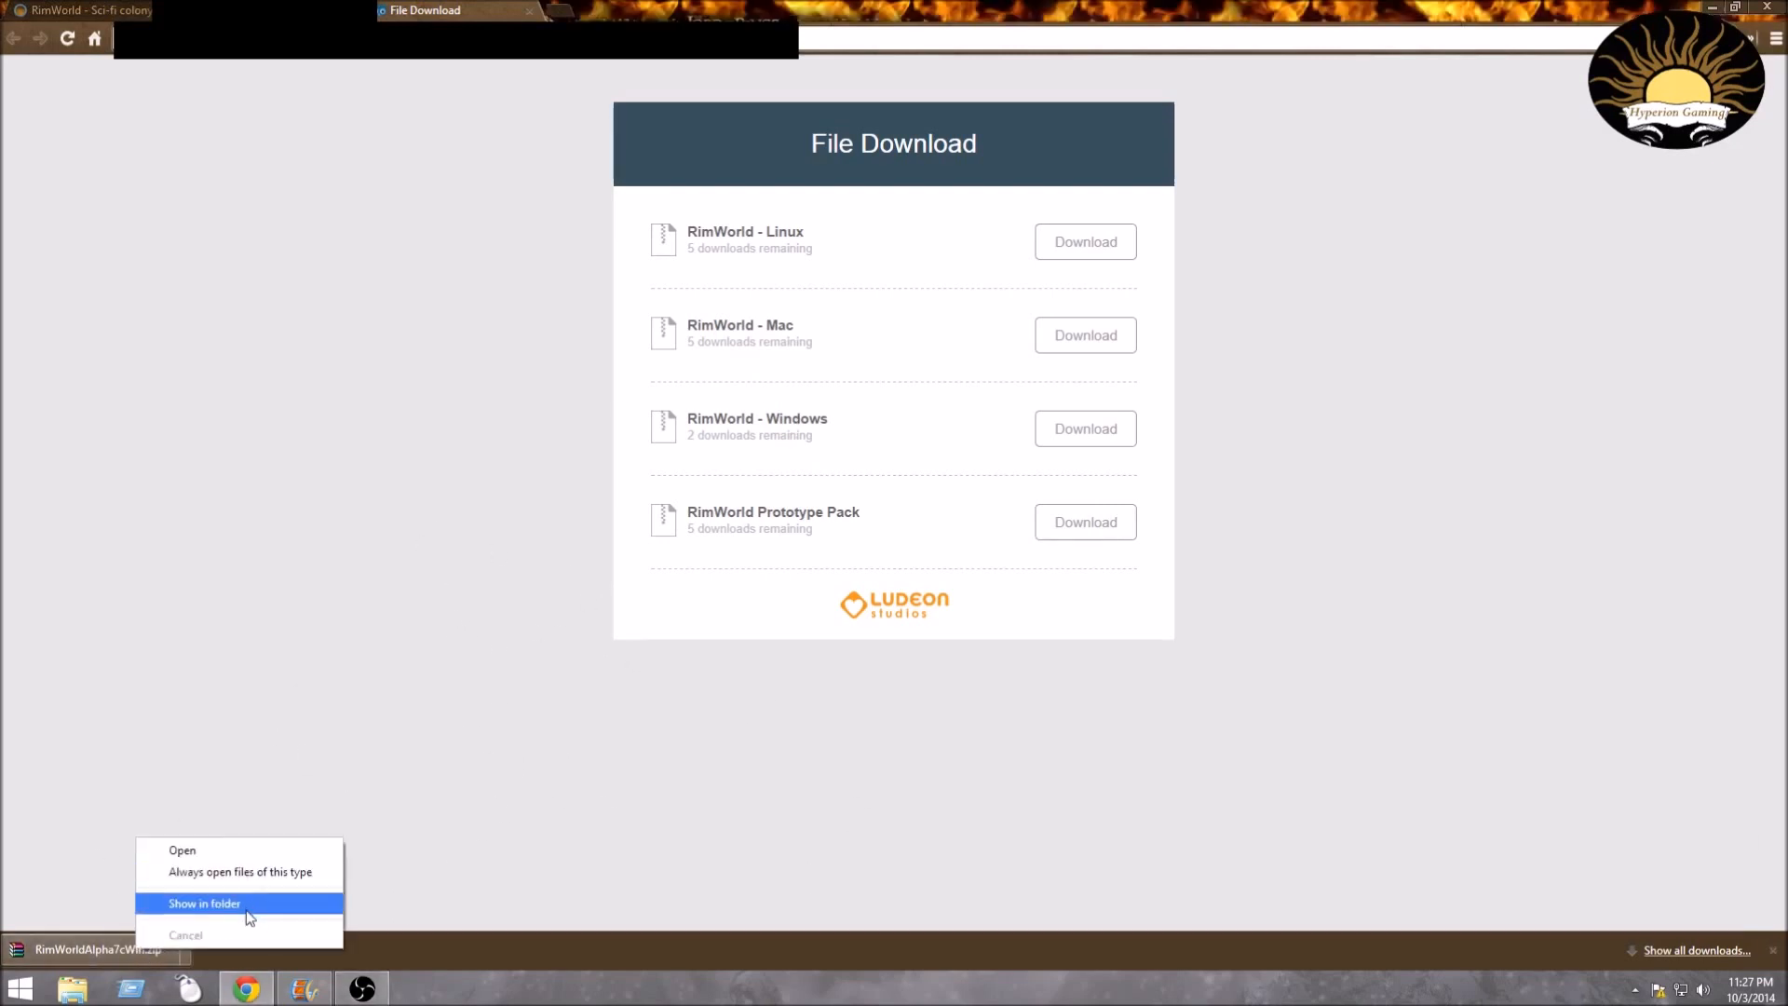
{"action": "mouse_move", "coordinate": [191, 559]}
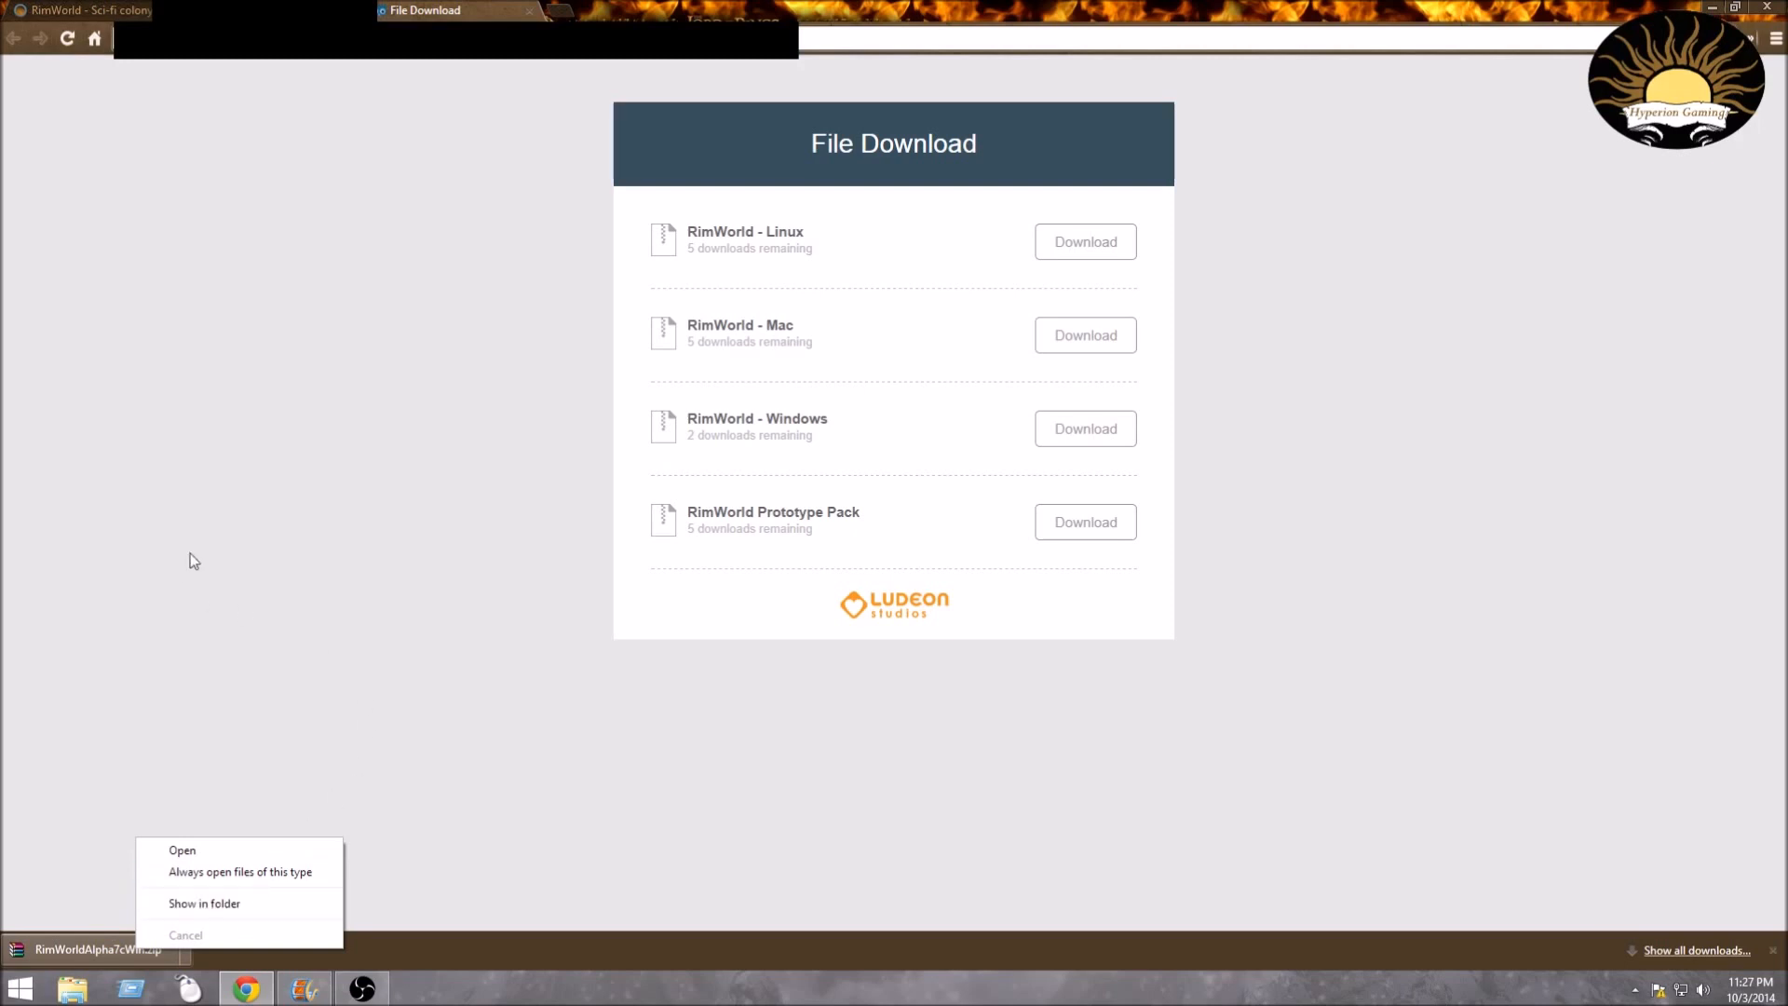
{"action": "mouse_move", "coordinate": [129, 877]}
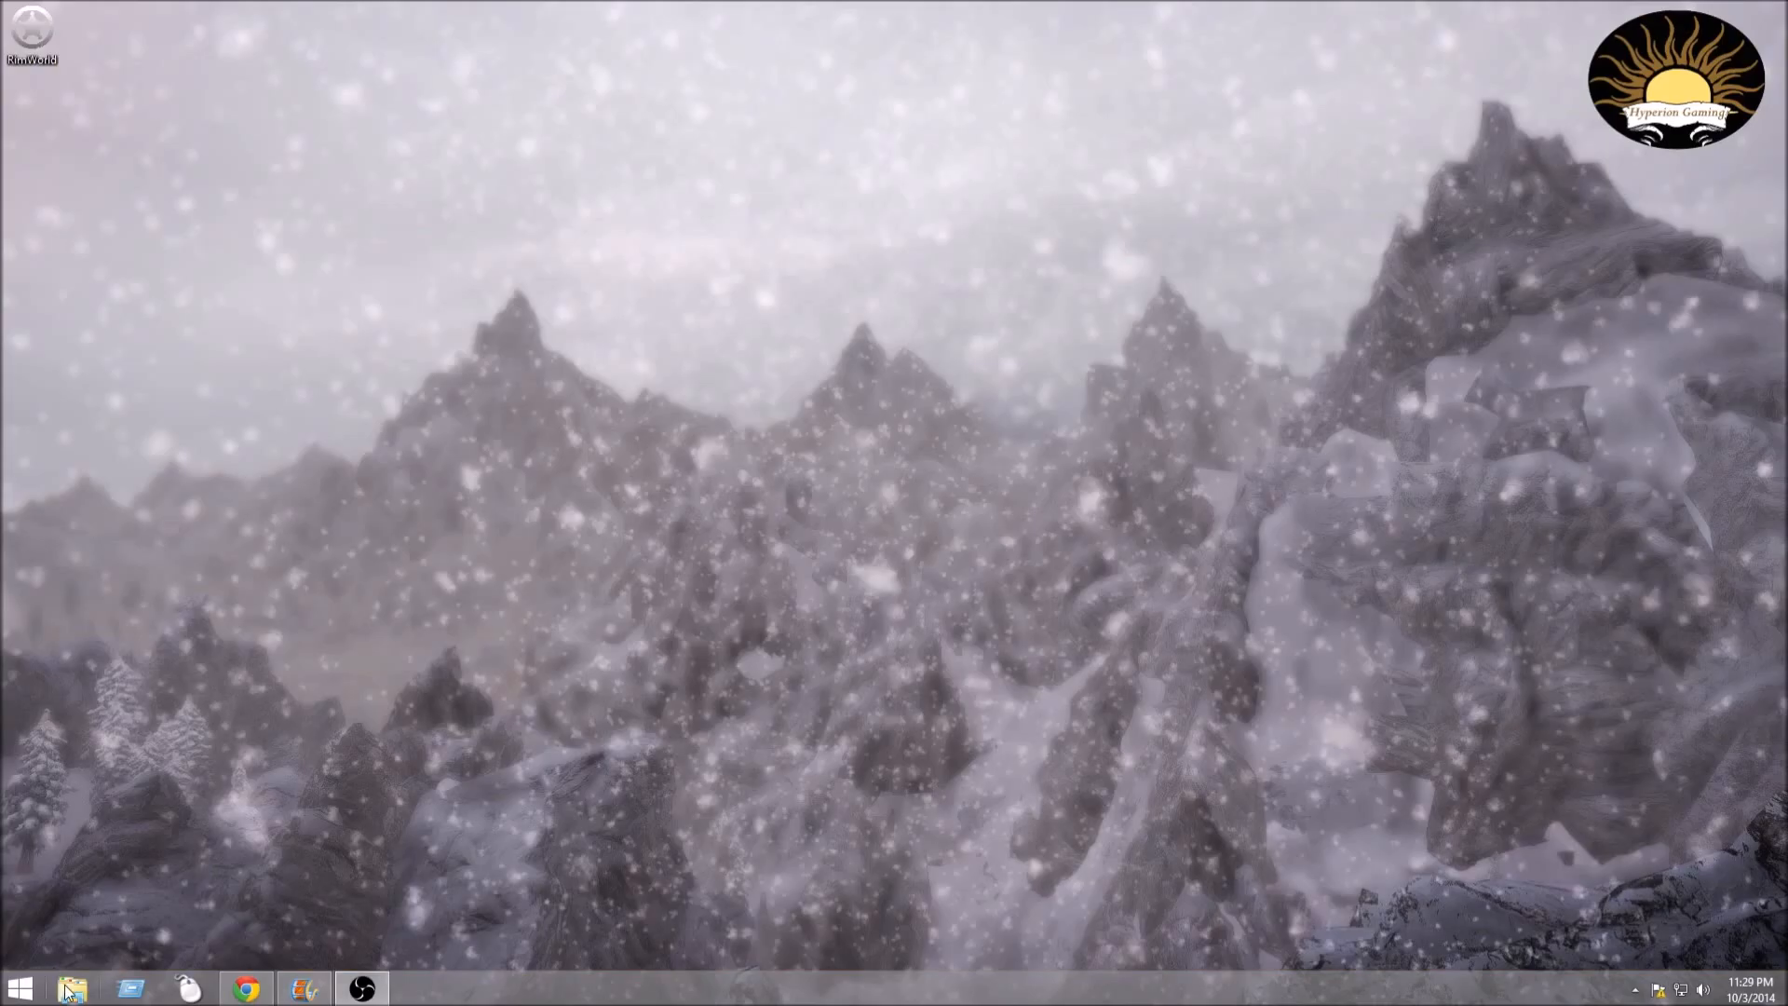
Move RimWorldAlpha7cWin.zip from the Downloads folder onto the desktop.
{"action": "left_click", "coordinate": [73, 987]}
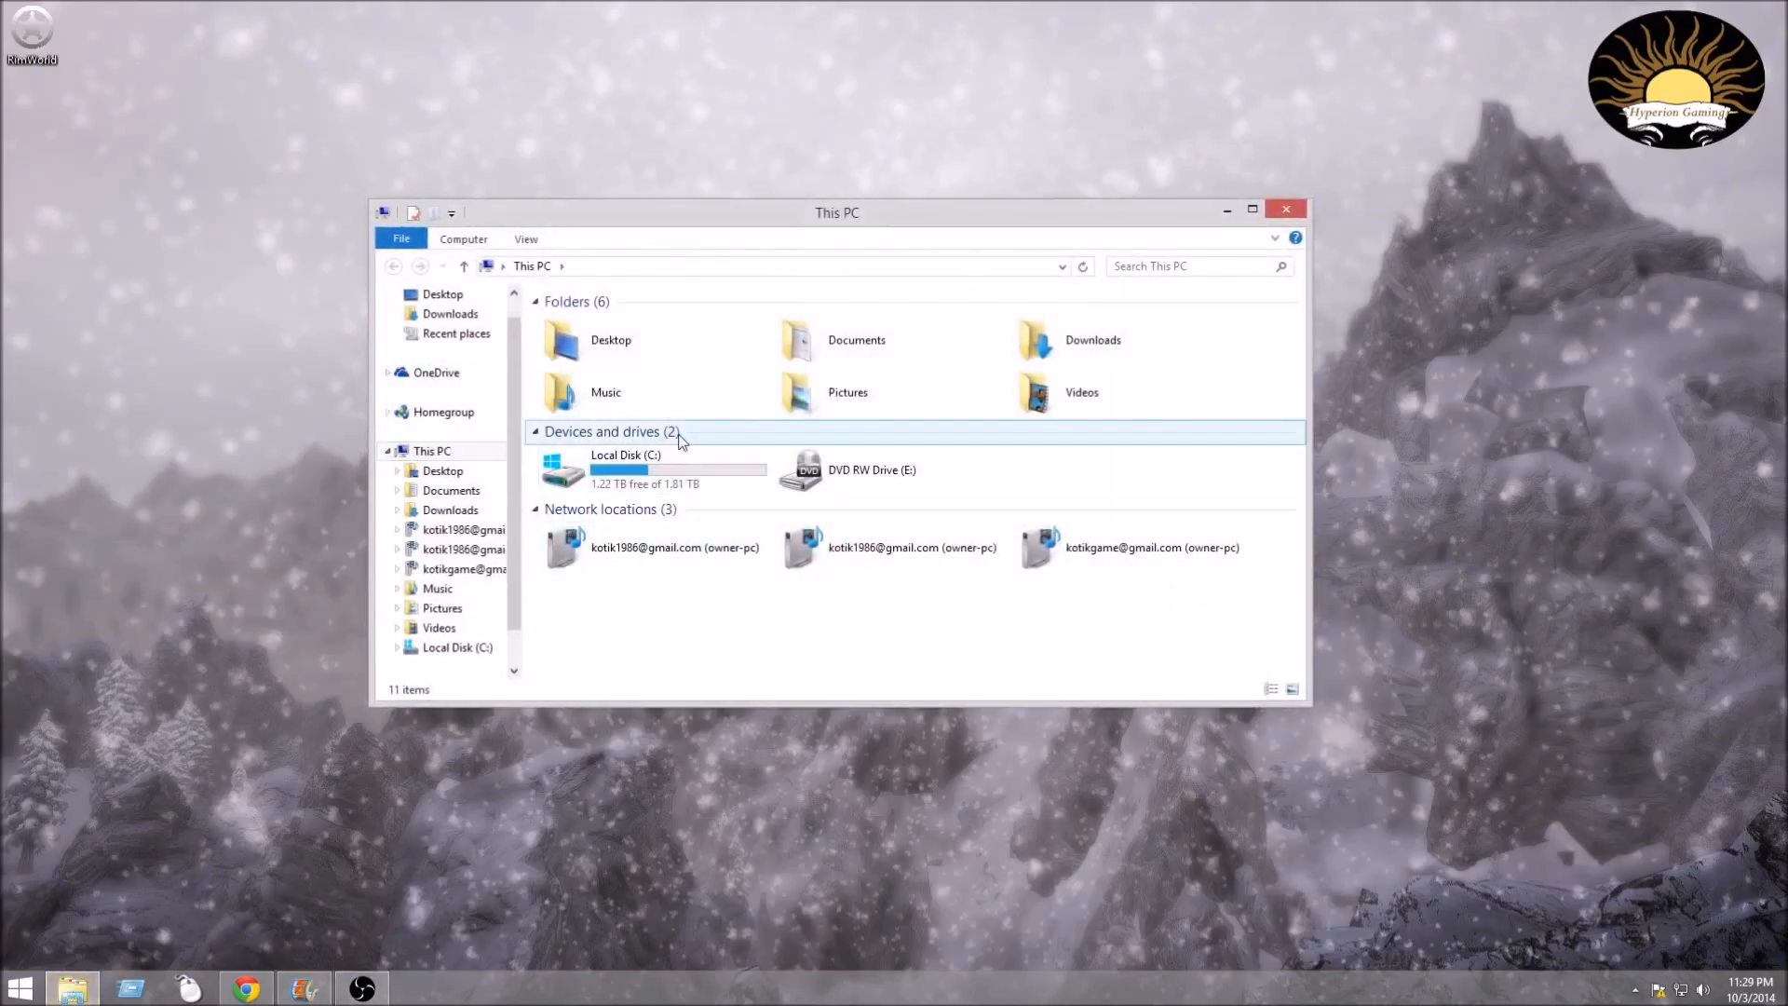
{"action": "mouse_move", "coordinate": [810, 279]}
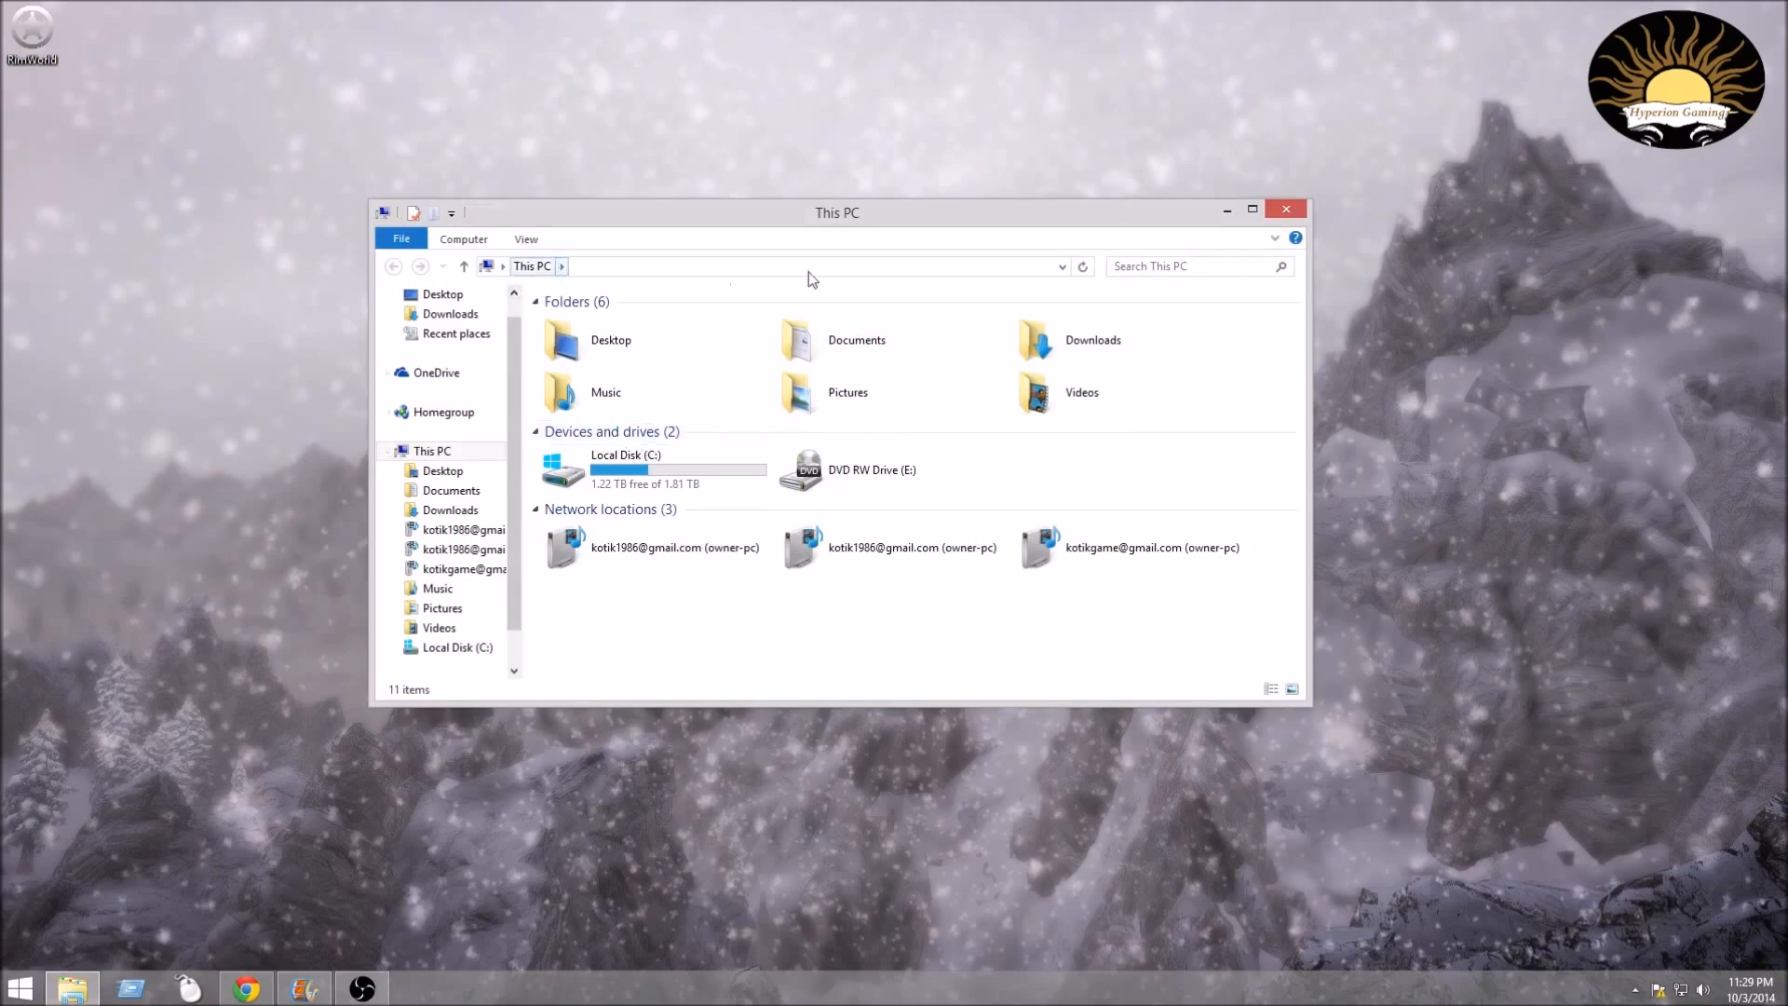
{"action": "double_click", "coordinate": [1091, 339]}
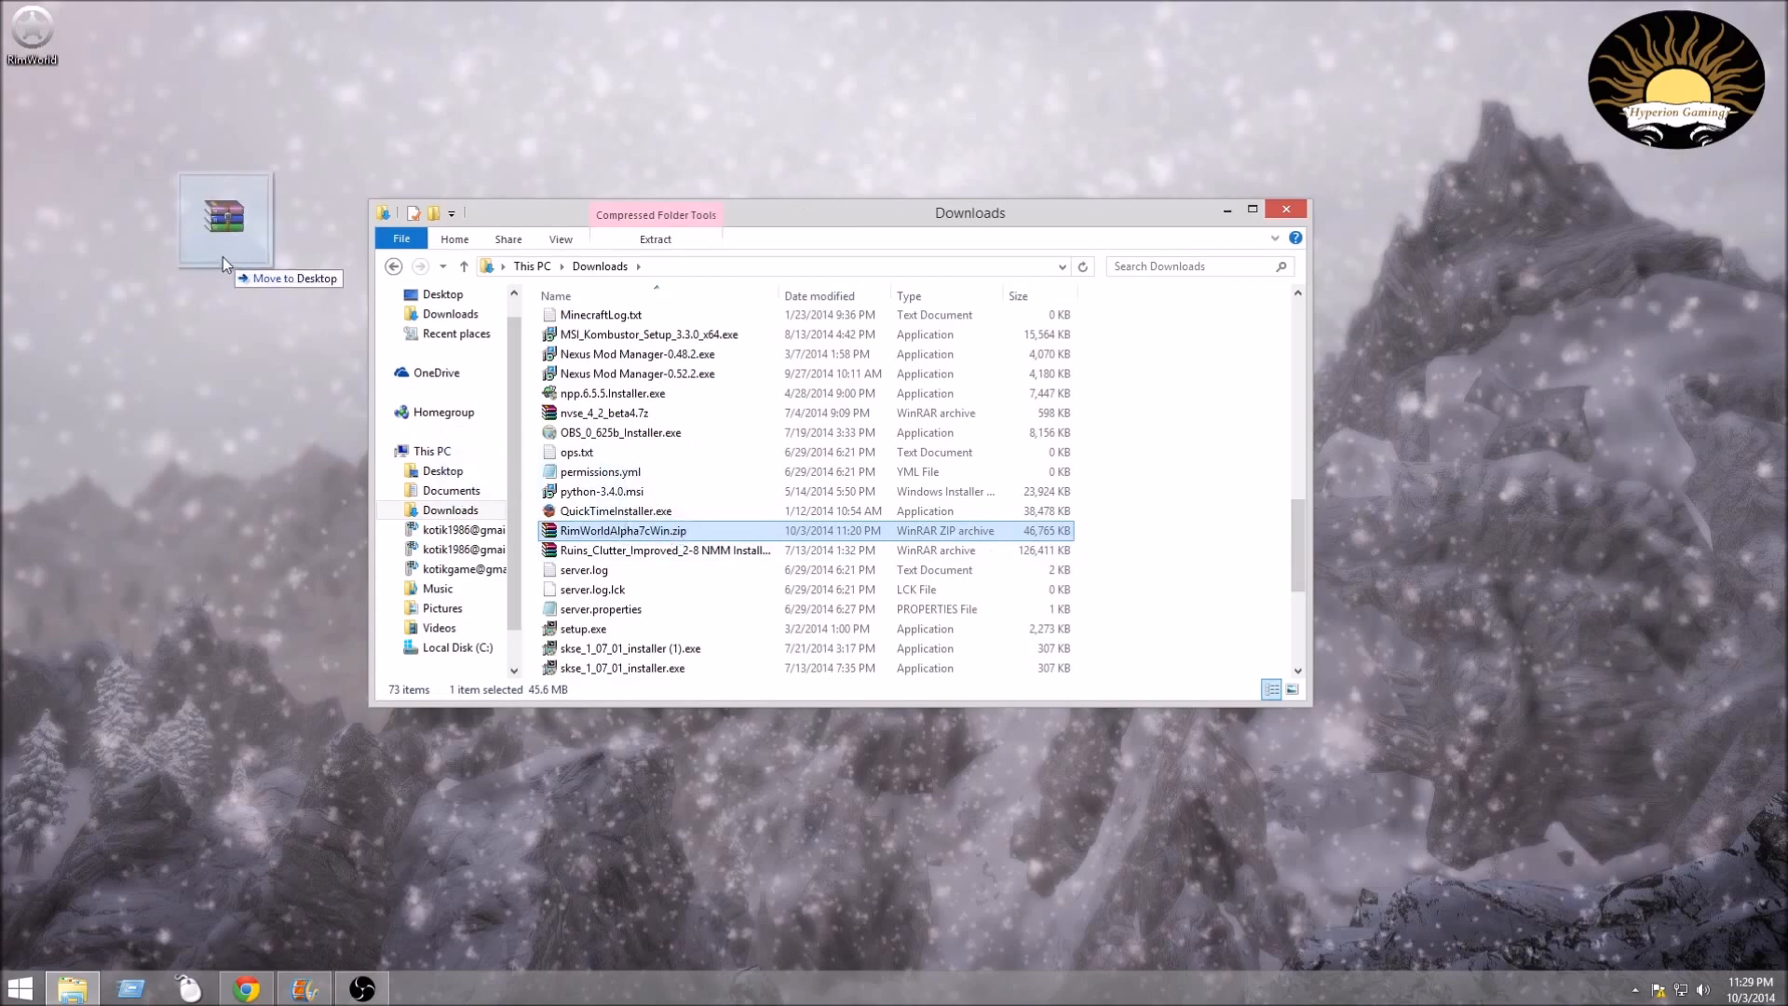
{"action": "left_click_drag", "start_coordinate": [225, 216], "coordinate": [45, 134]}
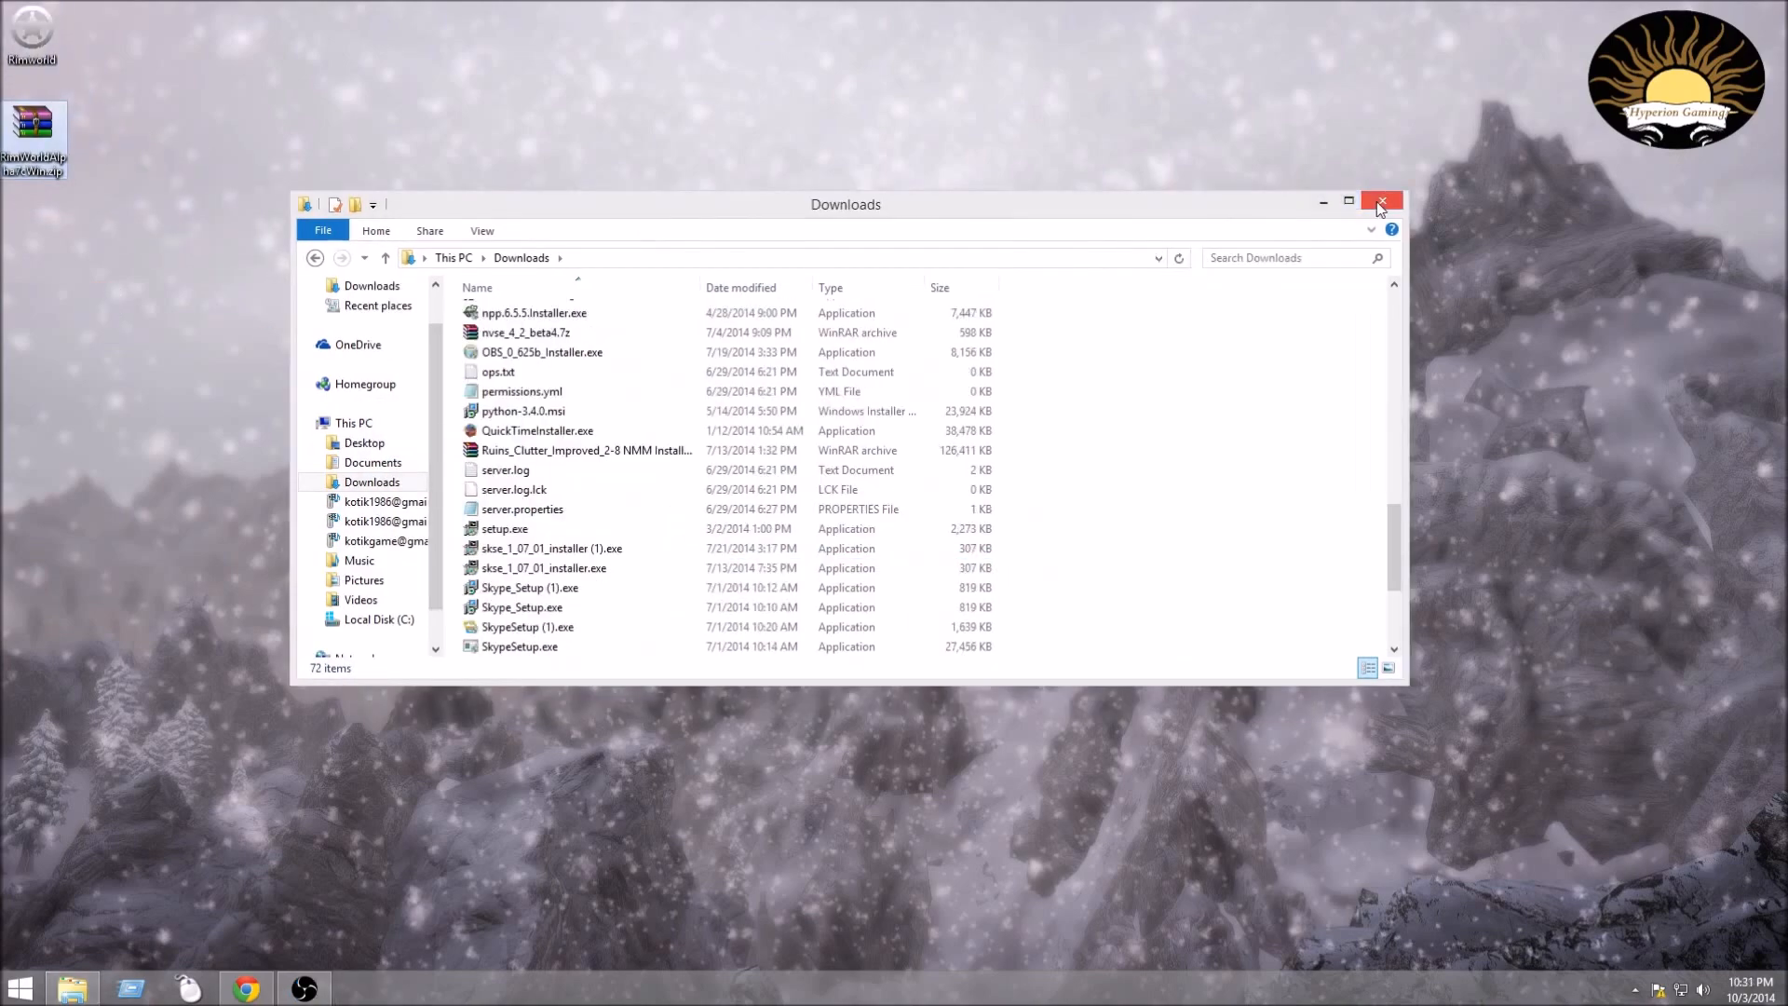
Close the Downloads window, leaving the RimWorld zip on the desktop.
{"action": "left_click", "coordinate": [1380, 203]}
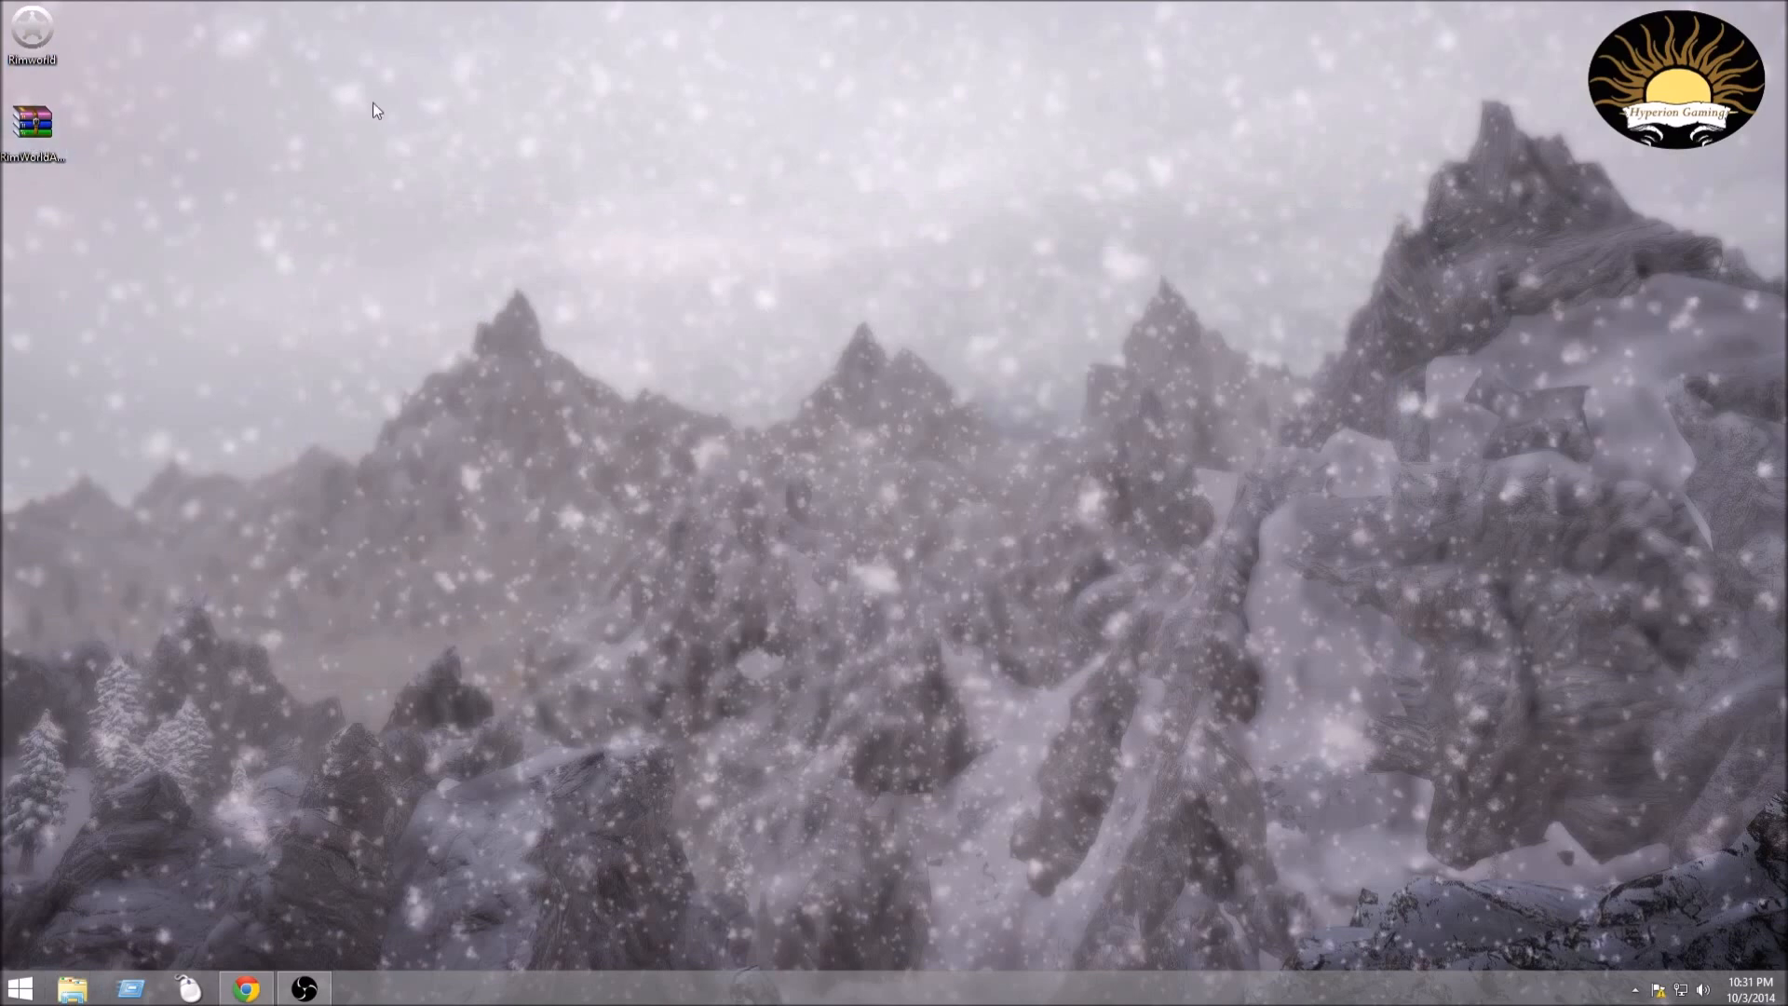
{"action": "mouse_move", "coordinate": [408, 118]}
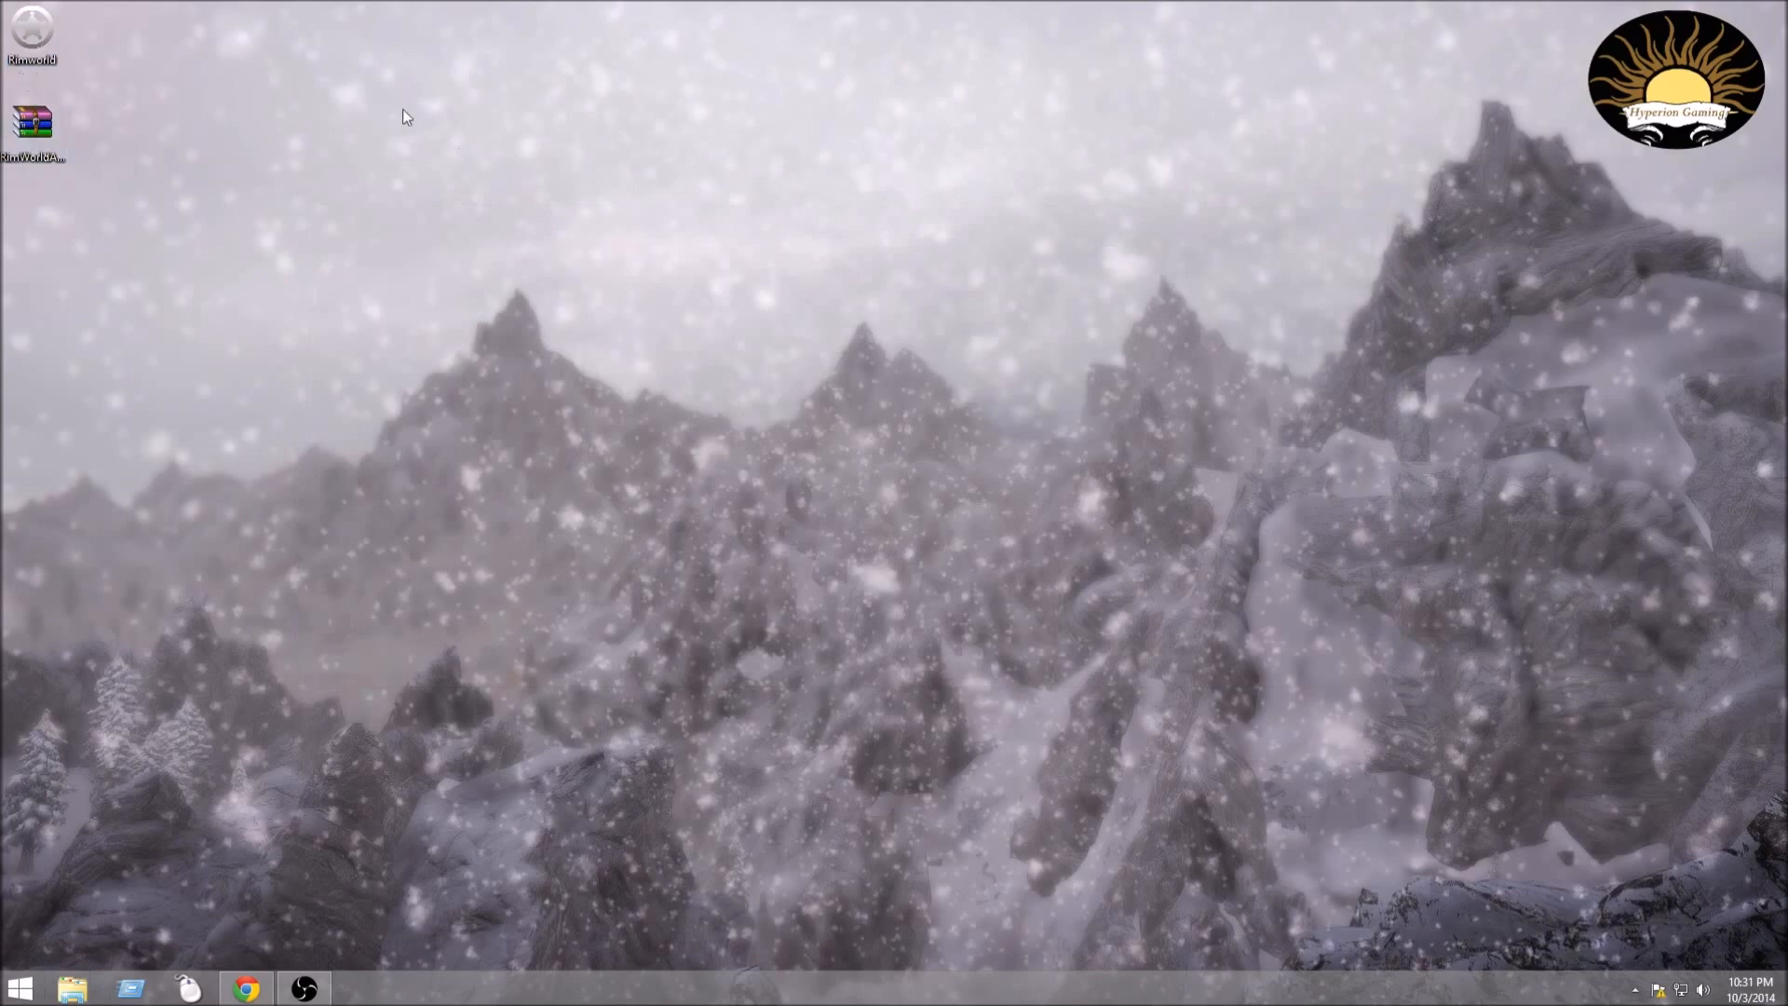
{"action": "mouse_move", "coordinate": [167, 67]}
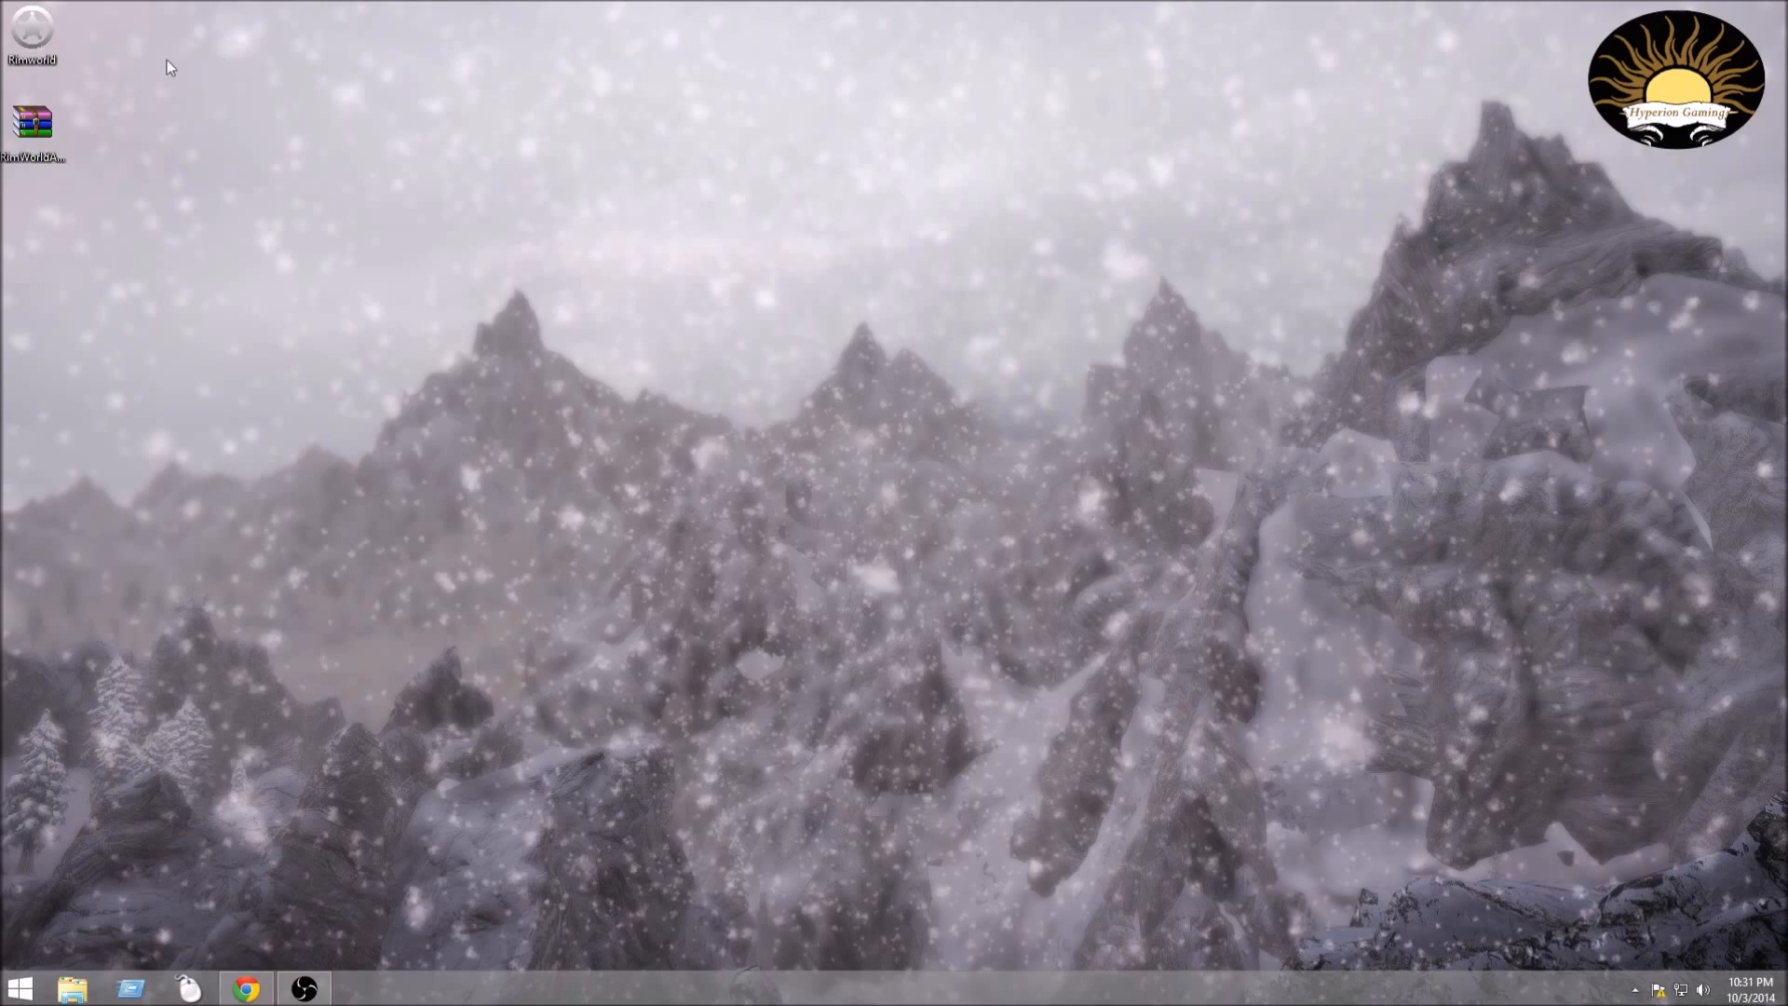
{"action": "mouse_move", "coordinate": [182, 177]}
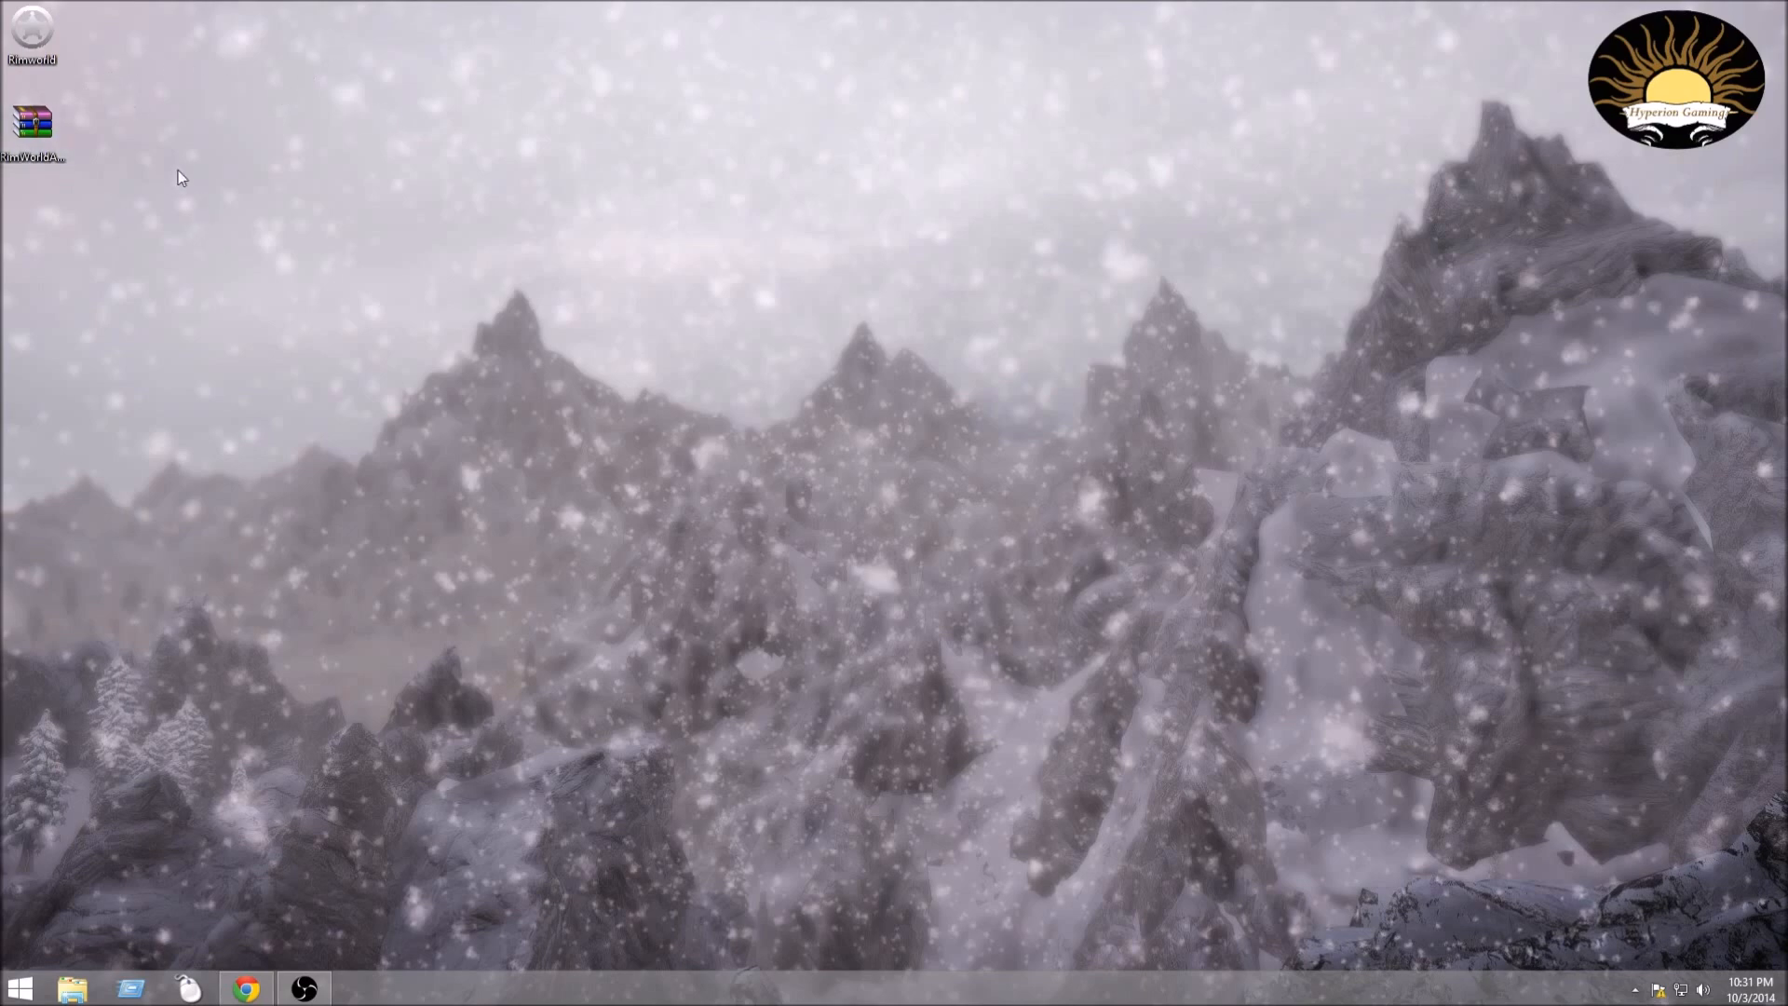
{"action": "mouse_move", "coordinate": [263, 121]}
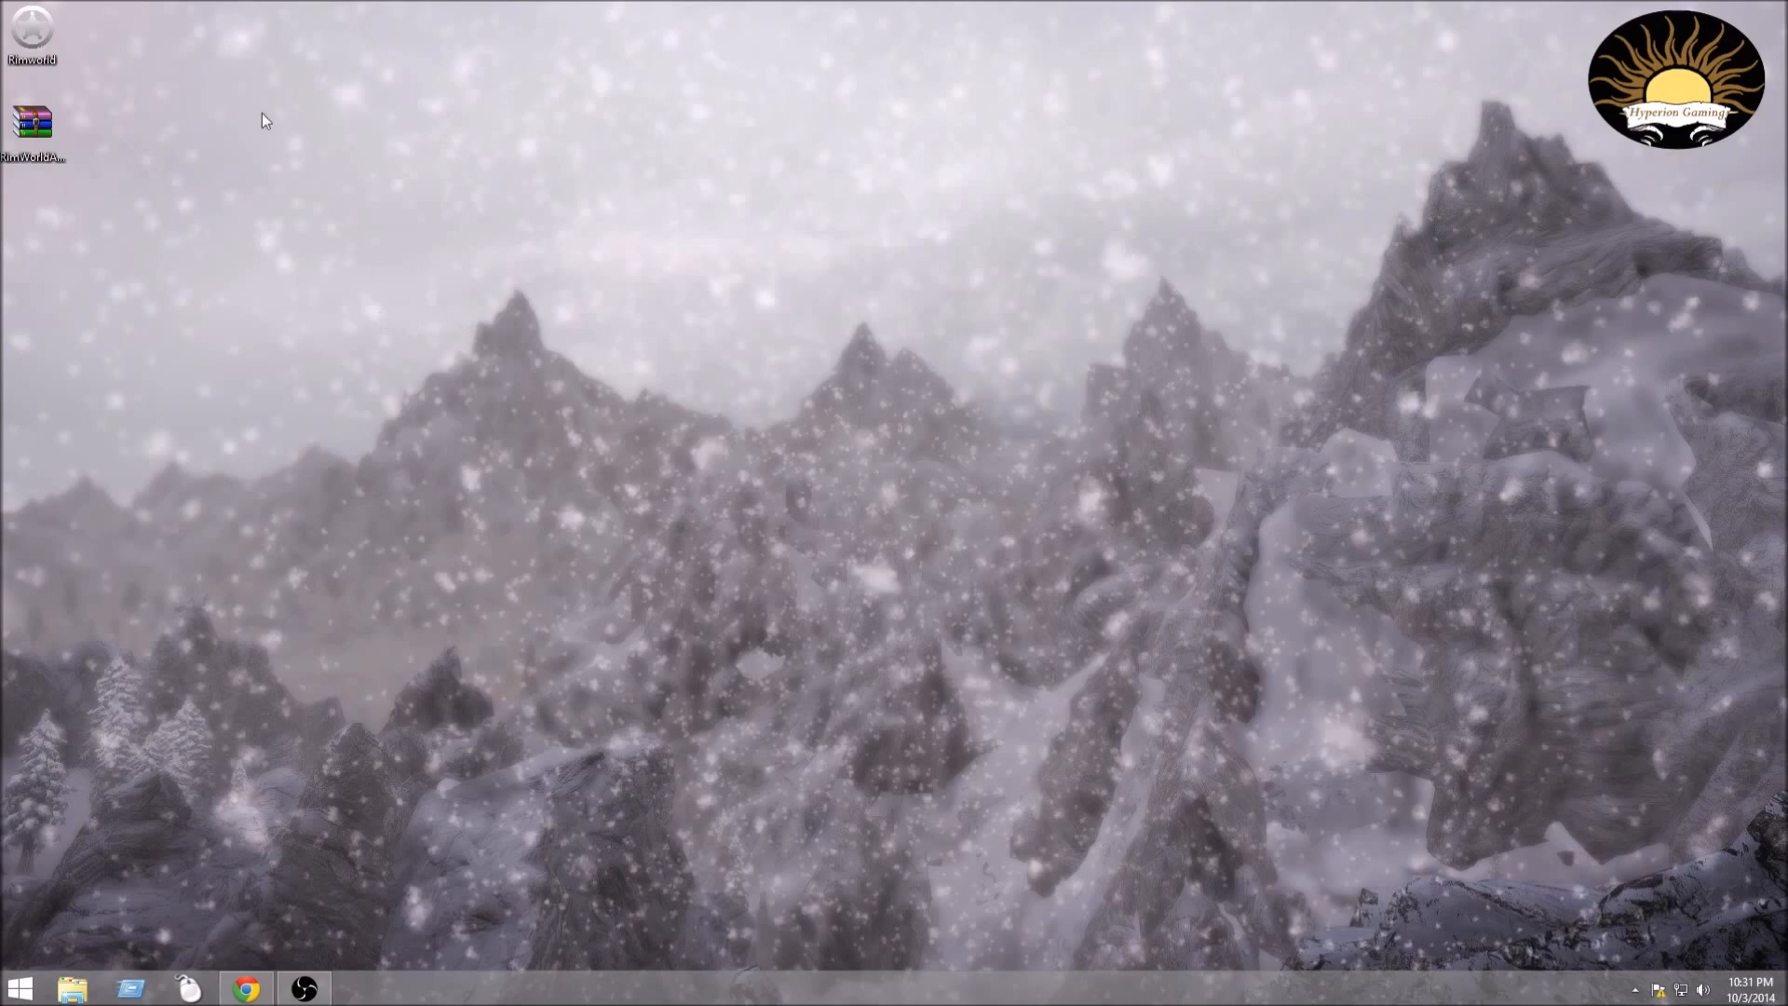
{"action": "mouse_move", "coordinate": [769, 190]}
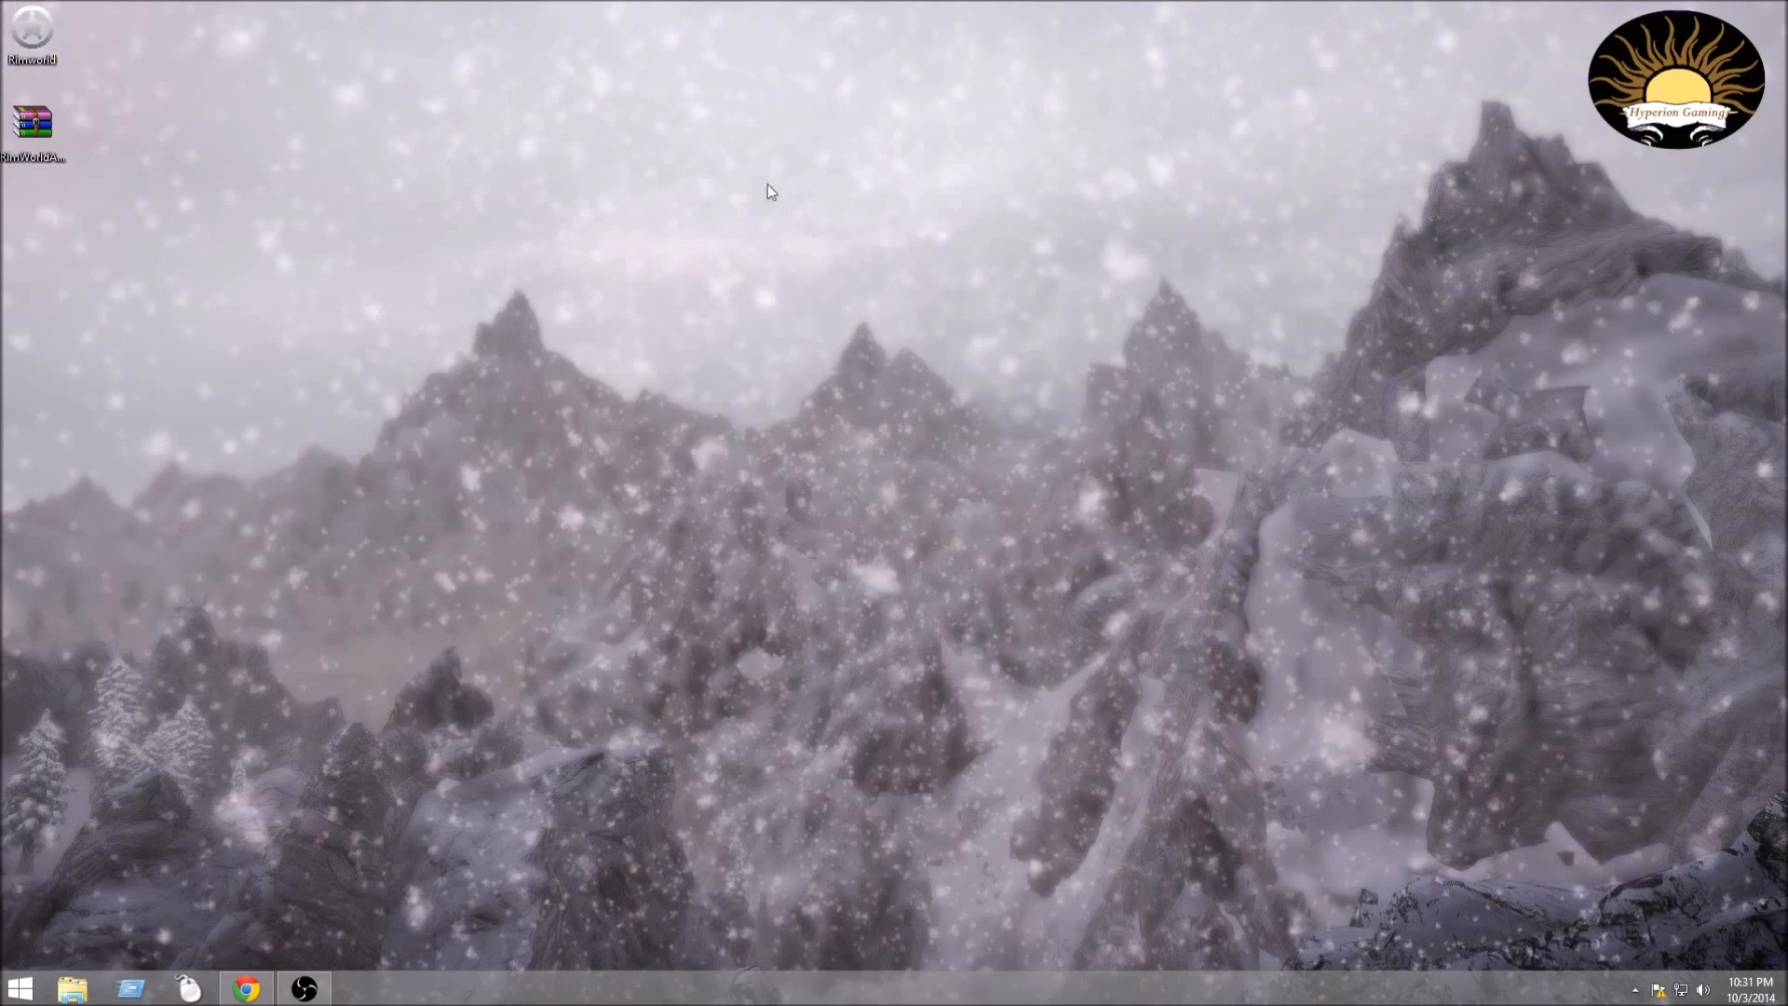
{"action": "mouse_move", "coordinate": [231, 183]}
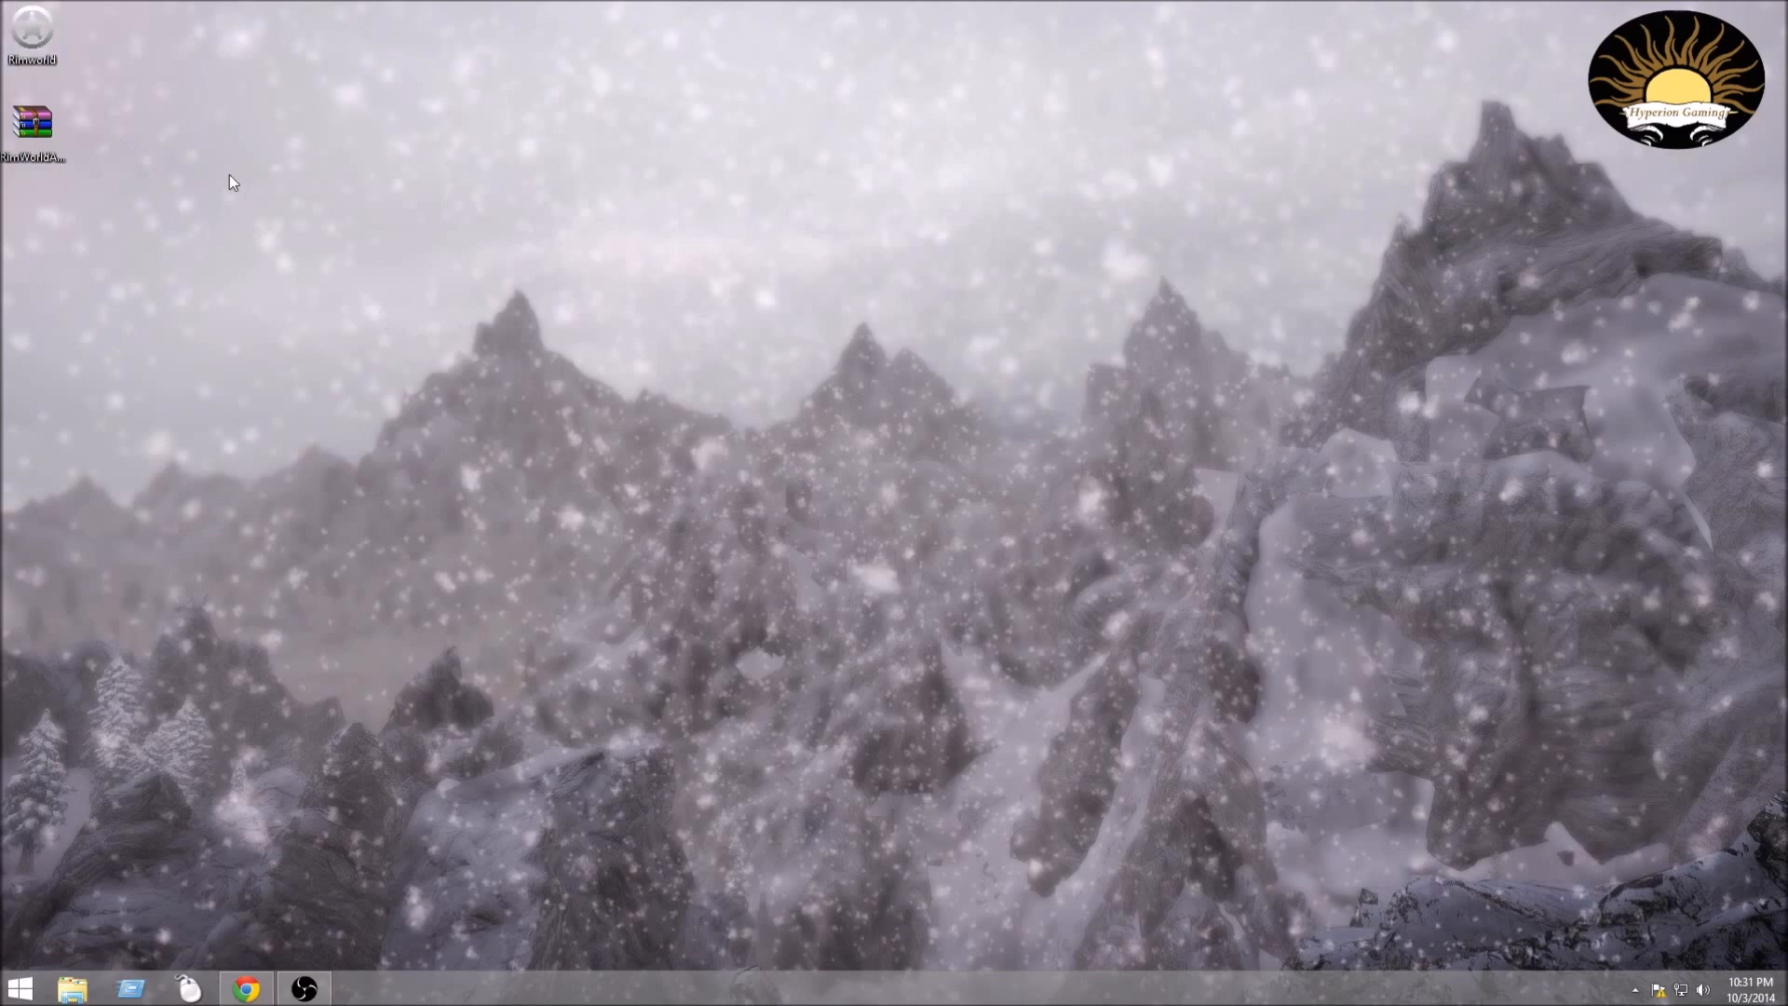
Extract the zip into a RimWorldAlpha7cWin folder on the desktop.
{"action": "right_click", "coordinate": [32, 122]}
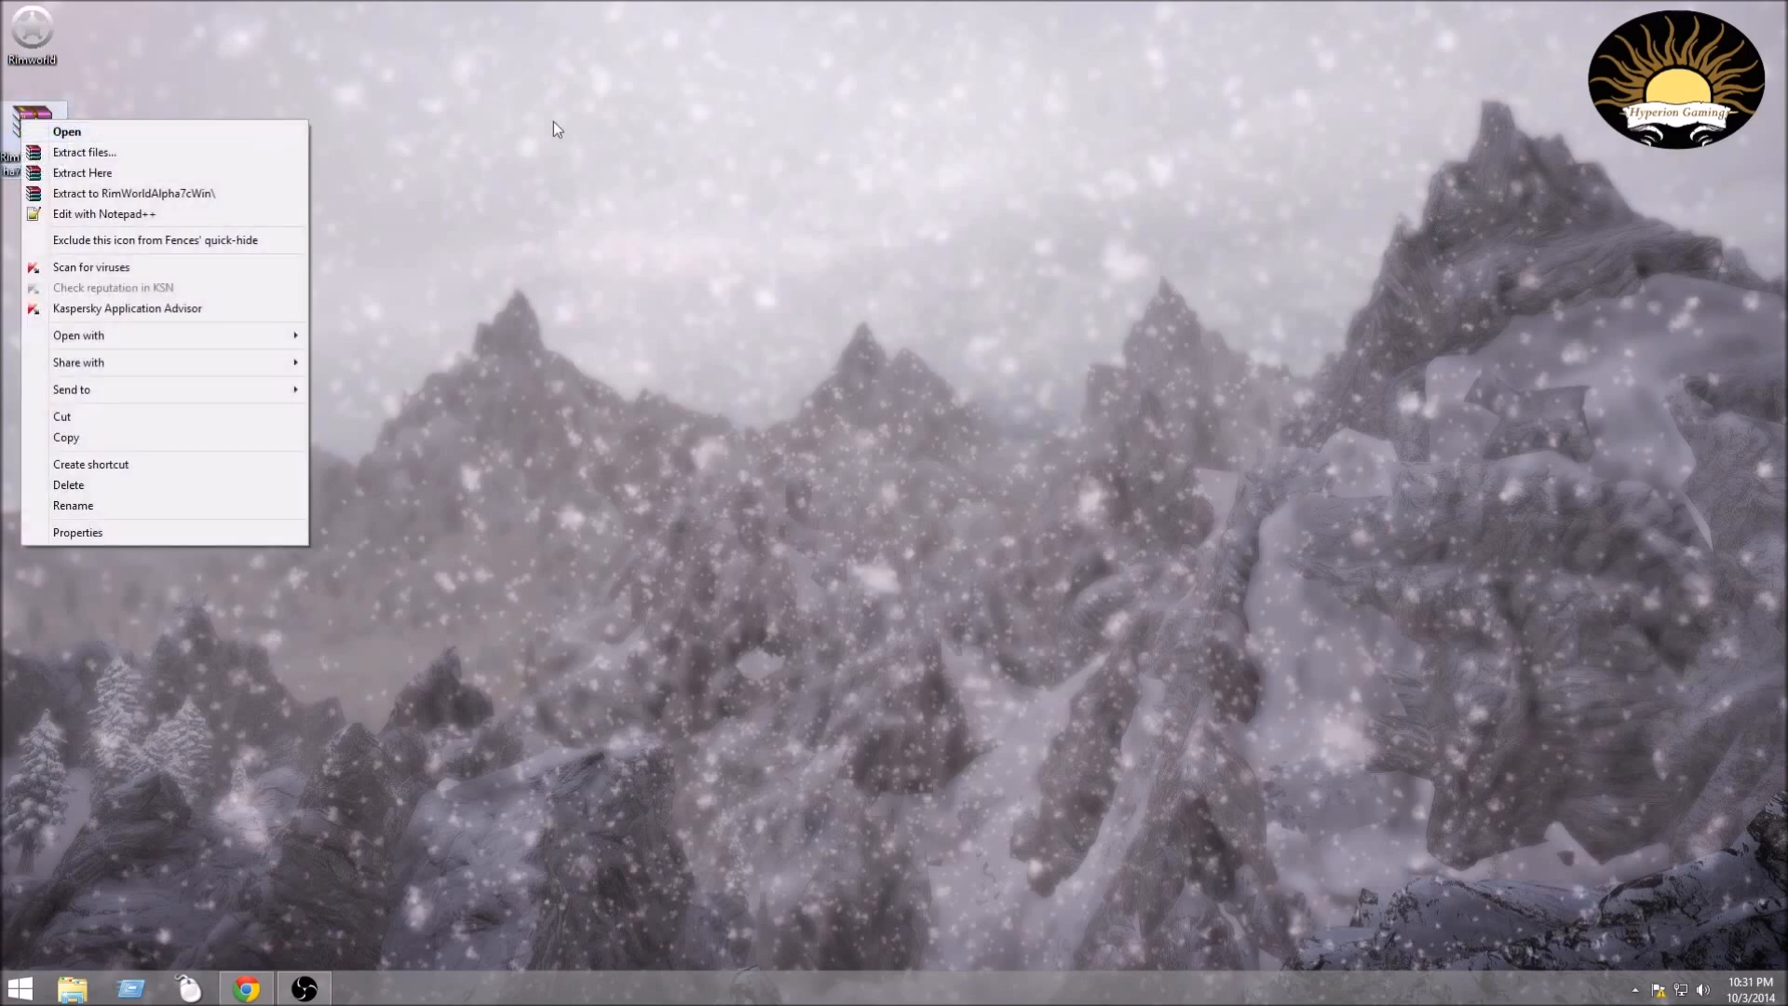
{"action": "left_click", "coordinate": [80, 172]}
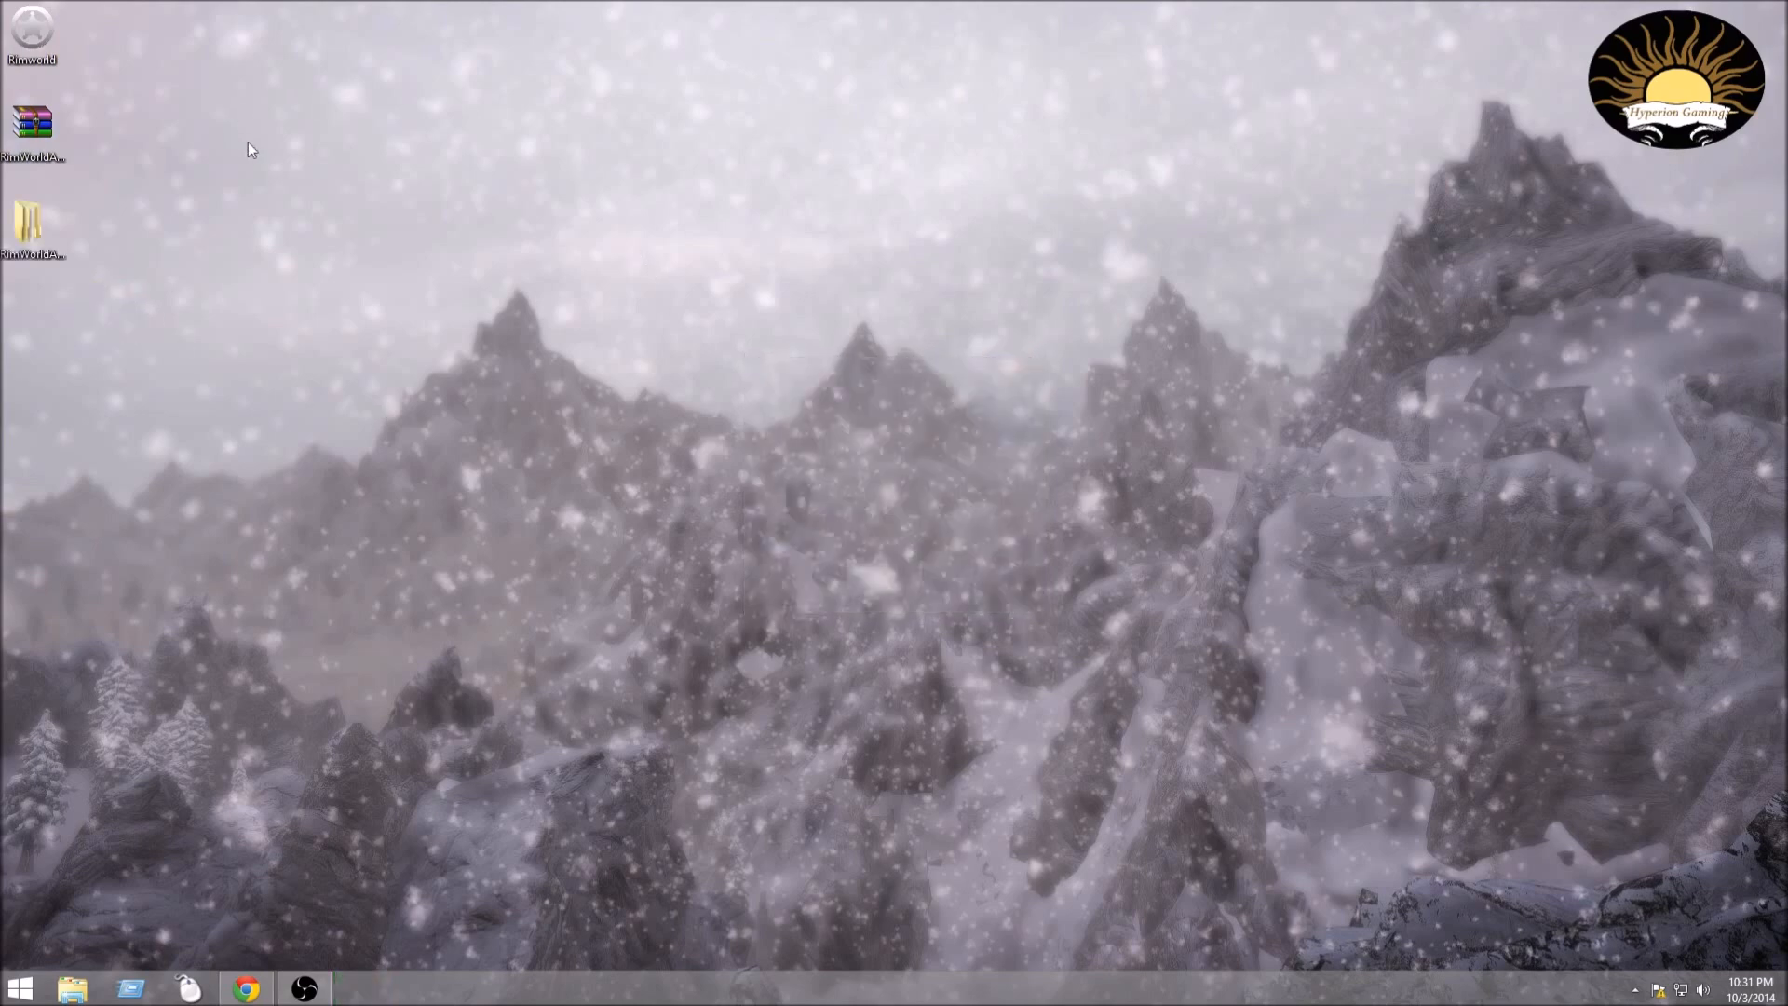
{"action": "mouse_move", "coordinate": [242, 184]}
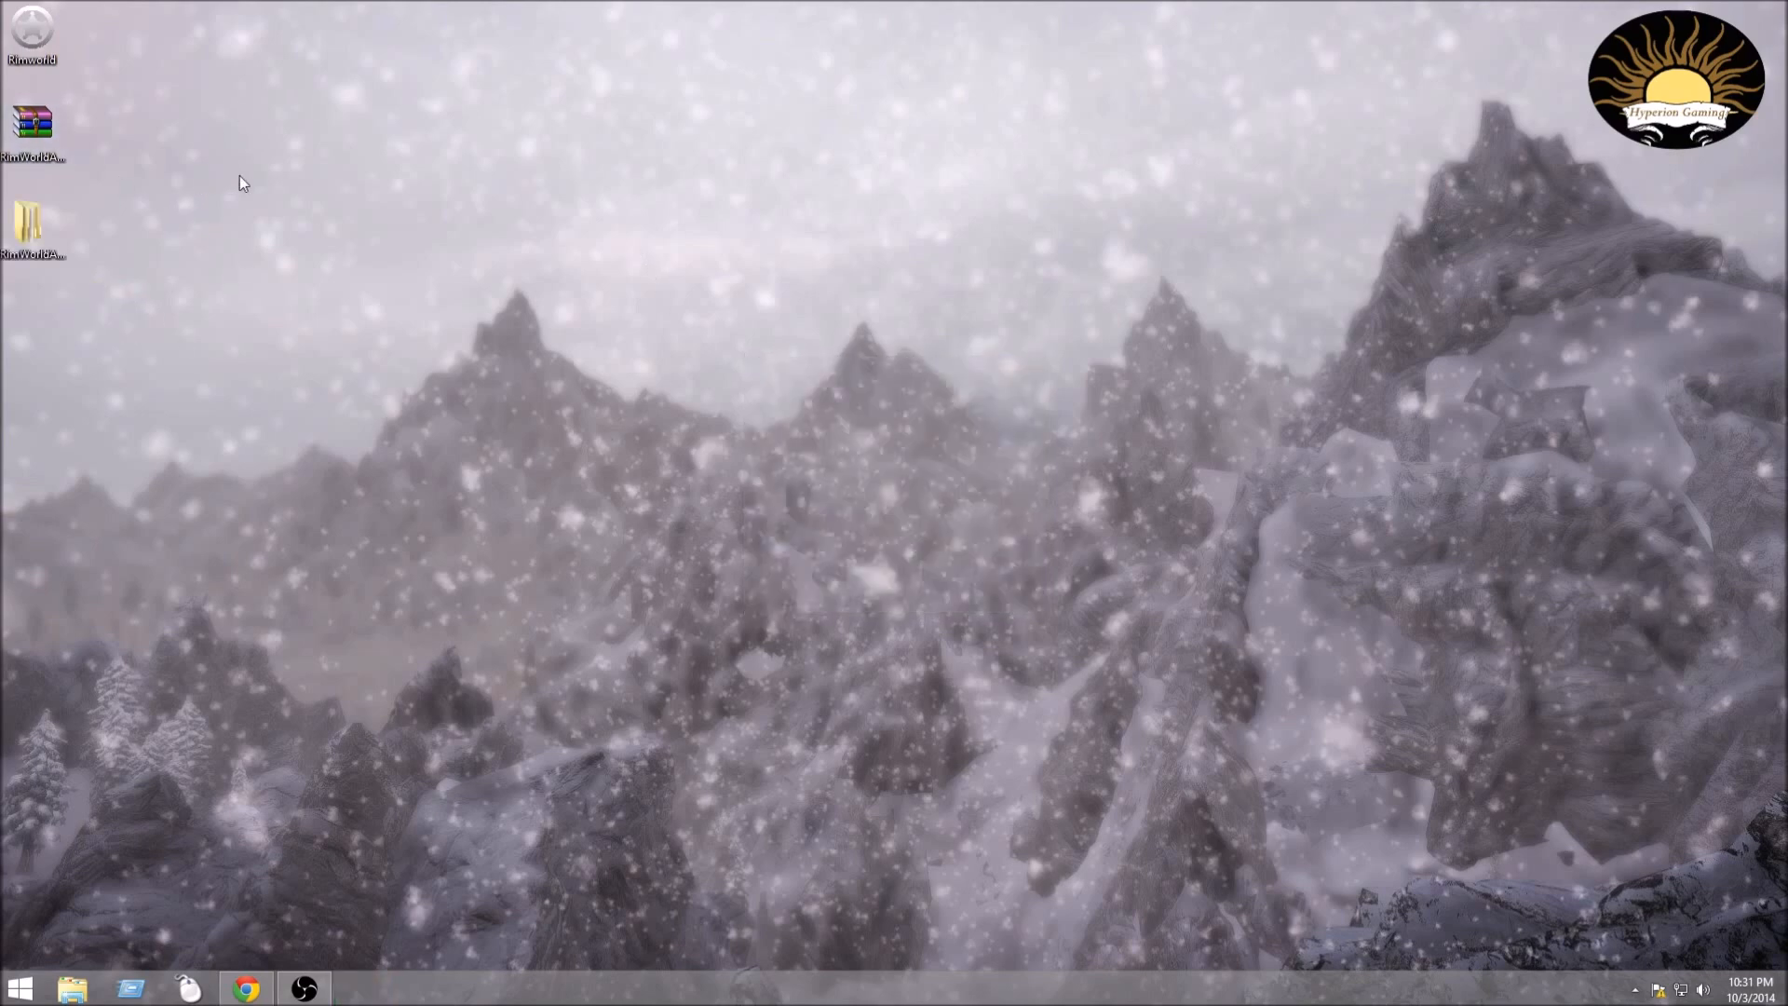
{"action": "mouse_move", "coordinate": [125, 186]}
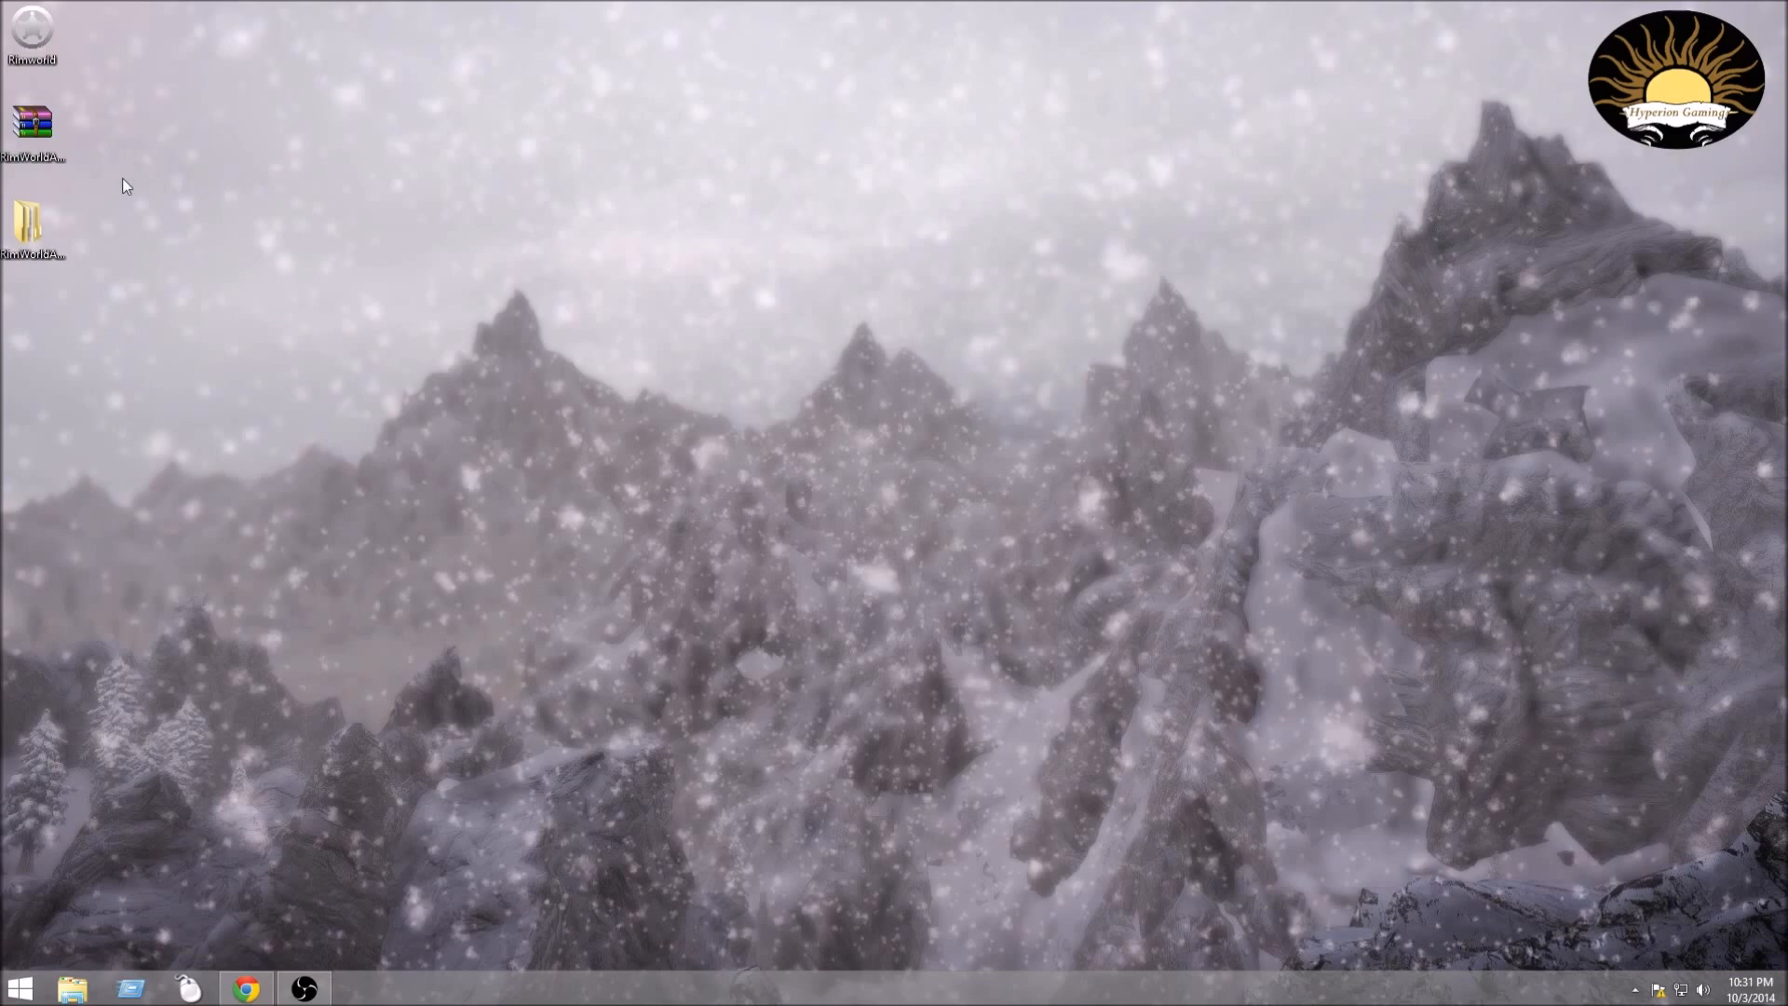
{"action": "mouse_move", "coordinate": [91, 169]}
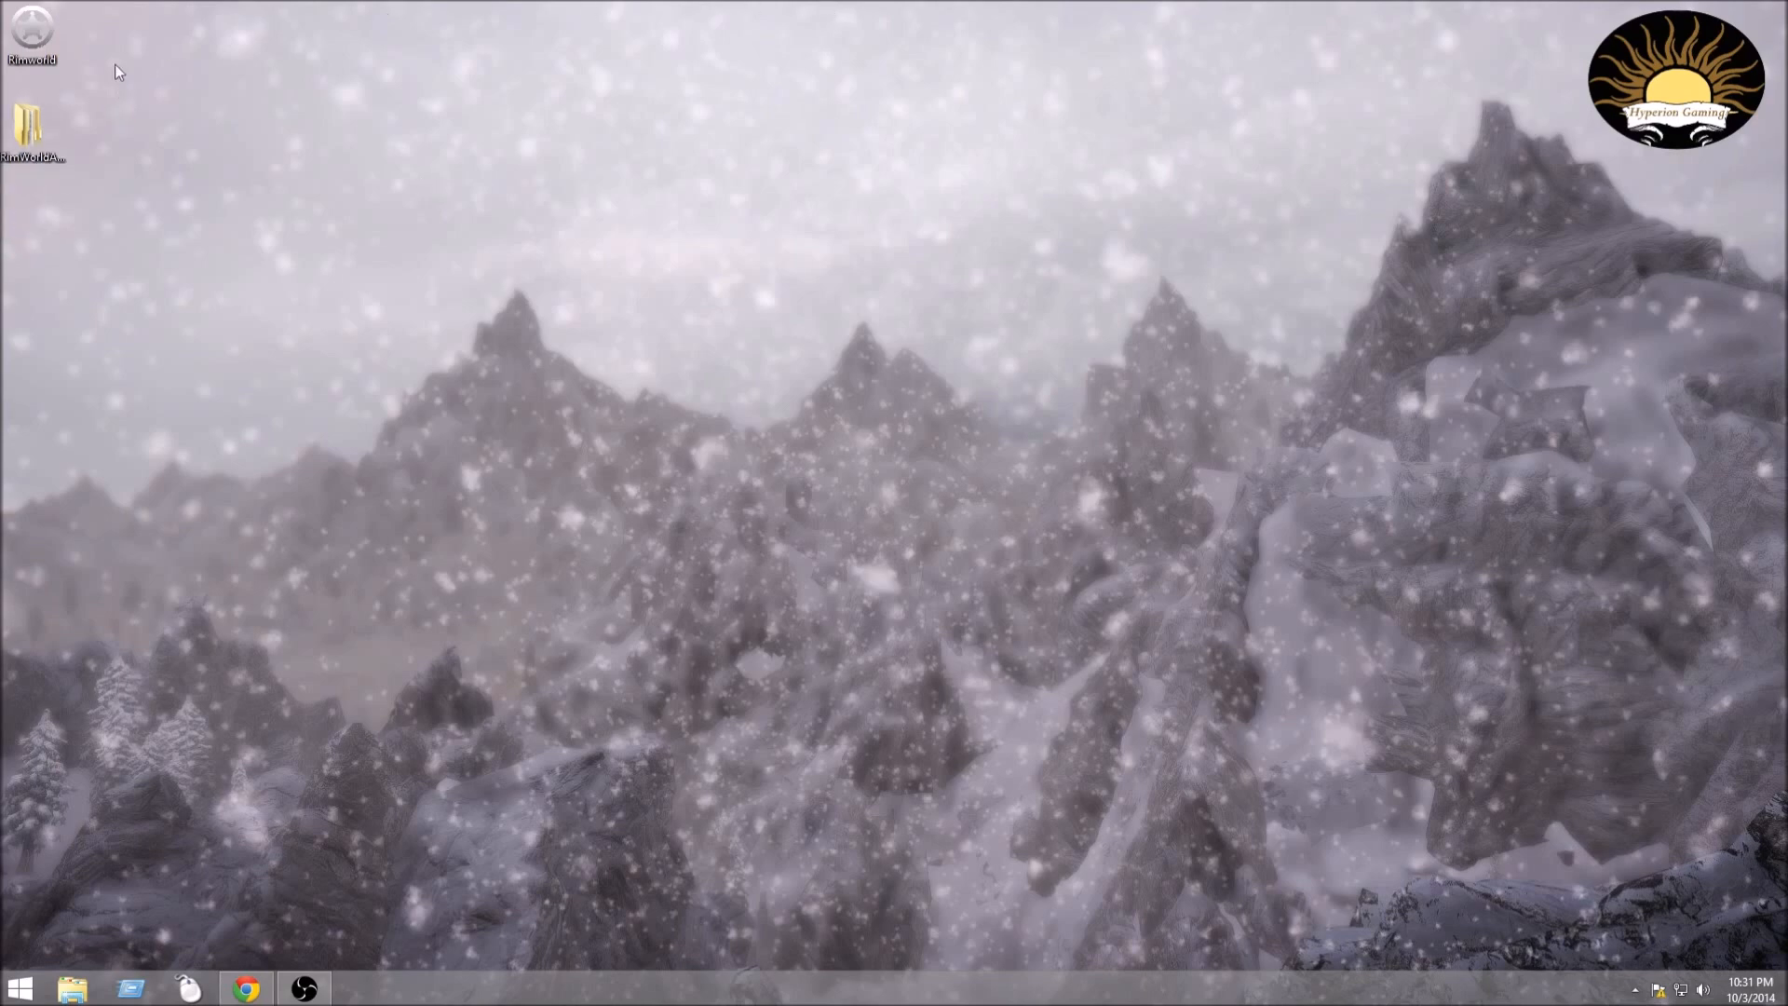
{"action": "mouse_move", "coordinate": [23, 119]}
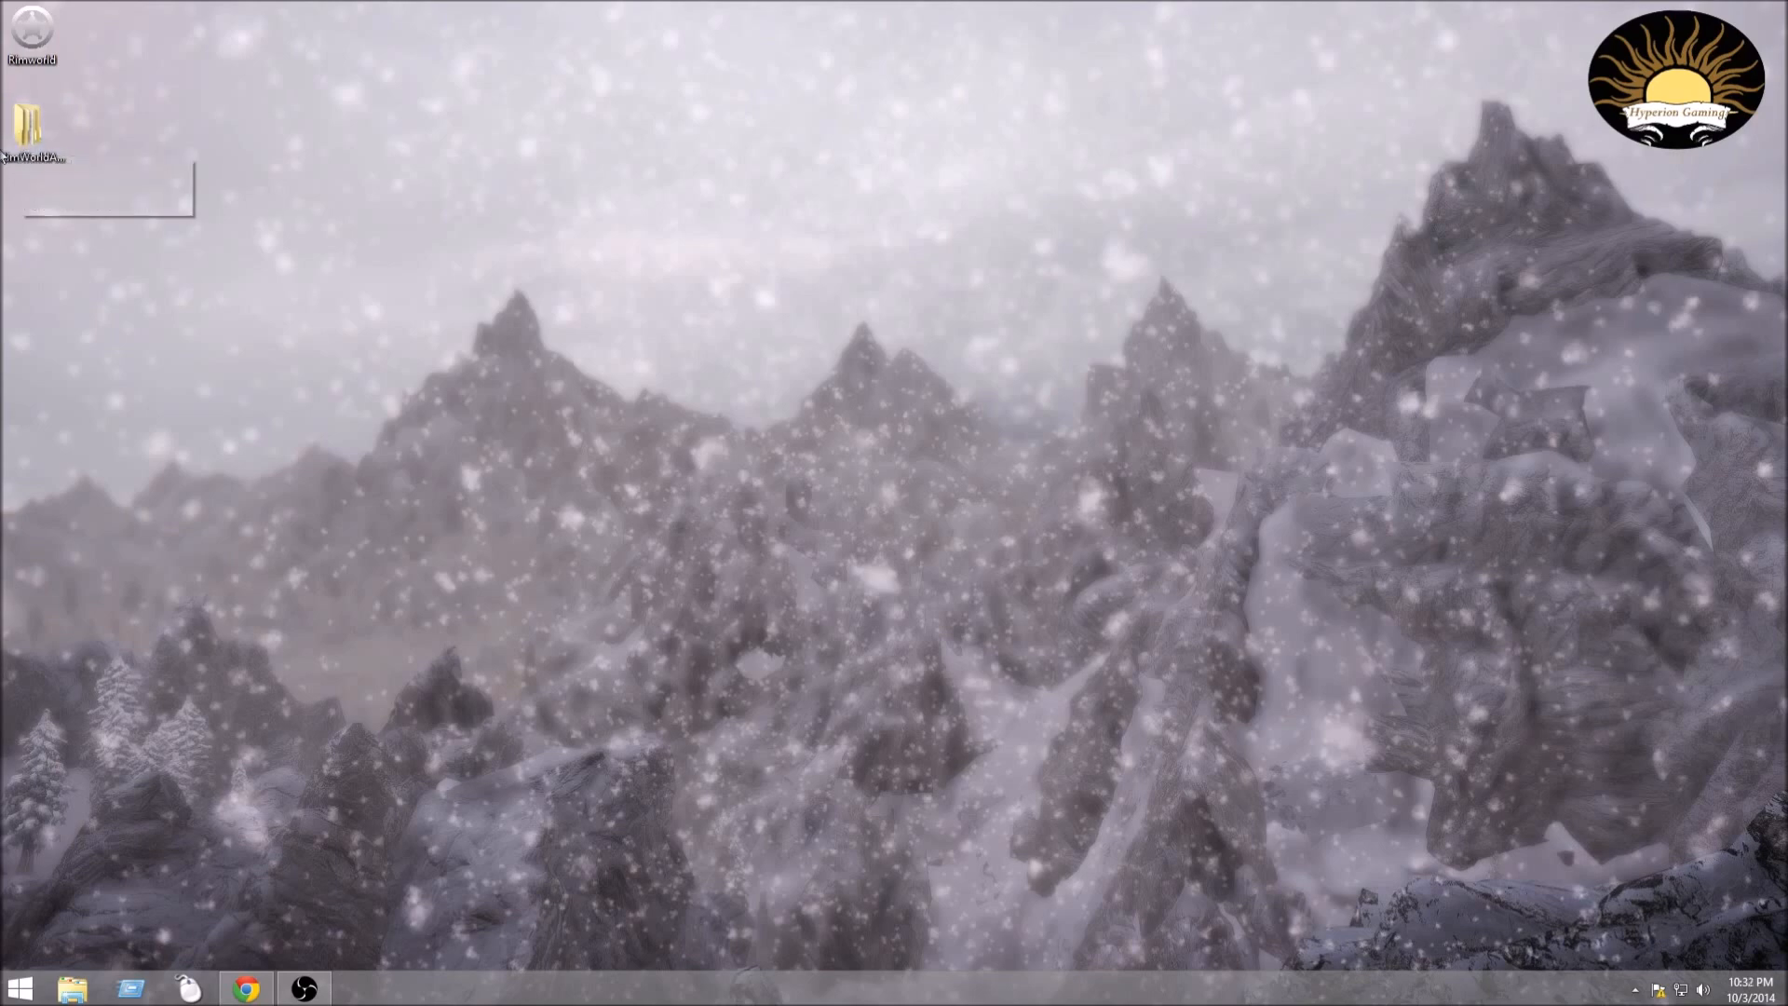
{"action": "double_click", "coordinate": [32, 125]}
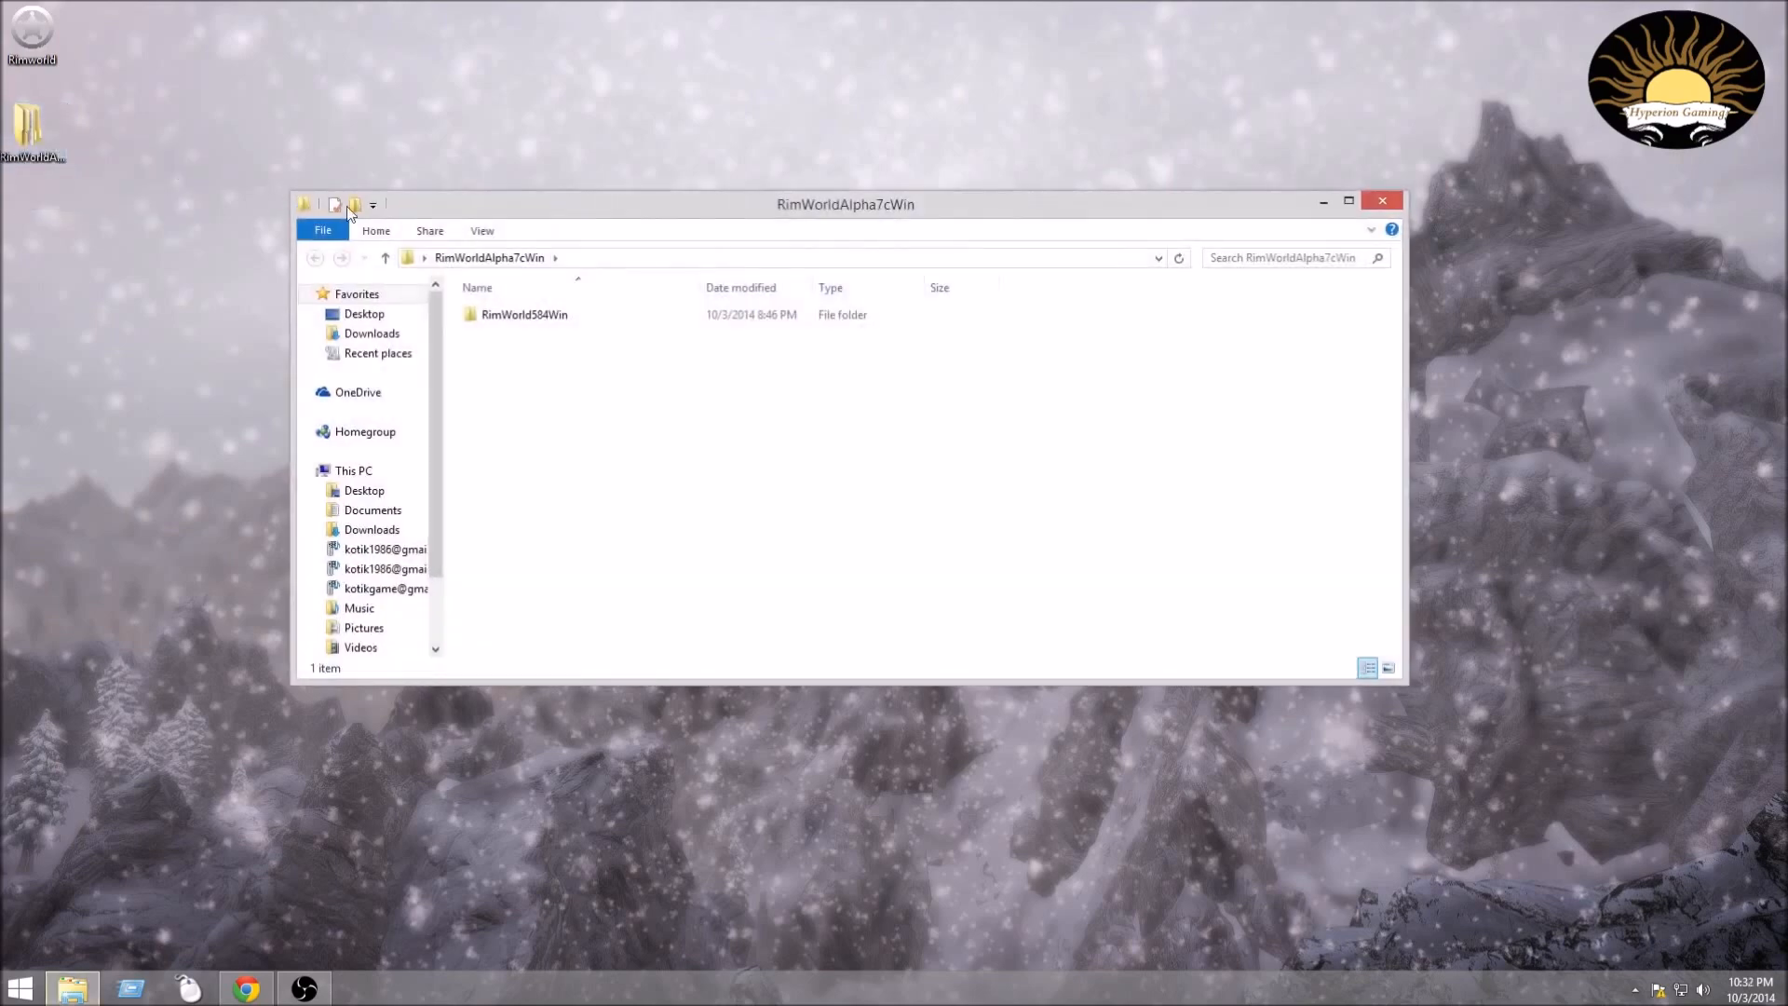
{"action": "double_click", "coordinate": [523, 312]}
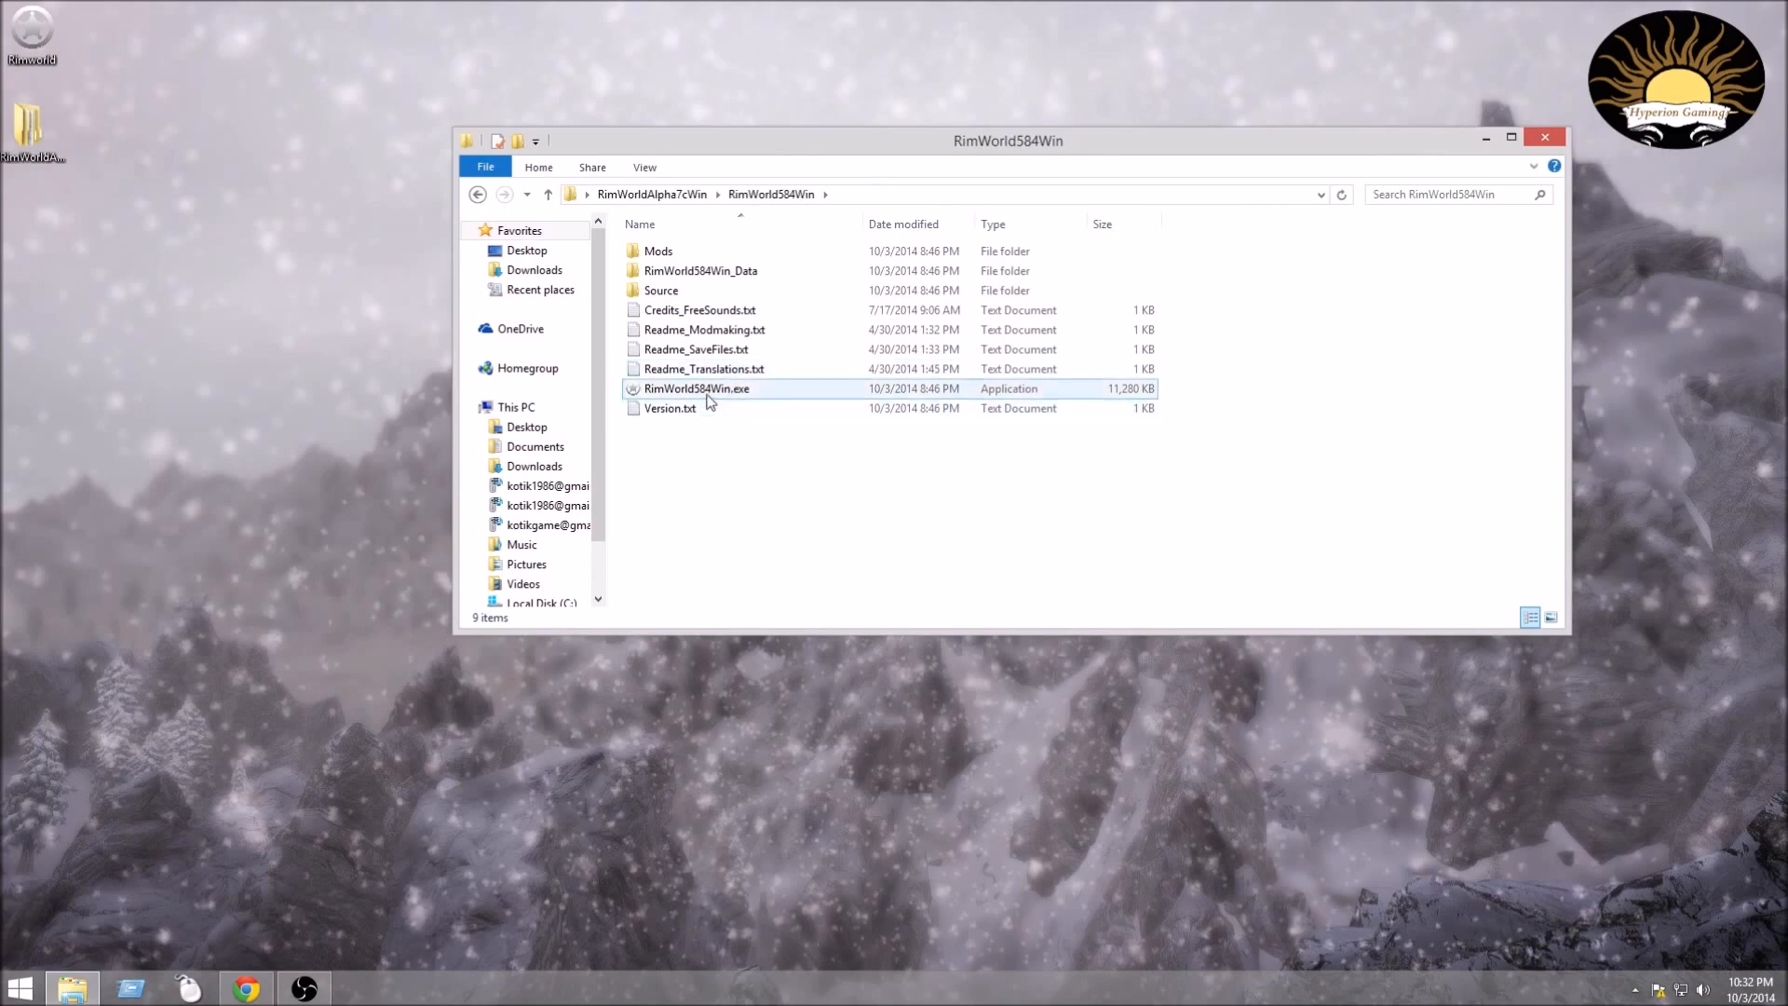
{"action": "mouse_move", "coordinate": [775, 393]}
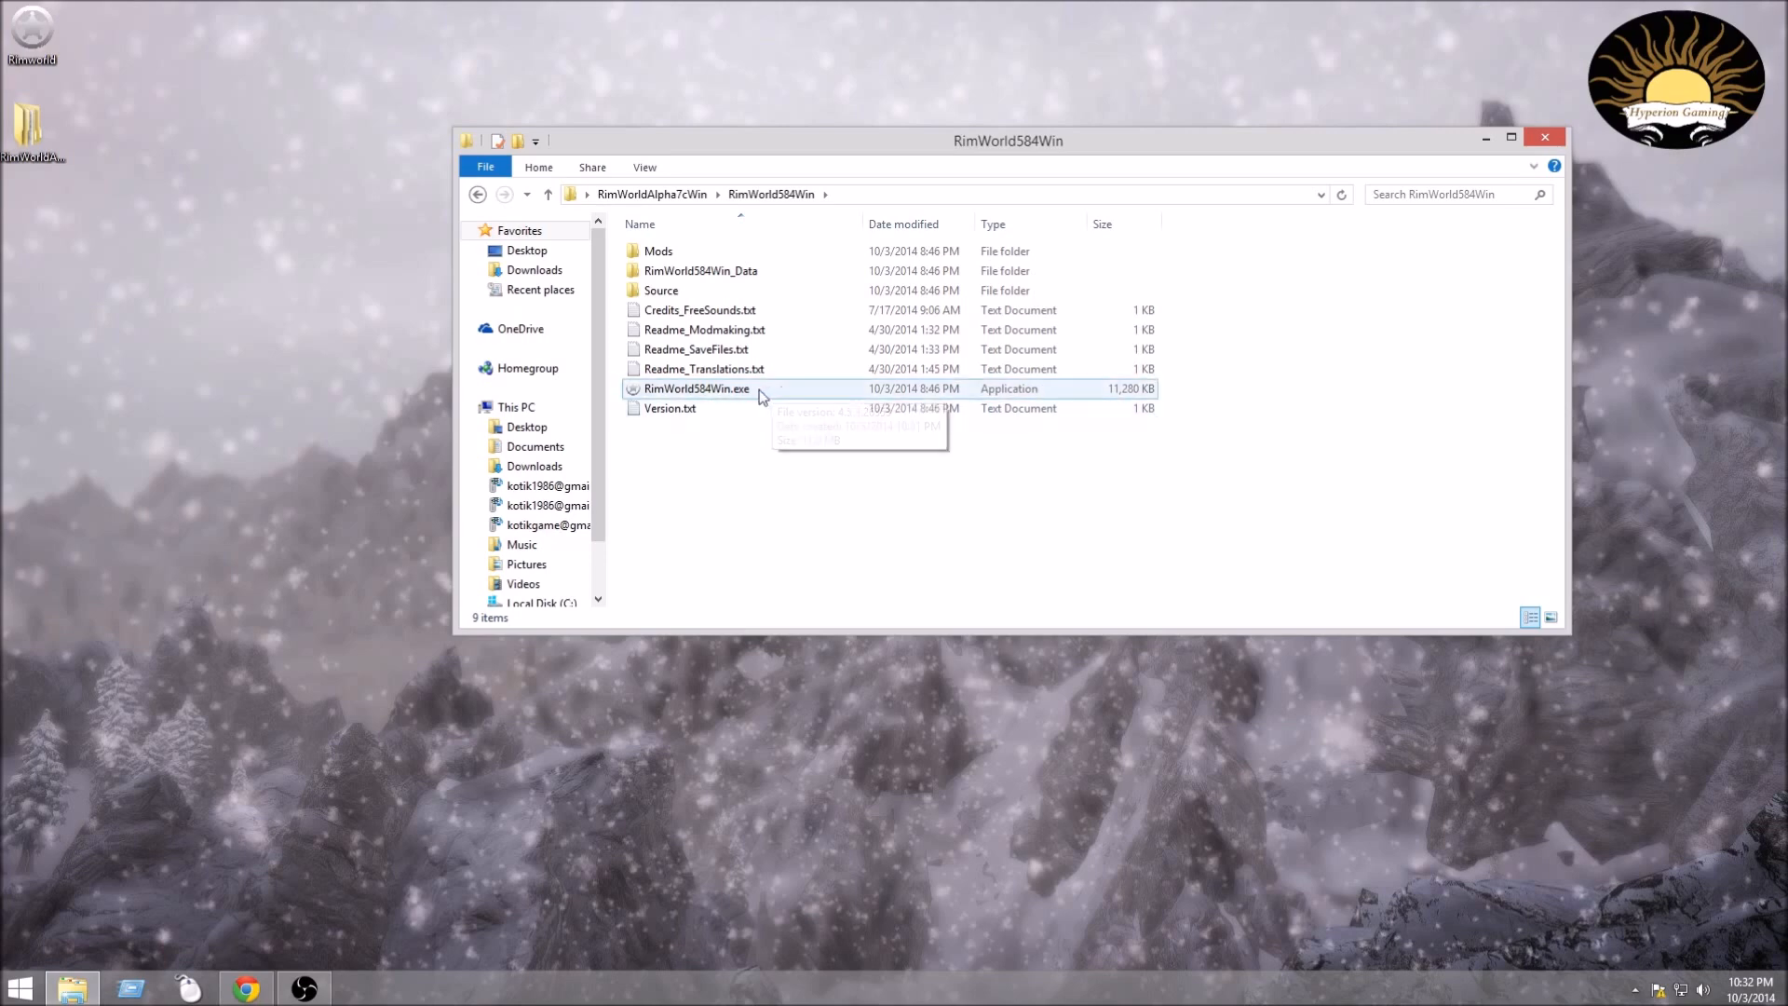
{"action": "mouse_move", "coordinate": [741, 395]}
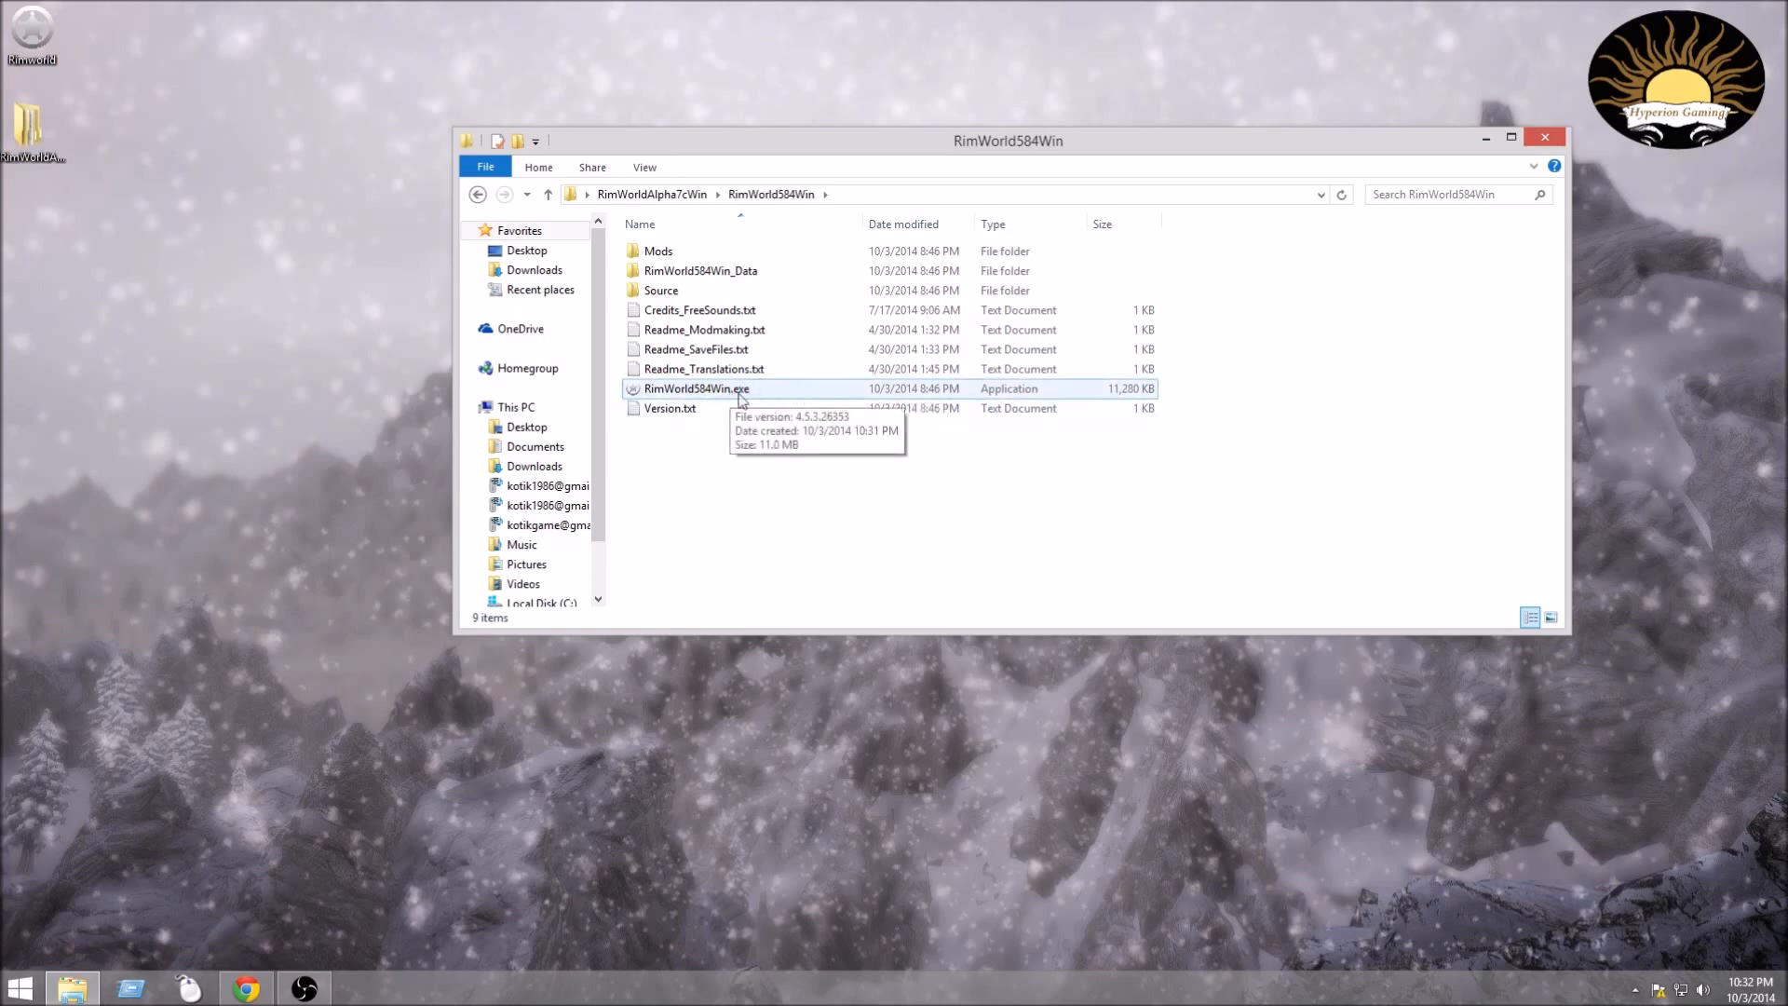
{"action": "left_click", "coordinate": [668, 408]}
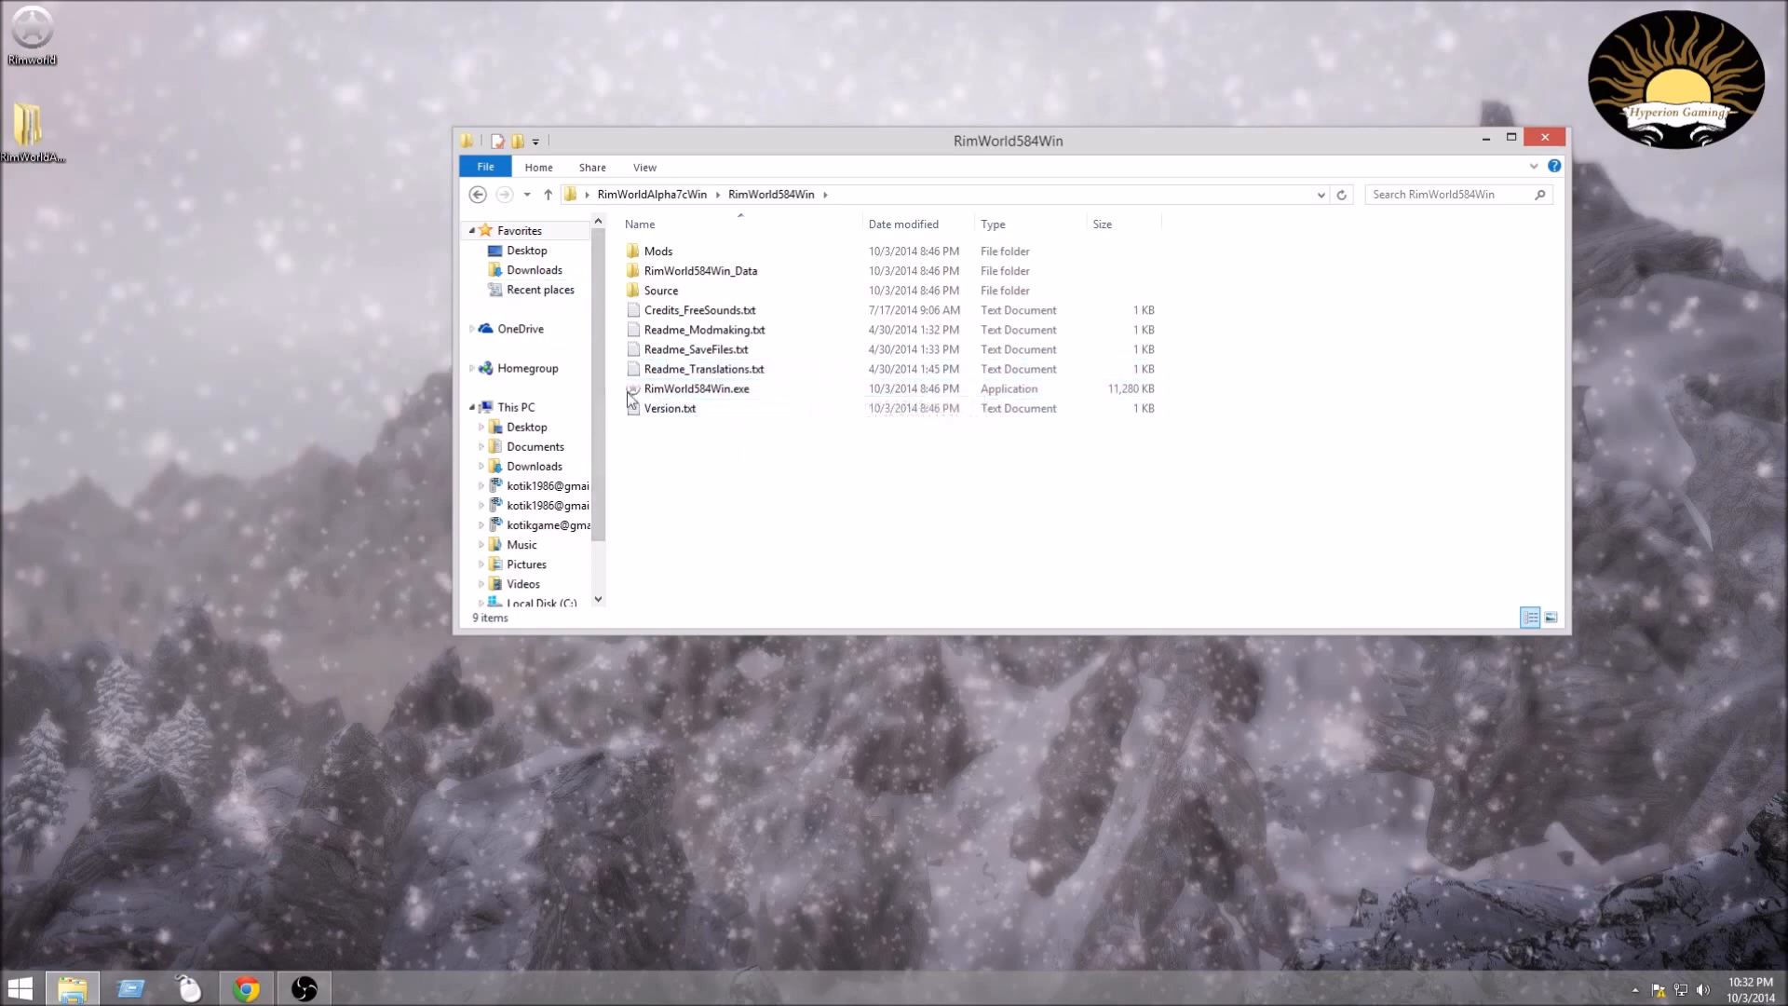
{"action": "left_click", "coordinate": [697, 388]}
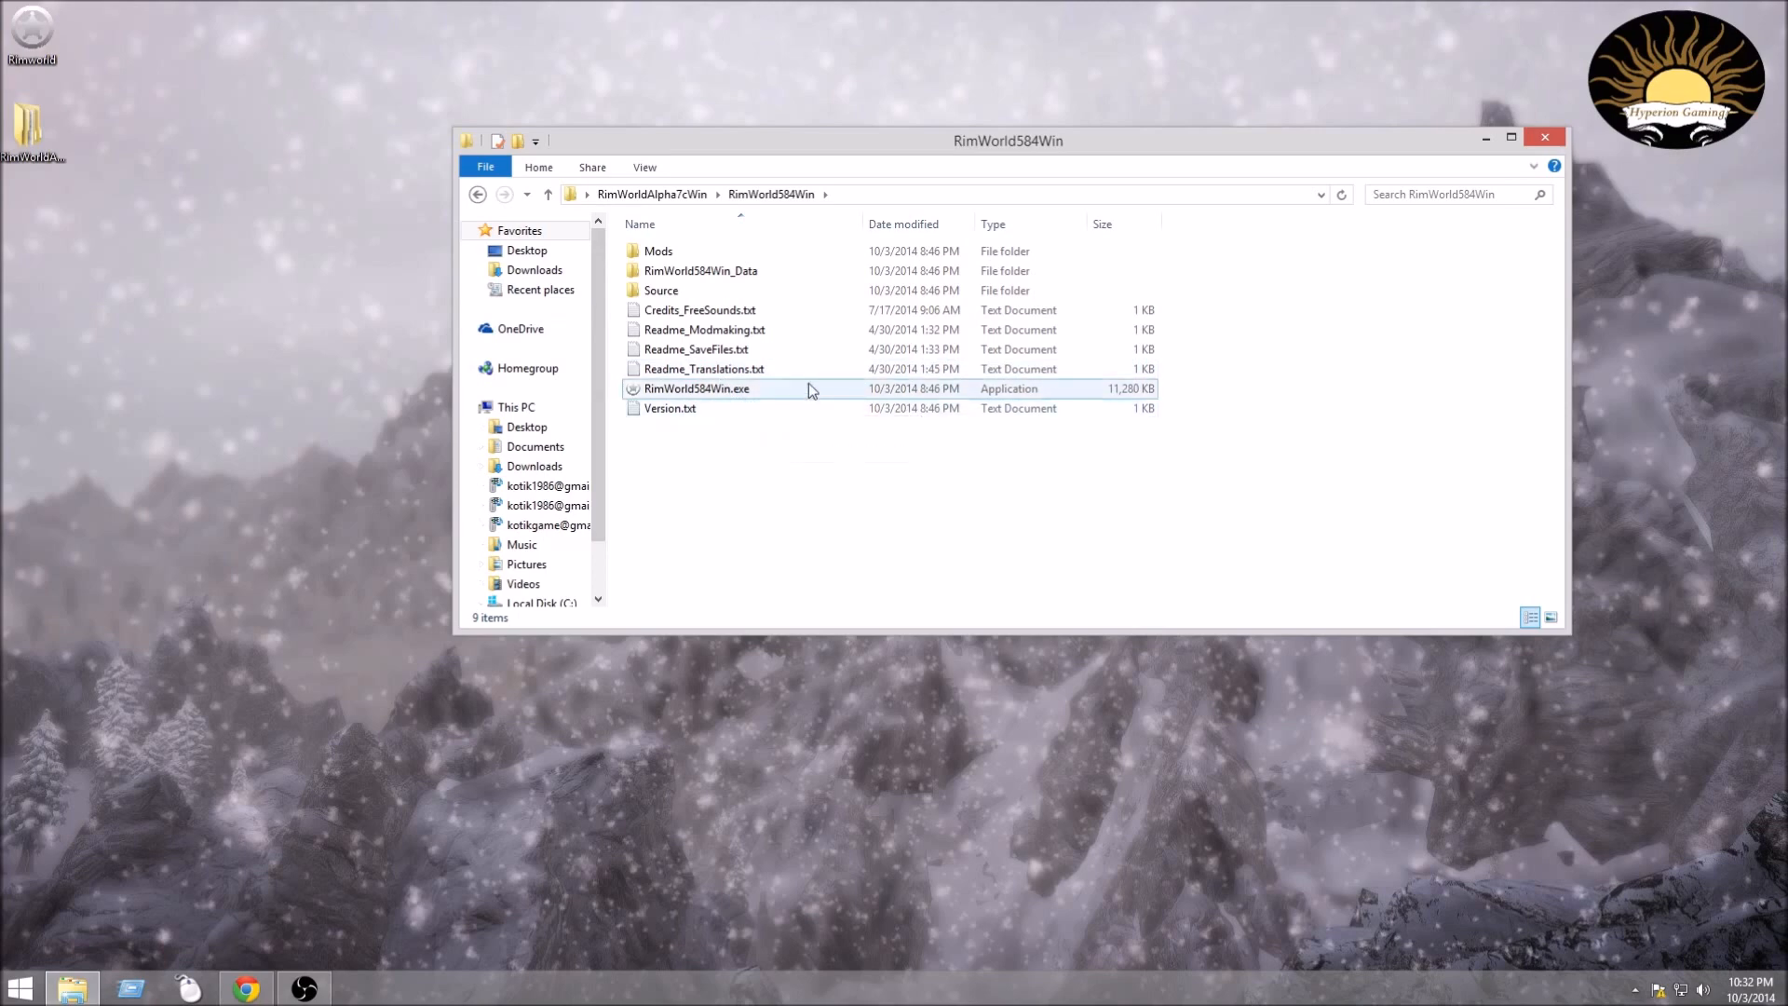
{"action": "mouse_move", "coordinate": [724, 395]}
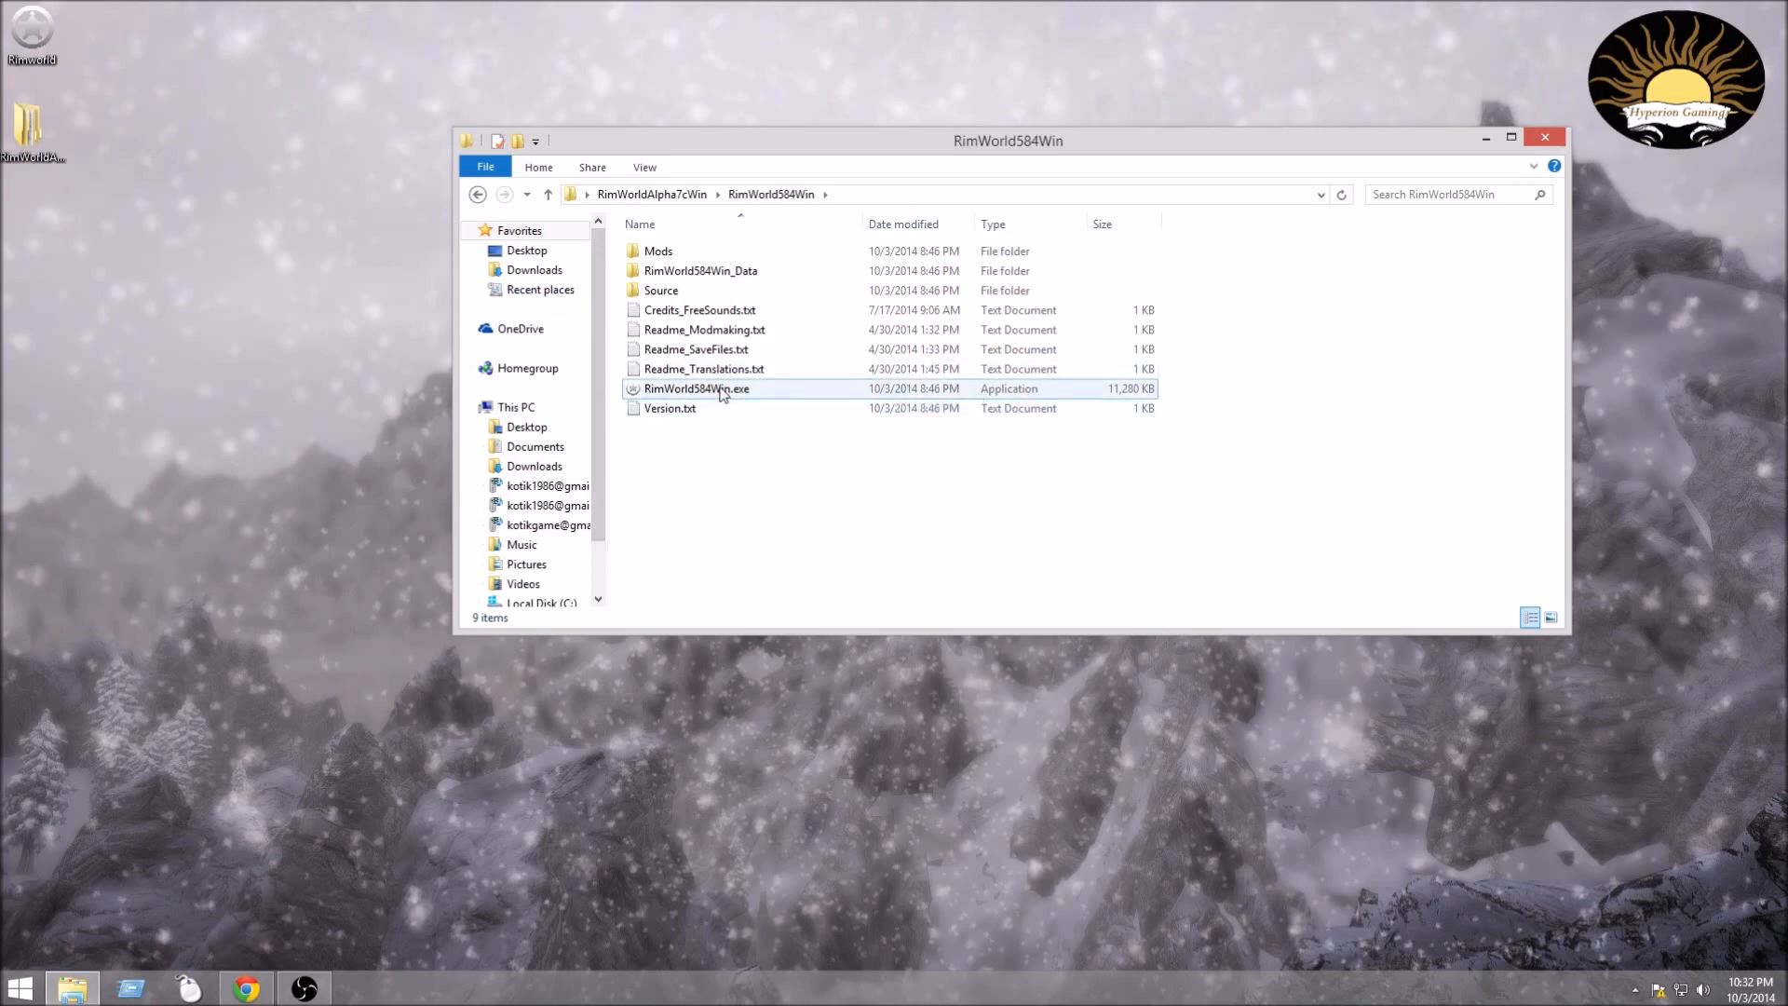
{"action": "mouse_move", "coordinate": [696, 390]}
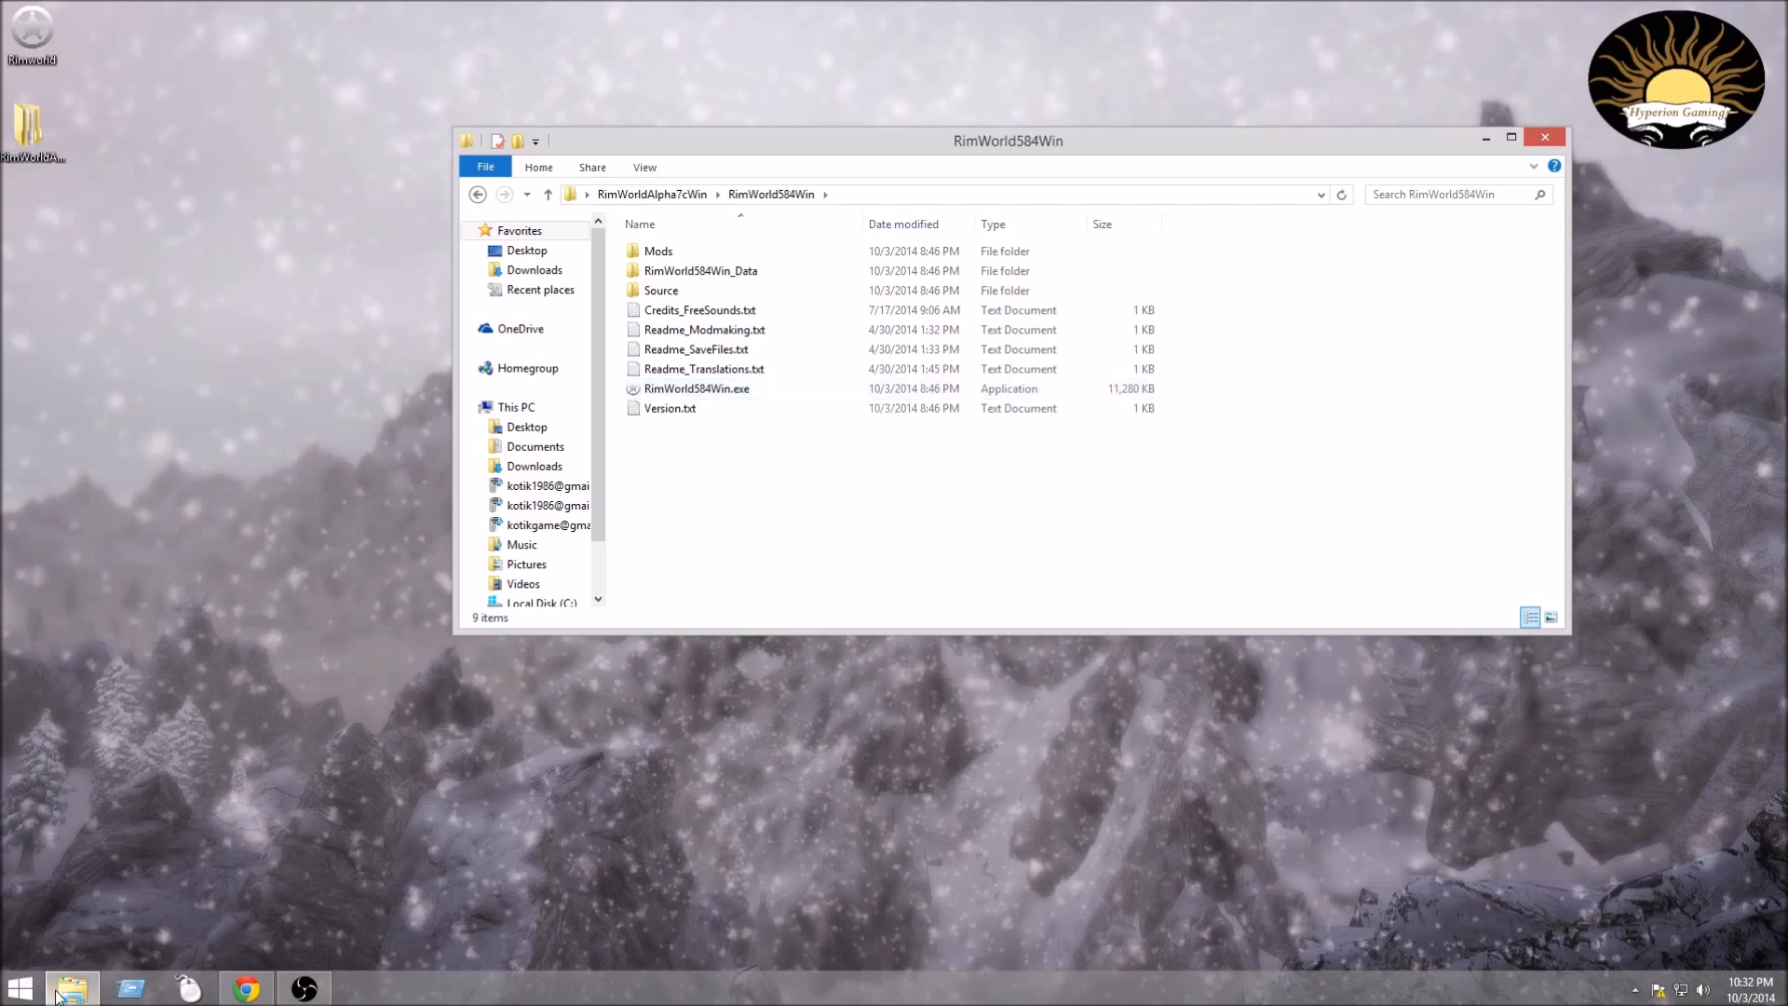
In a second Explorer window, browse C:\Program Files (x86)\Steam.
{"action": "right_click", "coordinate": [72, 987]}
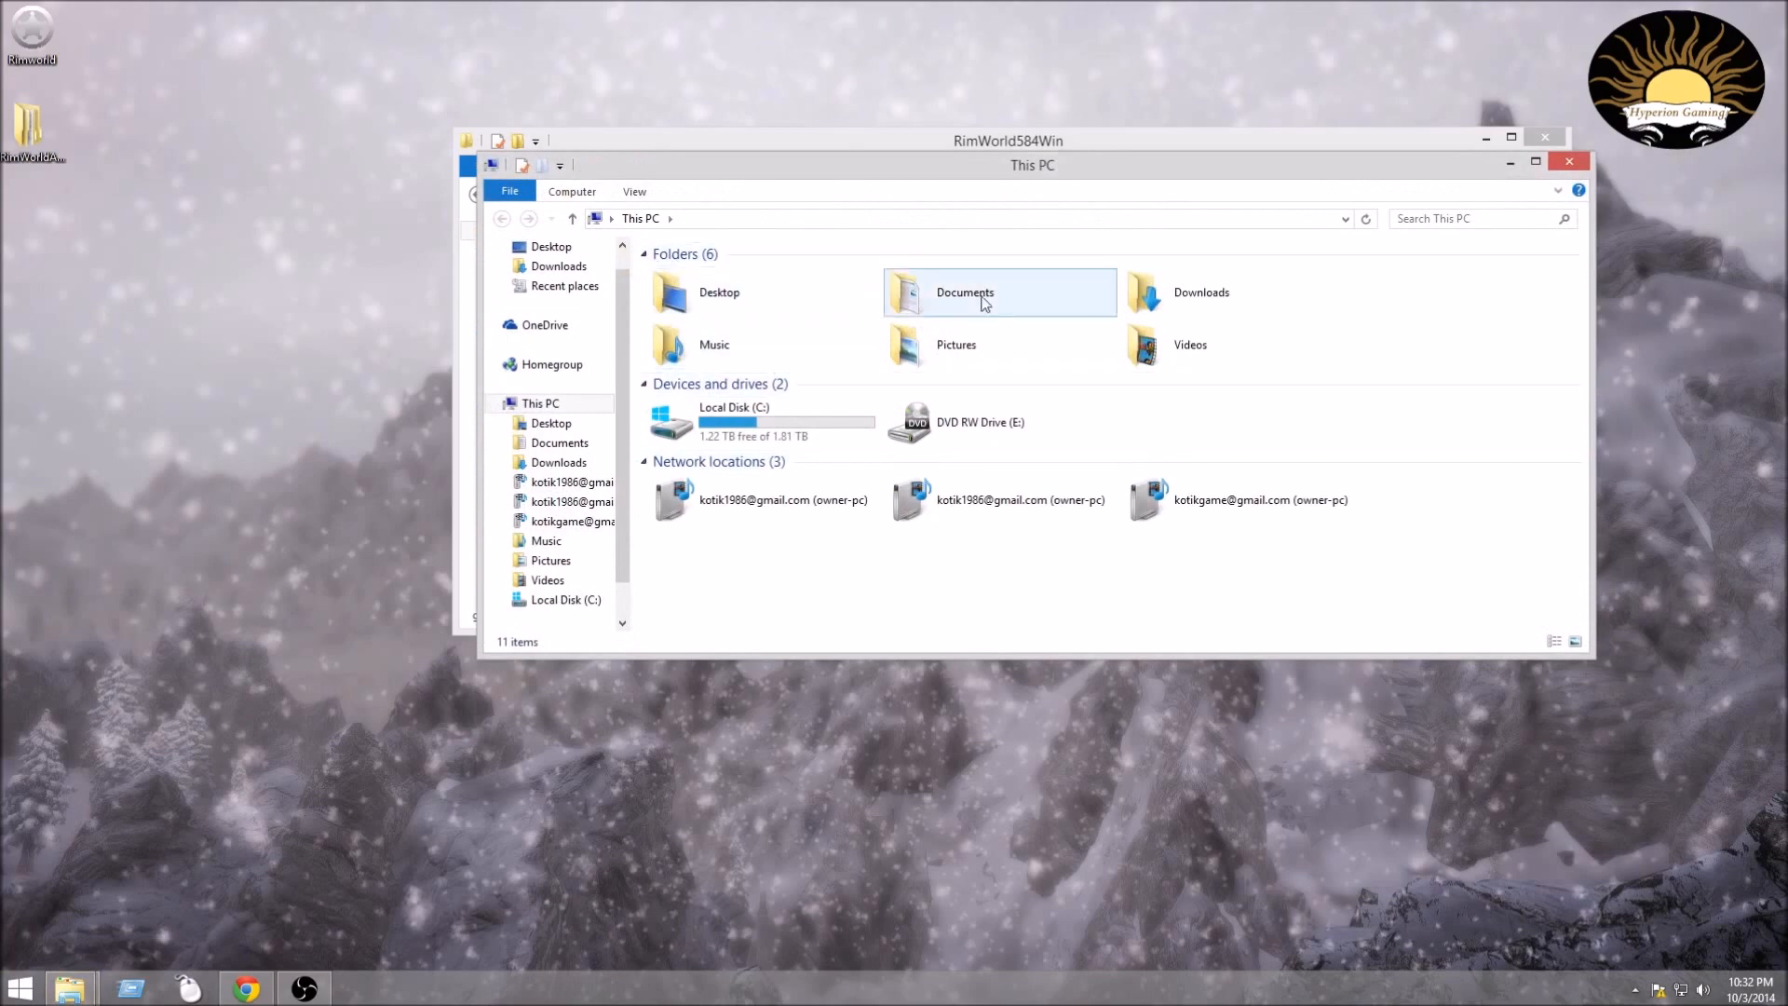
{"action": "double_click", "coordinate": [734, 422]}
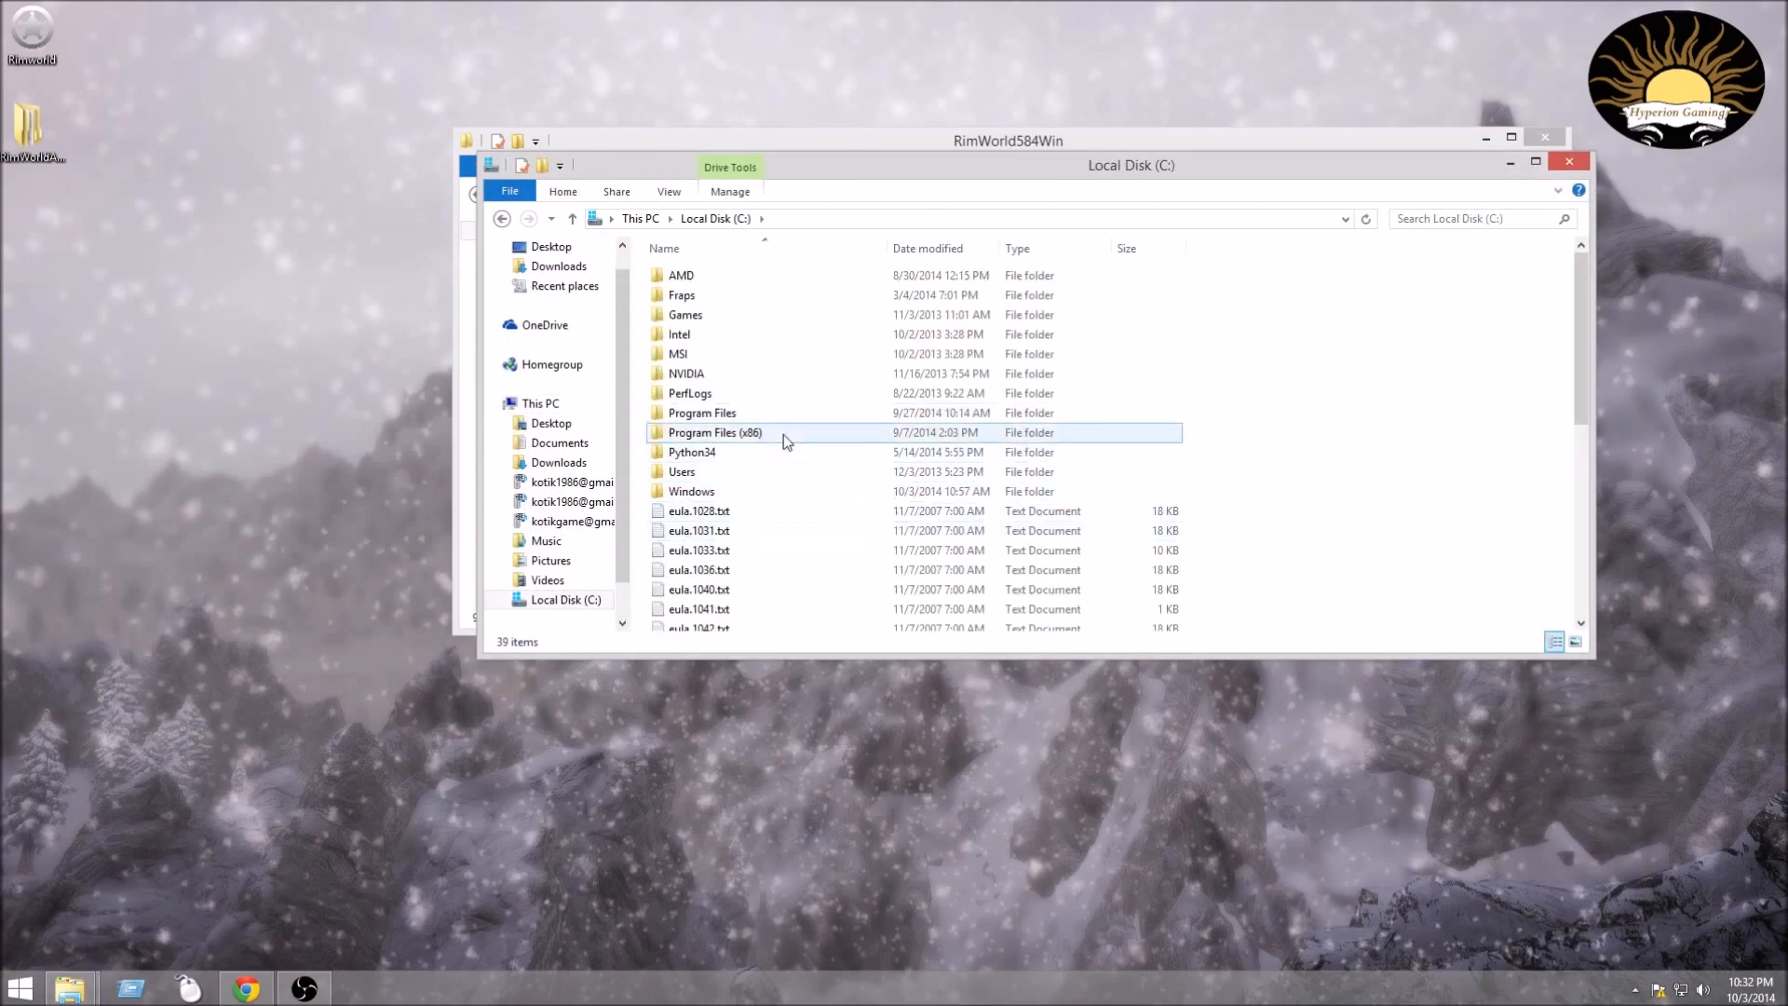
{"action": "double_click", "coordinate": [713, 432]}
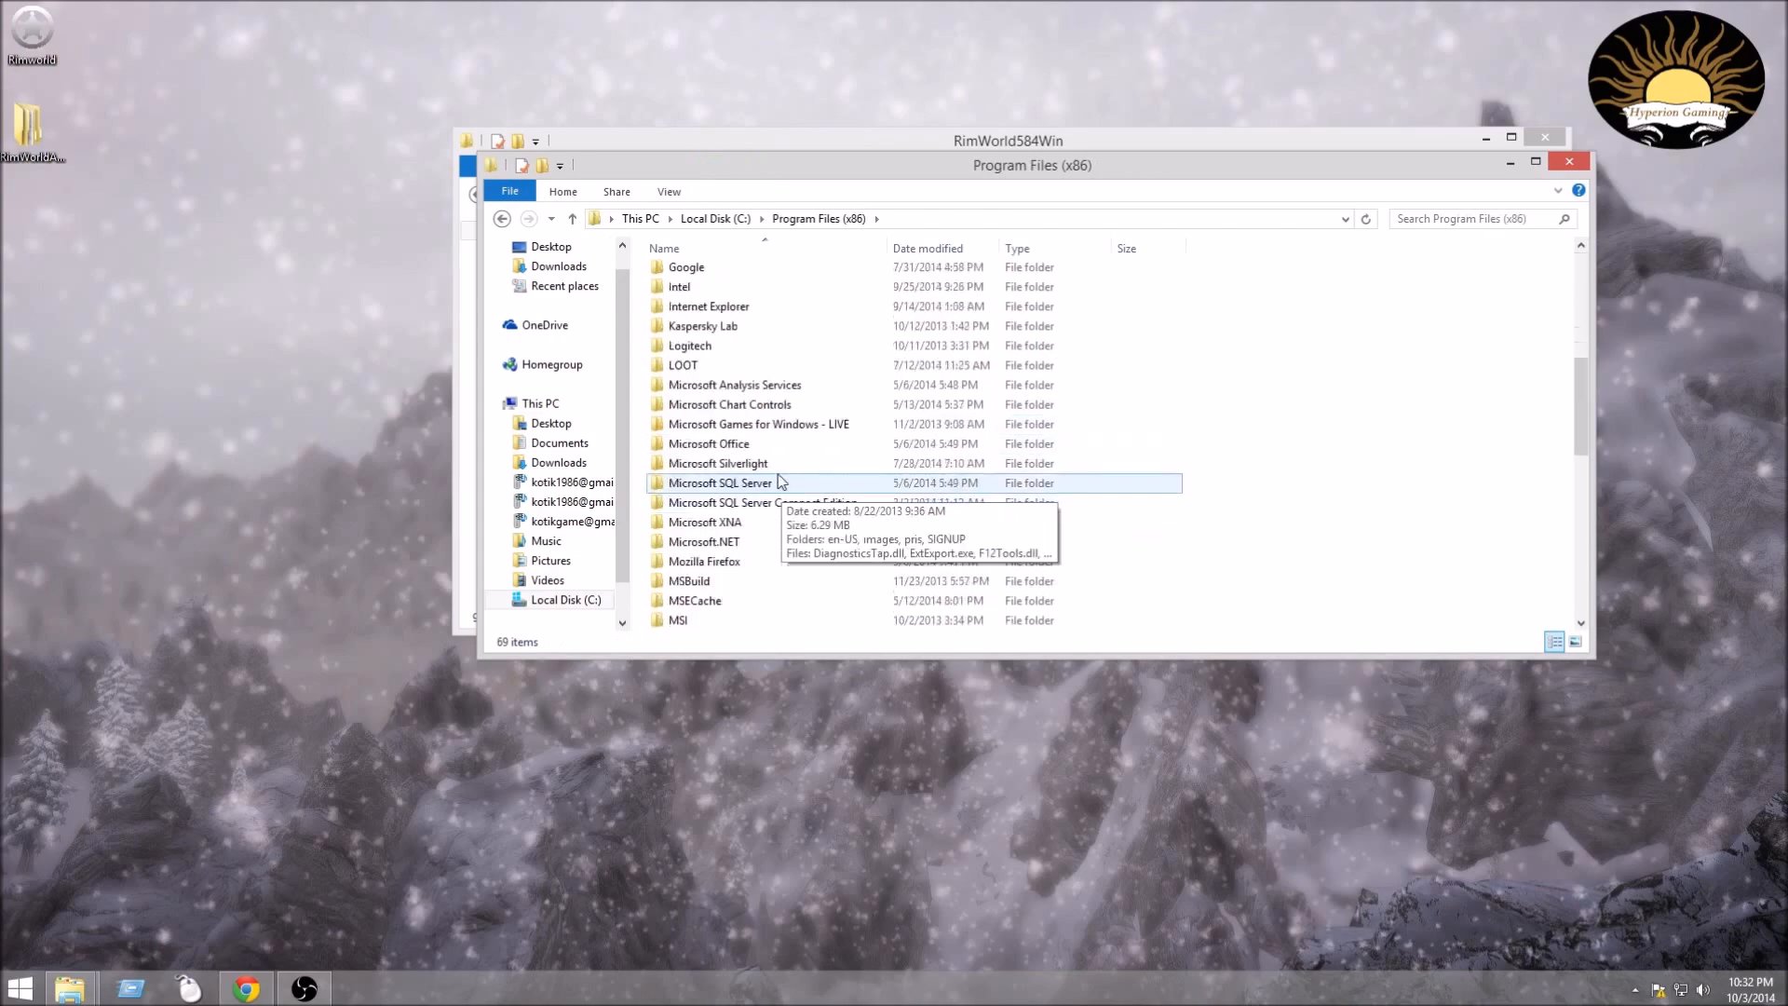
{"action": "scroll", "scroll_direction": "down", "scroll_amount": 3}
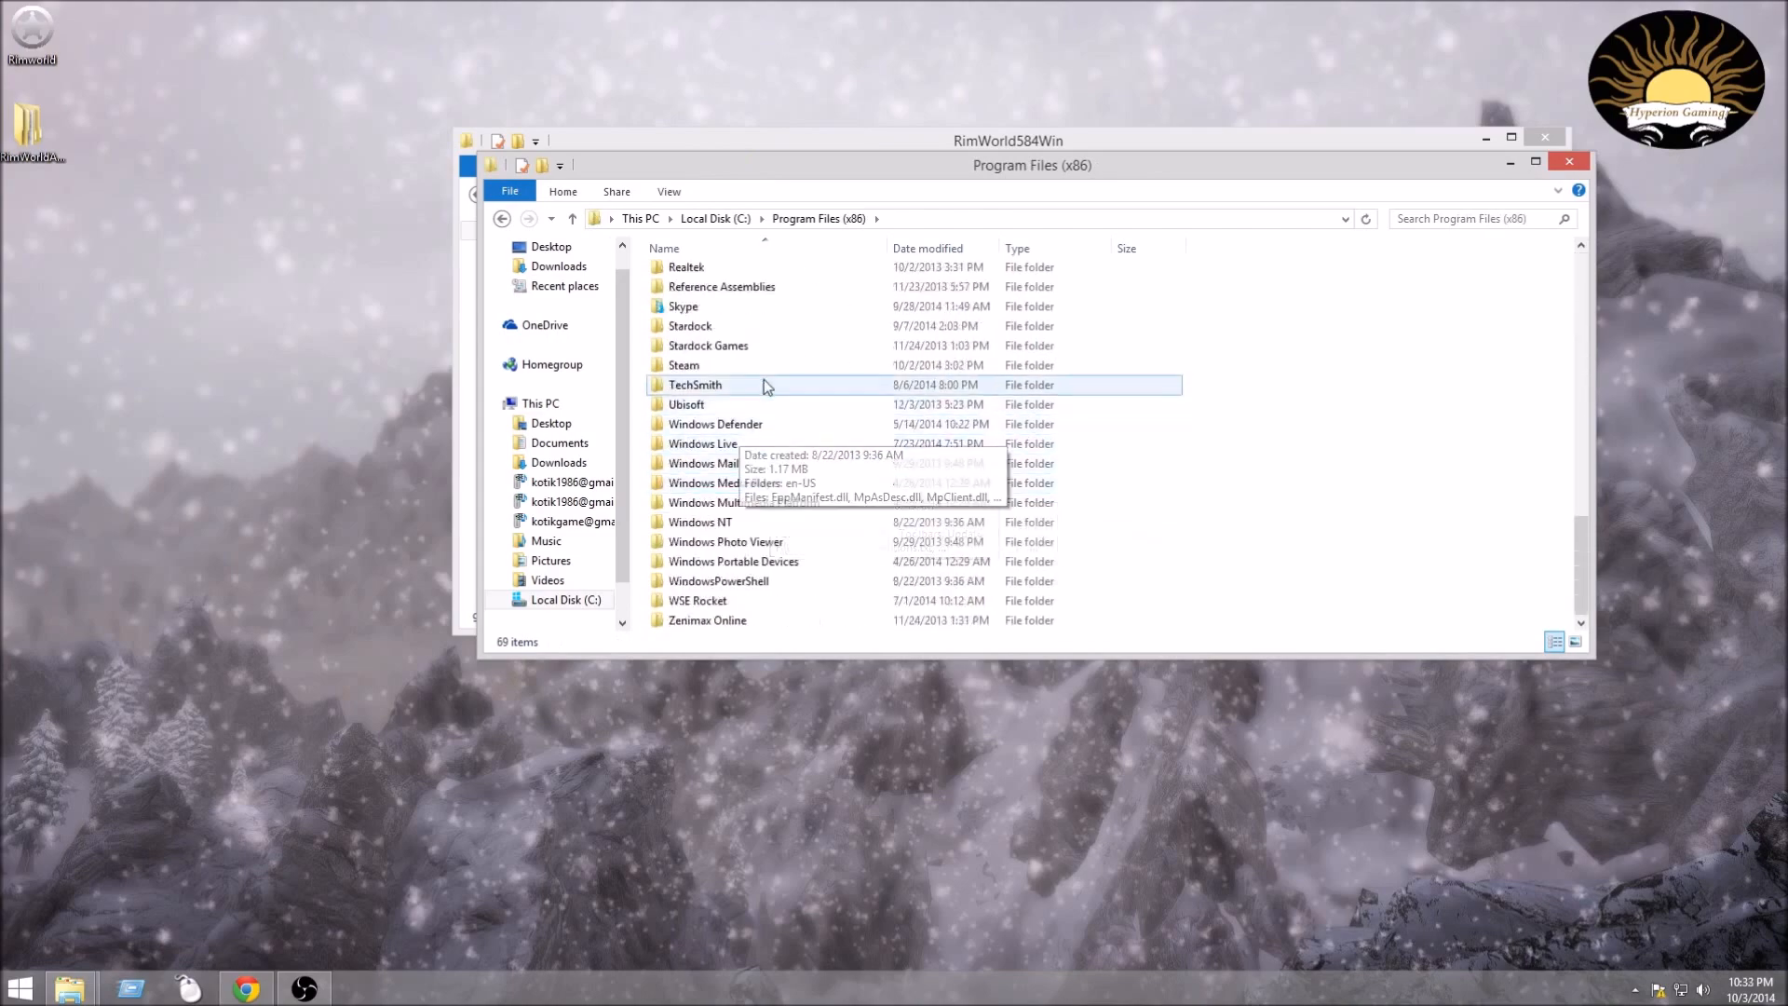
{"action": "double_click", "coordinate": [684, 365]}
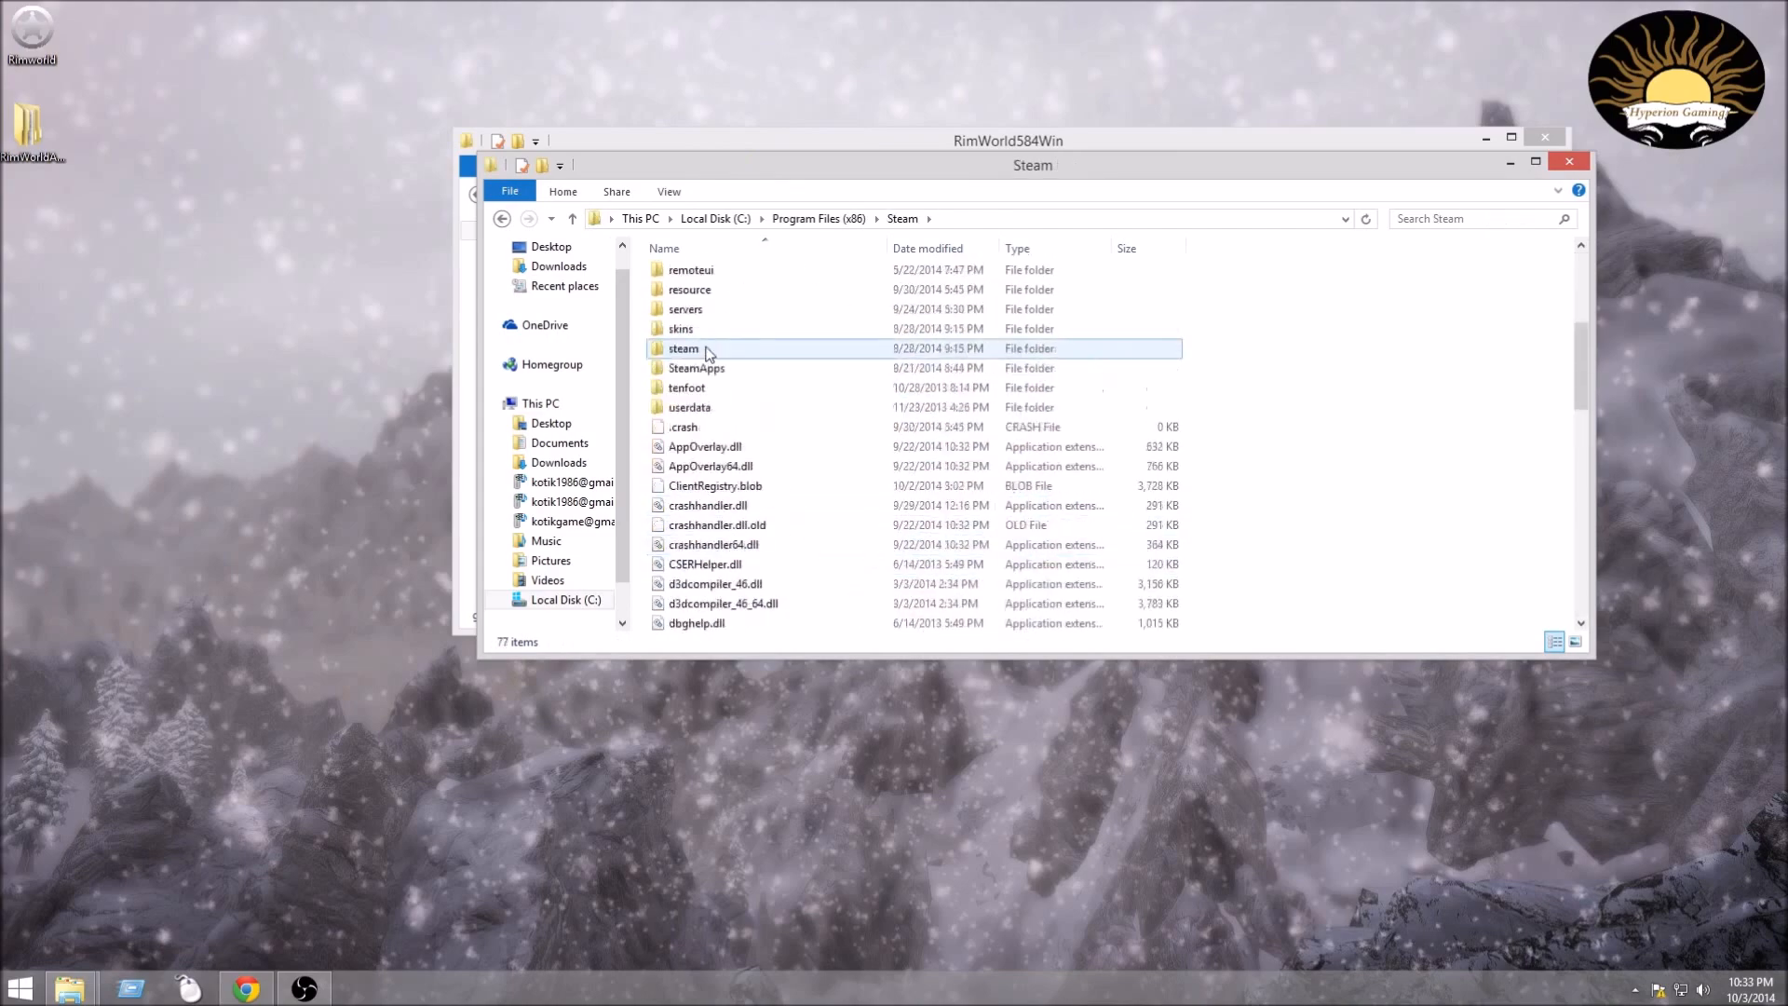
Continue into SteamApps\common\RimWorld to show the installed game folder.
{"action": "double_click", "coordinate": [695, 367]}
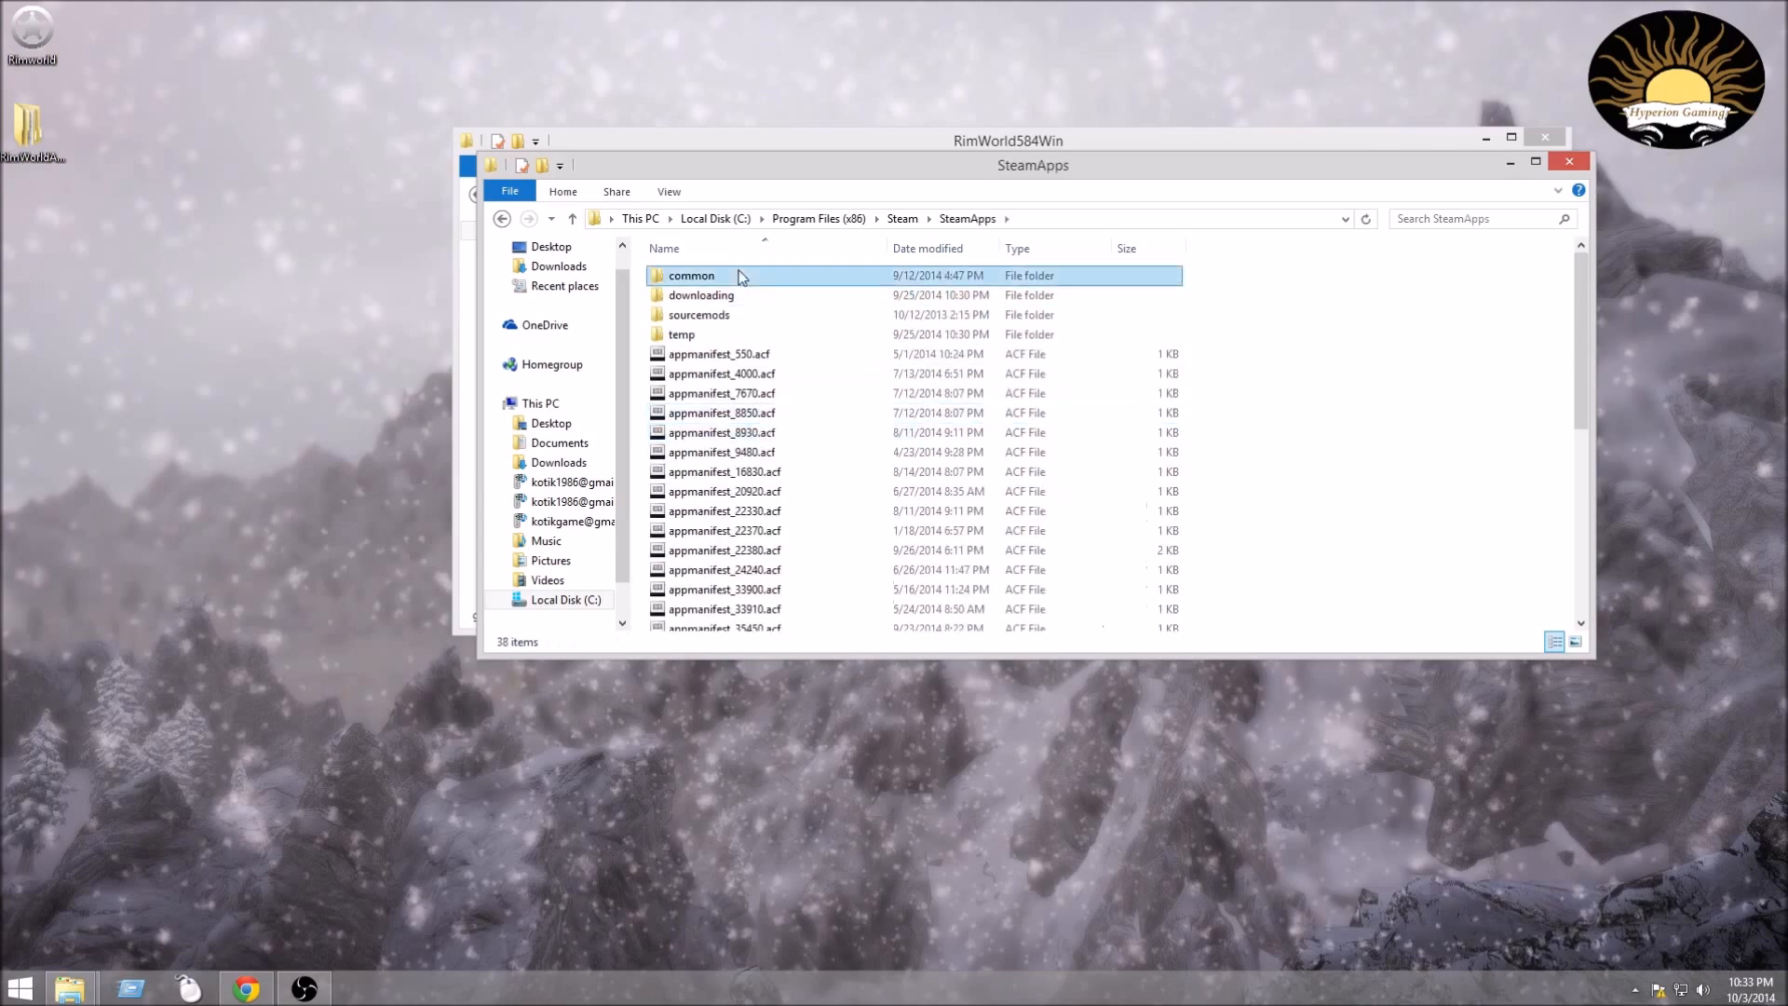
{"action": "double_click", "coordinate": [691, 276]}
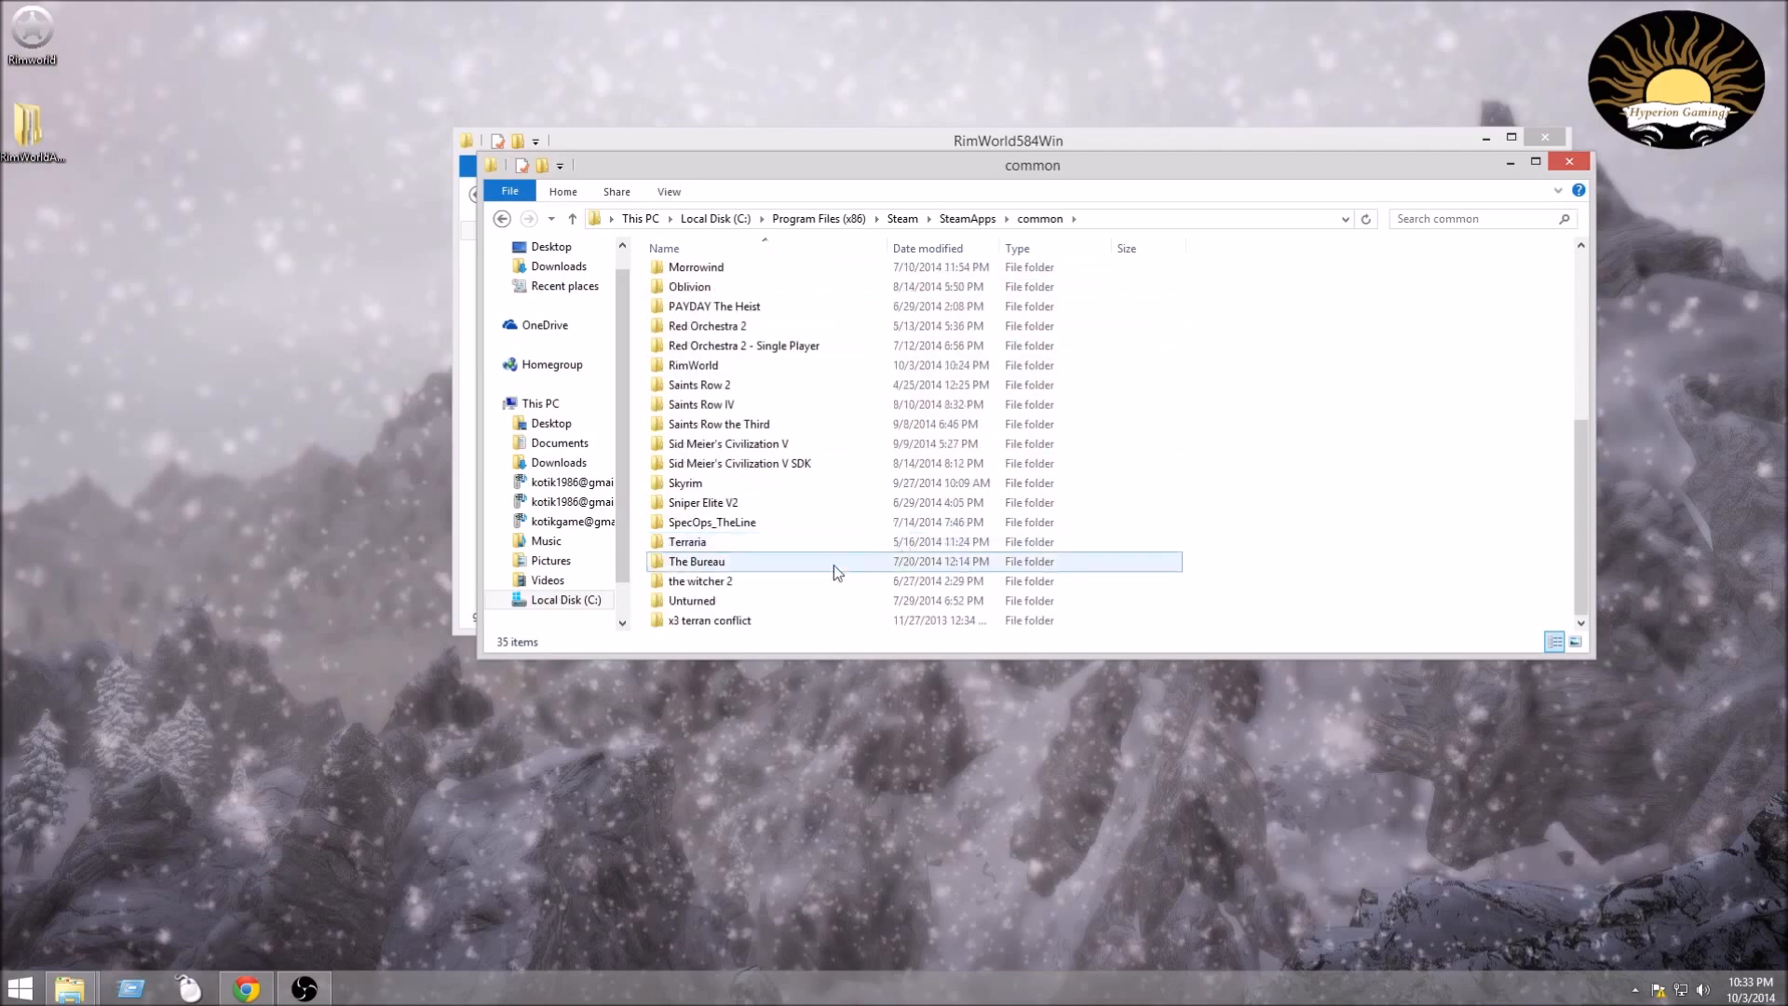
{"action": "mouse_move", "coordinate": [694, 365]}
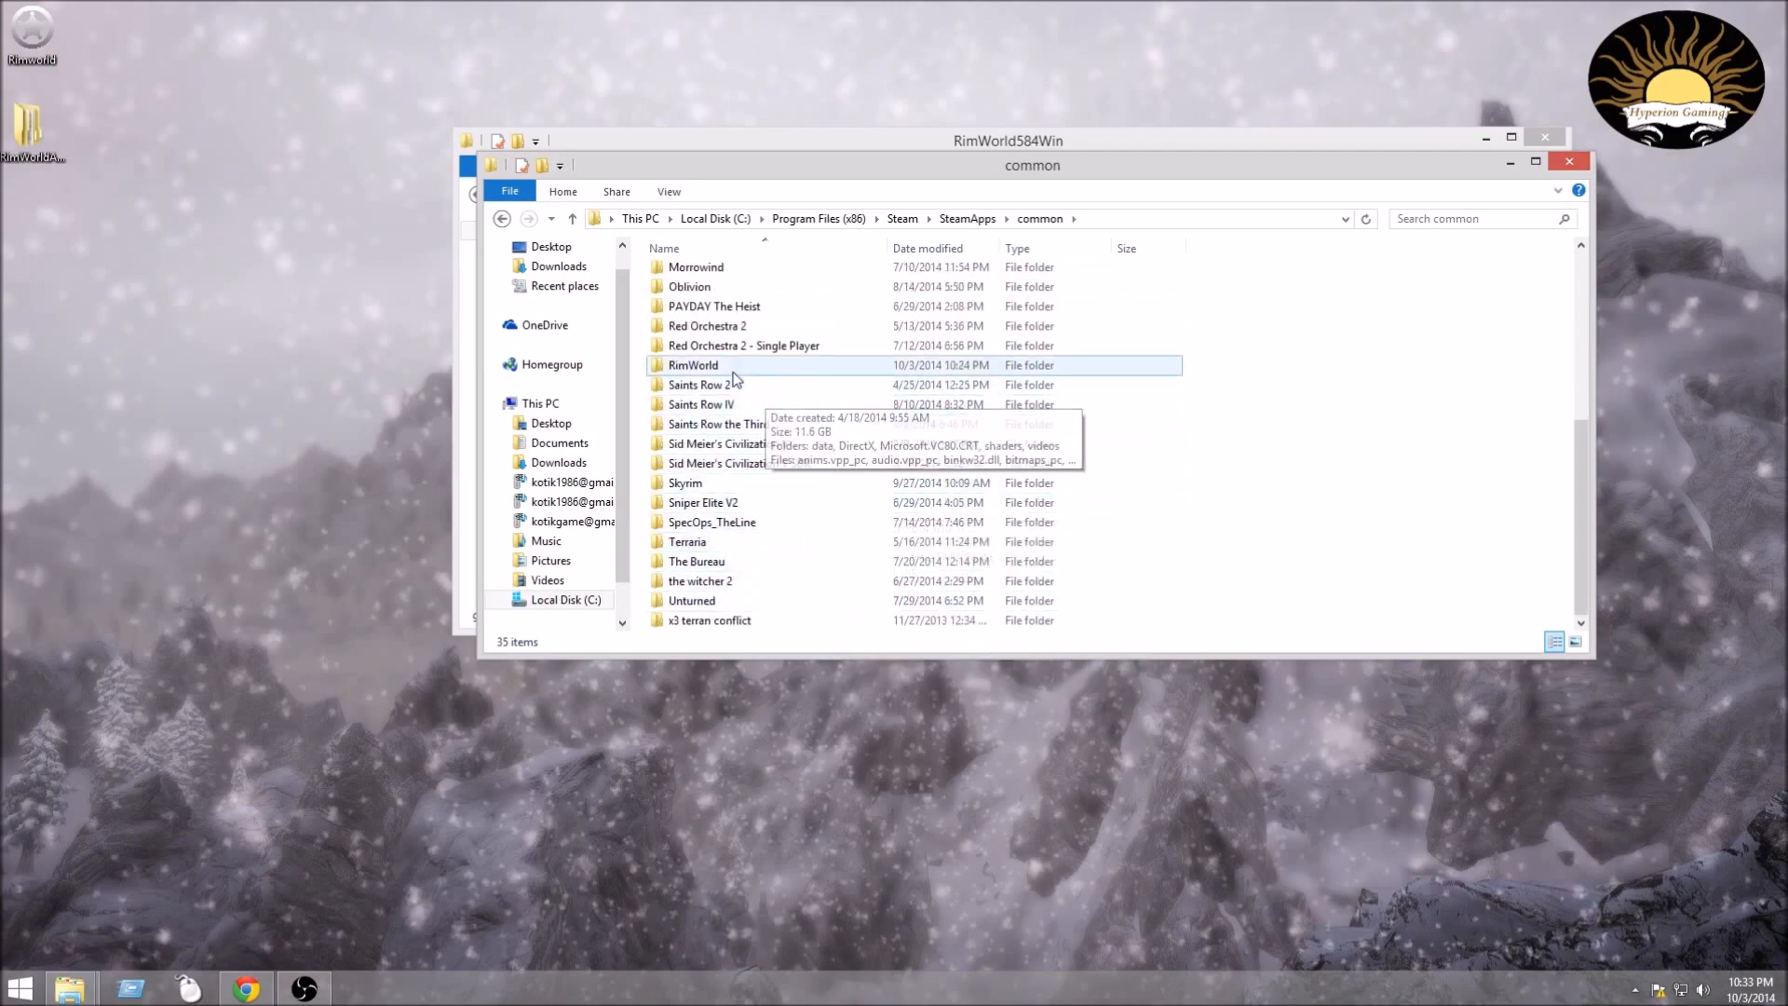
{"action": "double_click", "coordinate": [693, 365]}
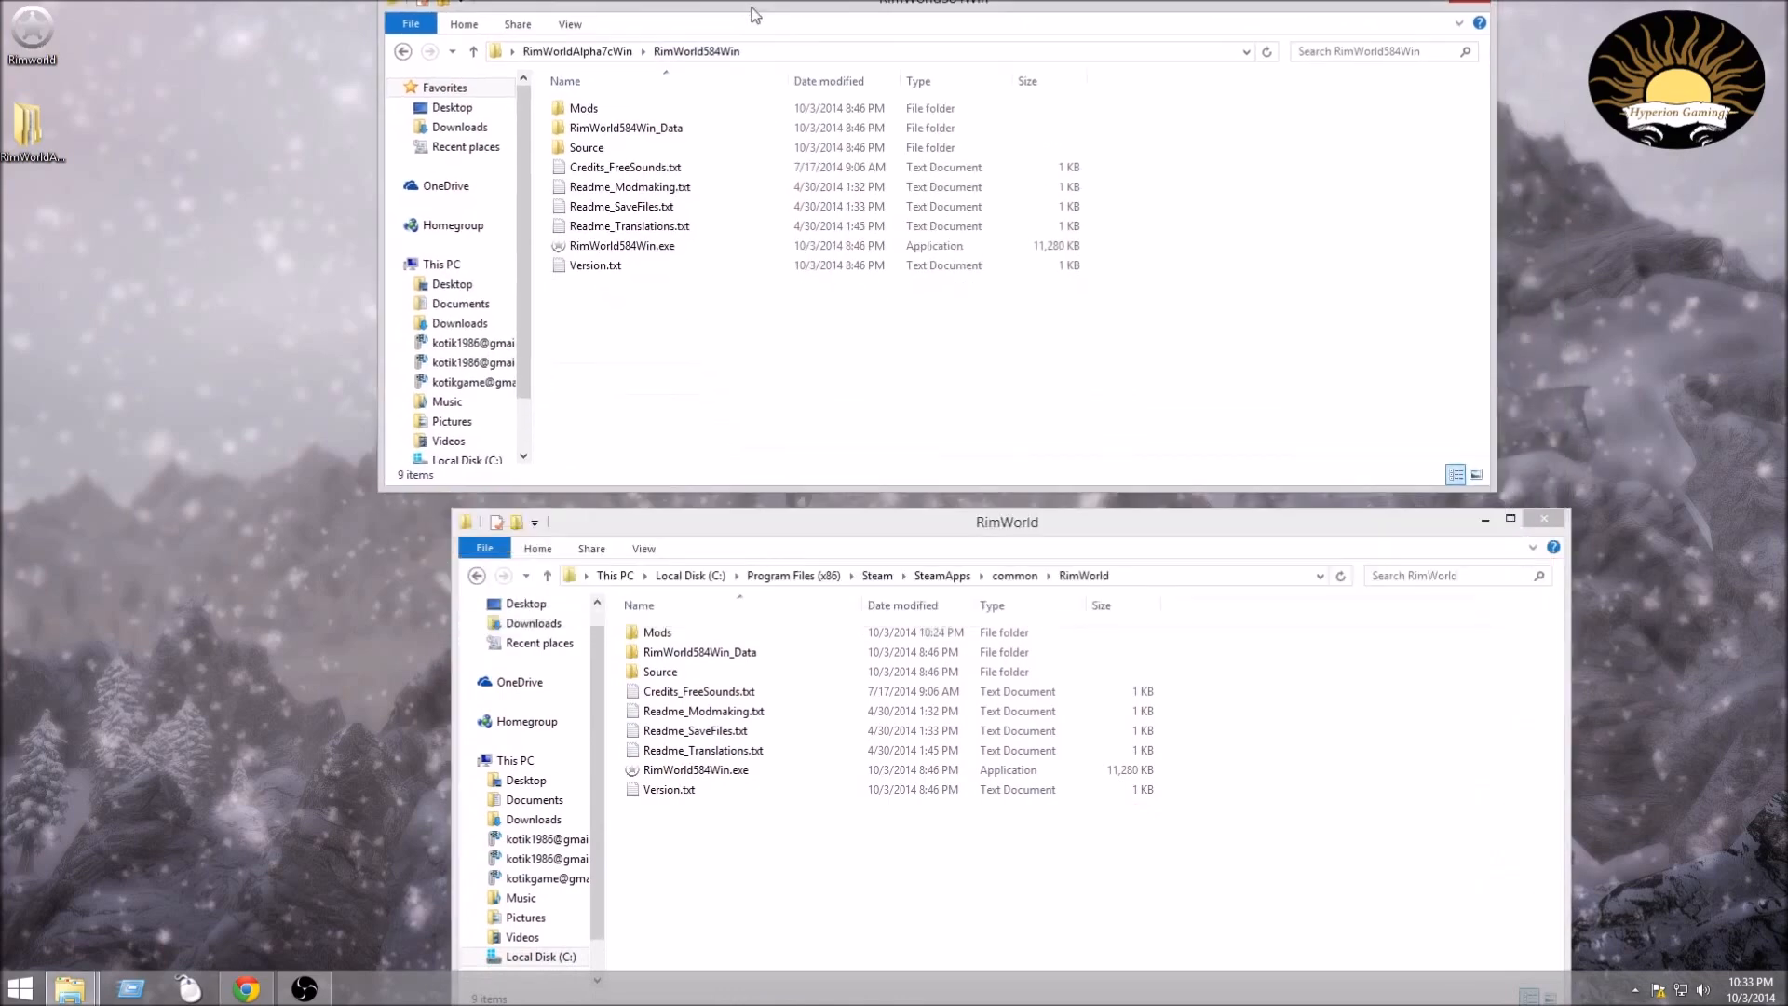
Position the RimWorld584Win and Steam RimWorld windows side by side.
{"action": "left_click_drag", "start_coordinate": [752, 13], "coordinate": [648, 97]}
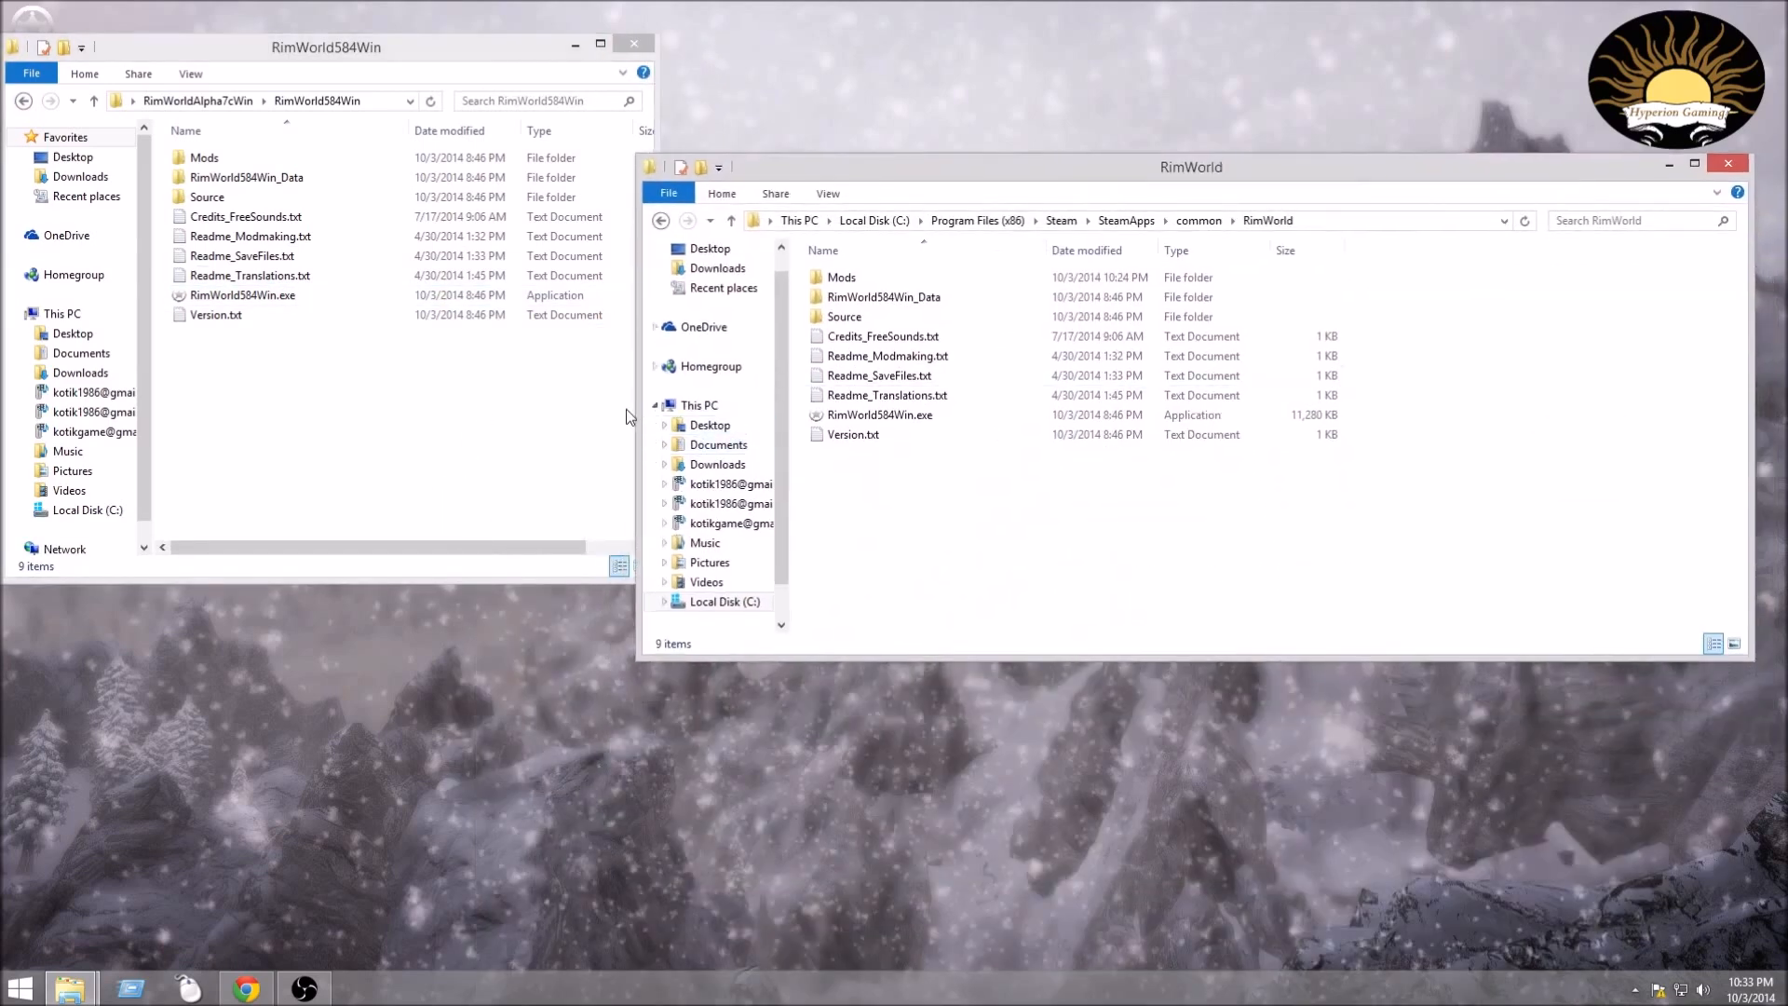
{"action": "left_click_drag", "start_coordinate": [1190, 165], "coordinate": [1346, 165]}
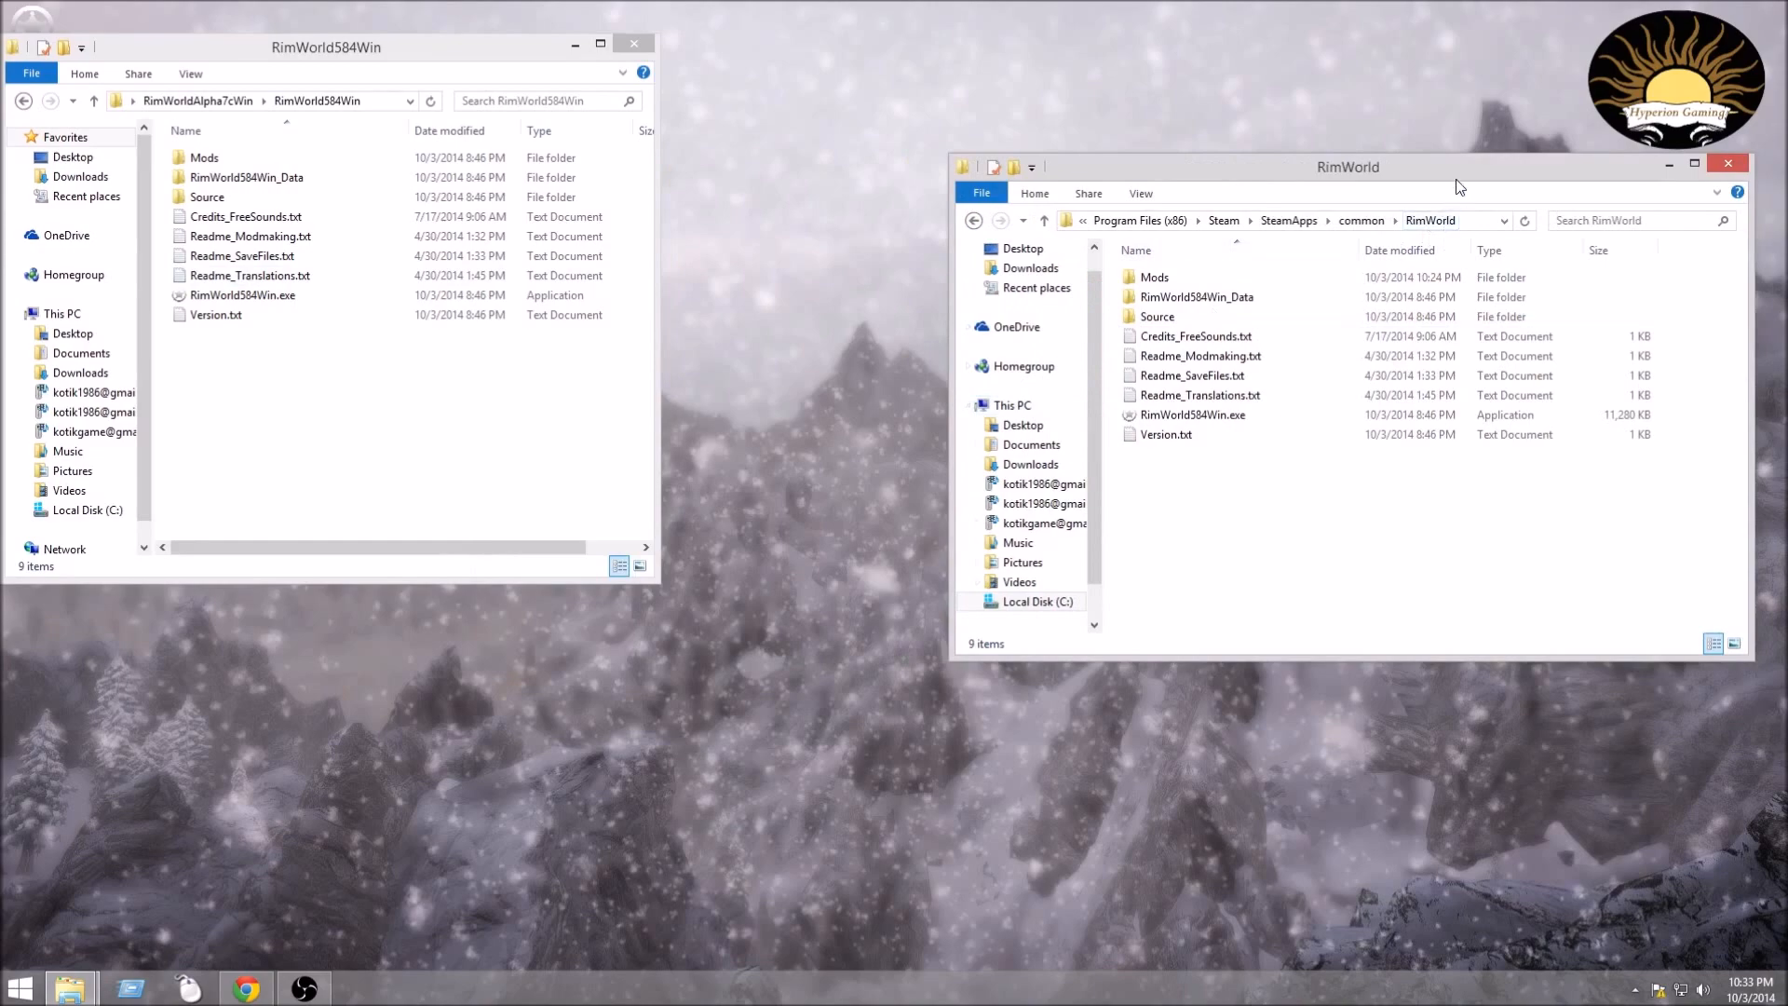
{"action": "left_click_drag", "start_coordinate": [328, 47], "coordinate": [607, 214]}
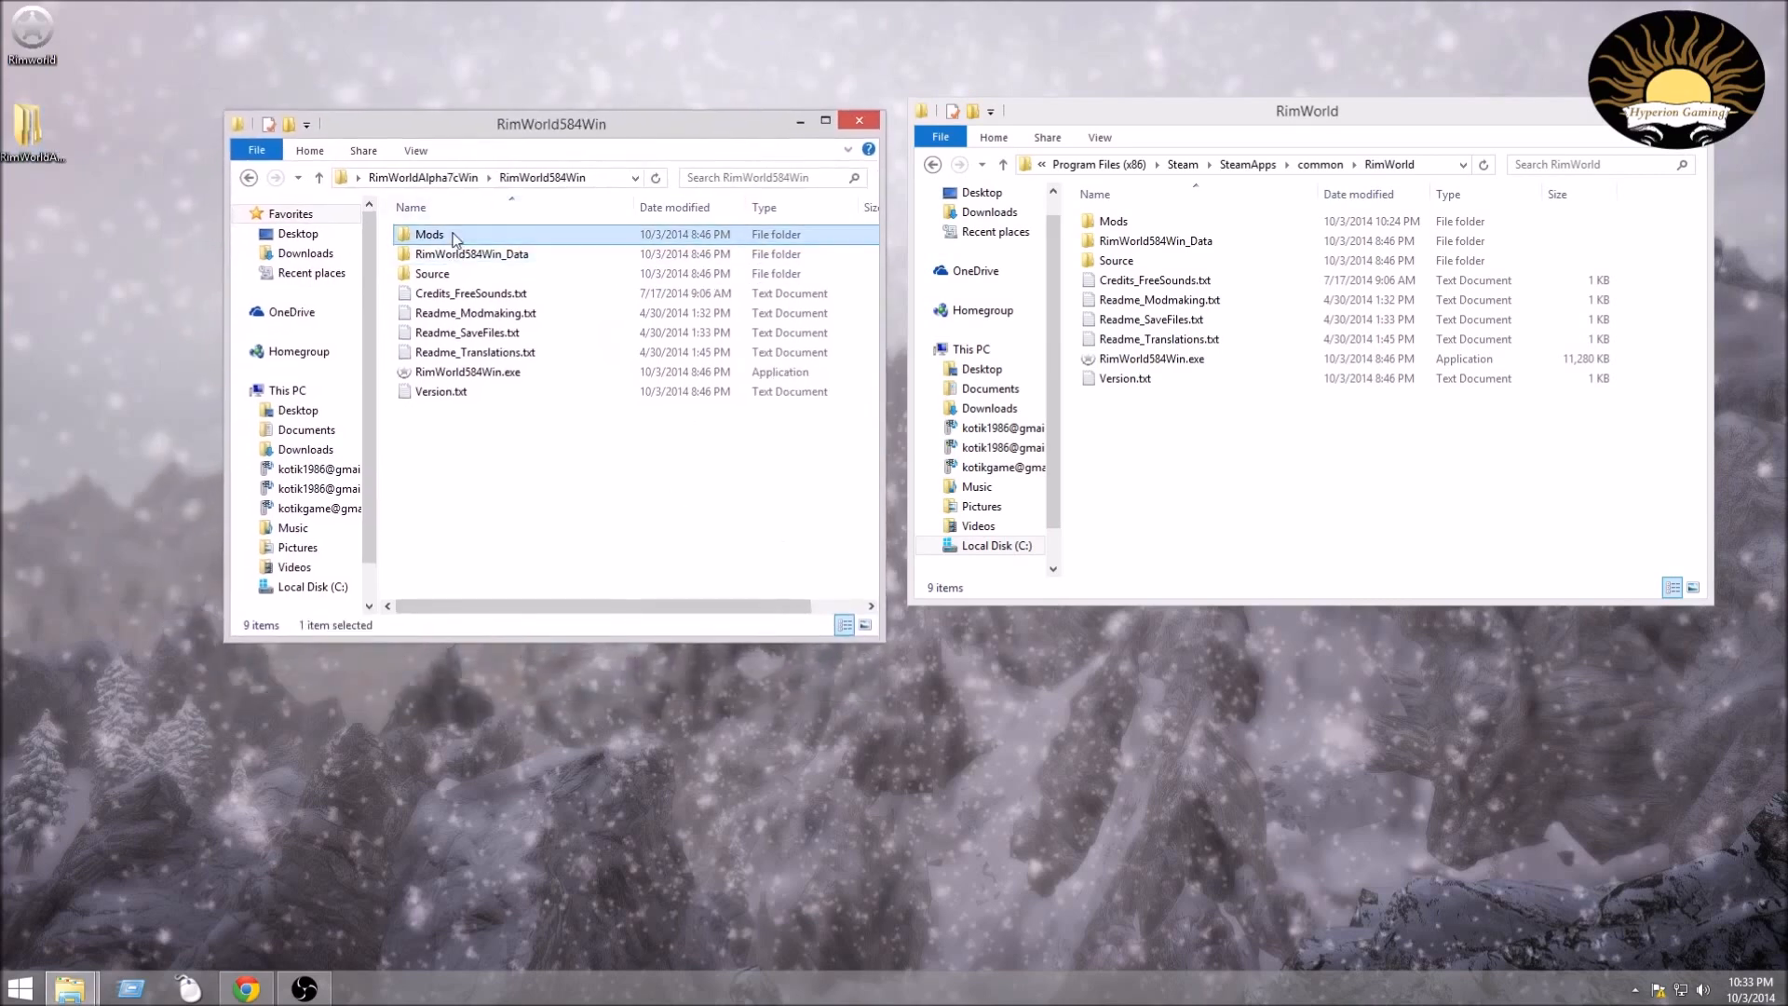
Check the new version's Mods folder, then select BlastingCharges, ProjectArmory213 and SuperiorCrafting in Steam's Mods.
{"action": "double_click", "coordinate": [431, 235]}
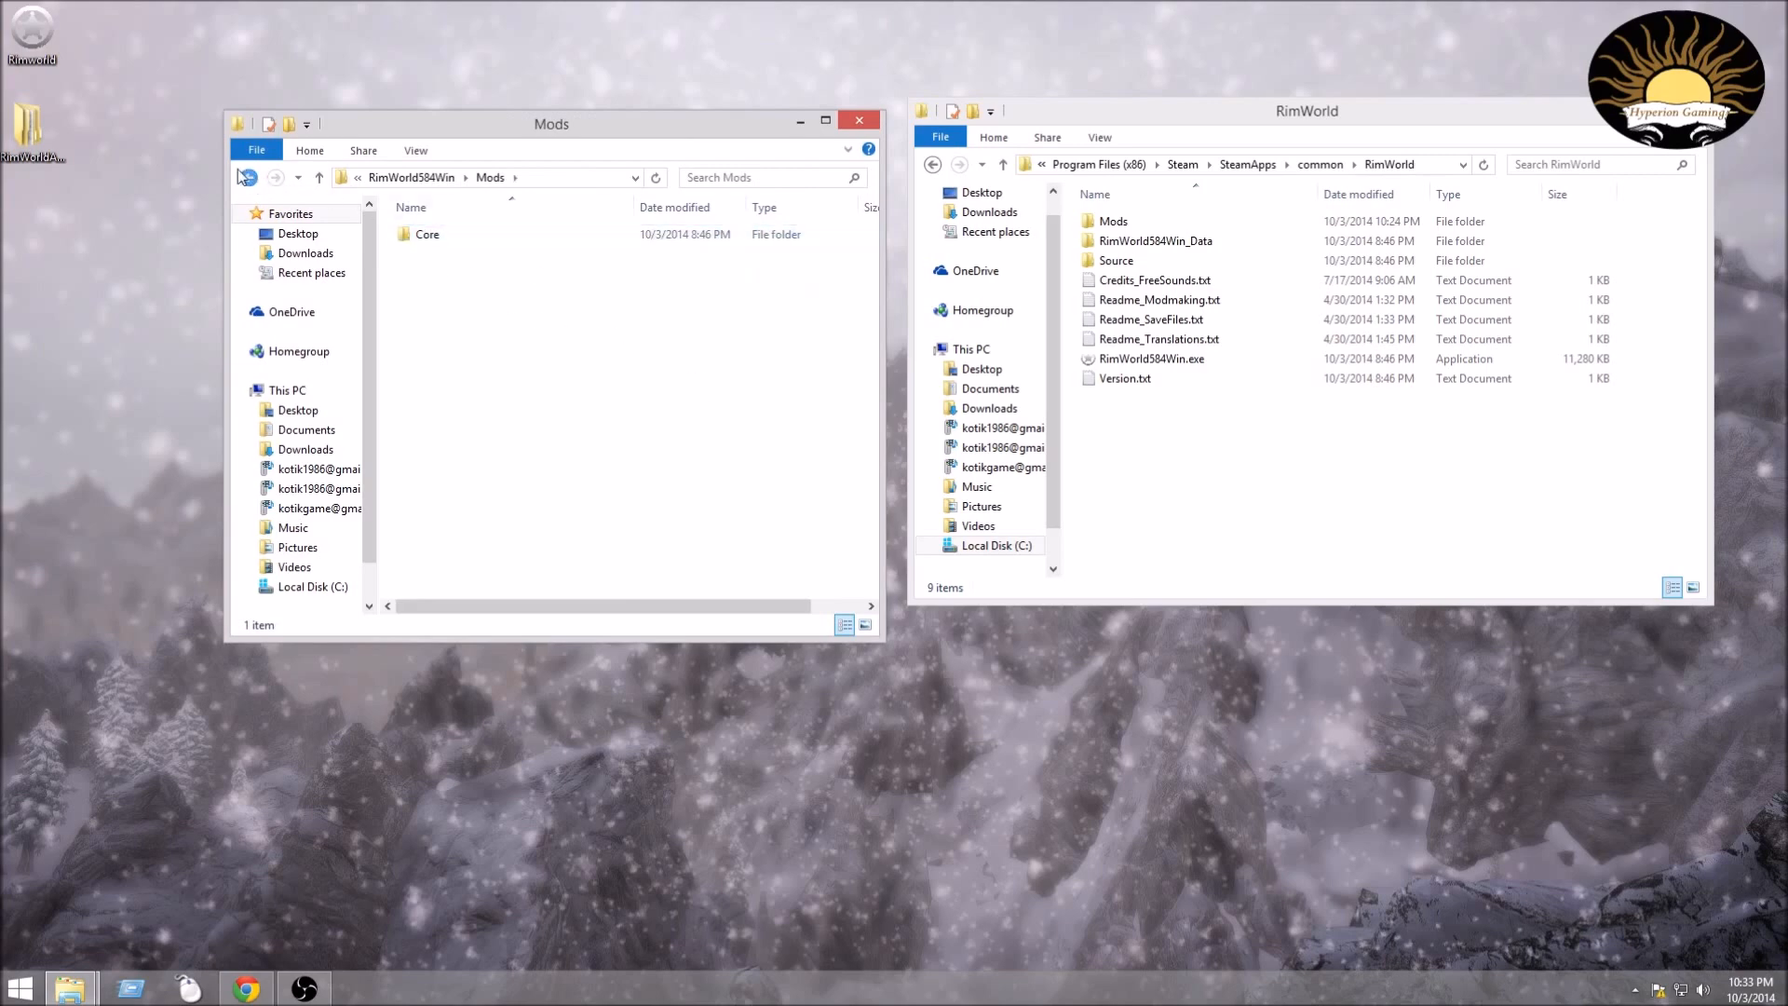
{"action": "left_click", "coordinate": [248, 177]}
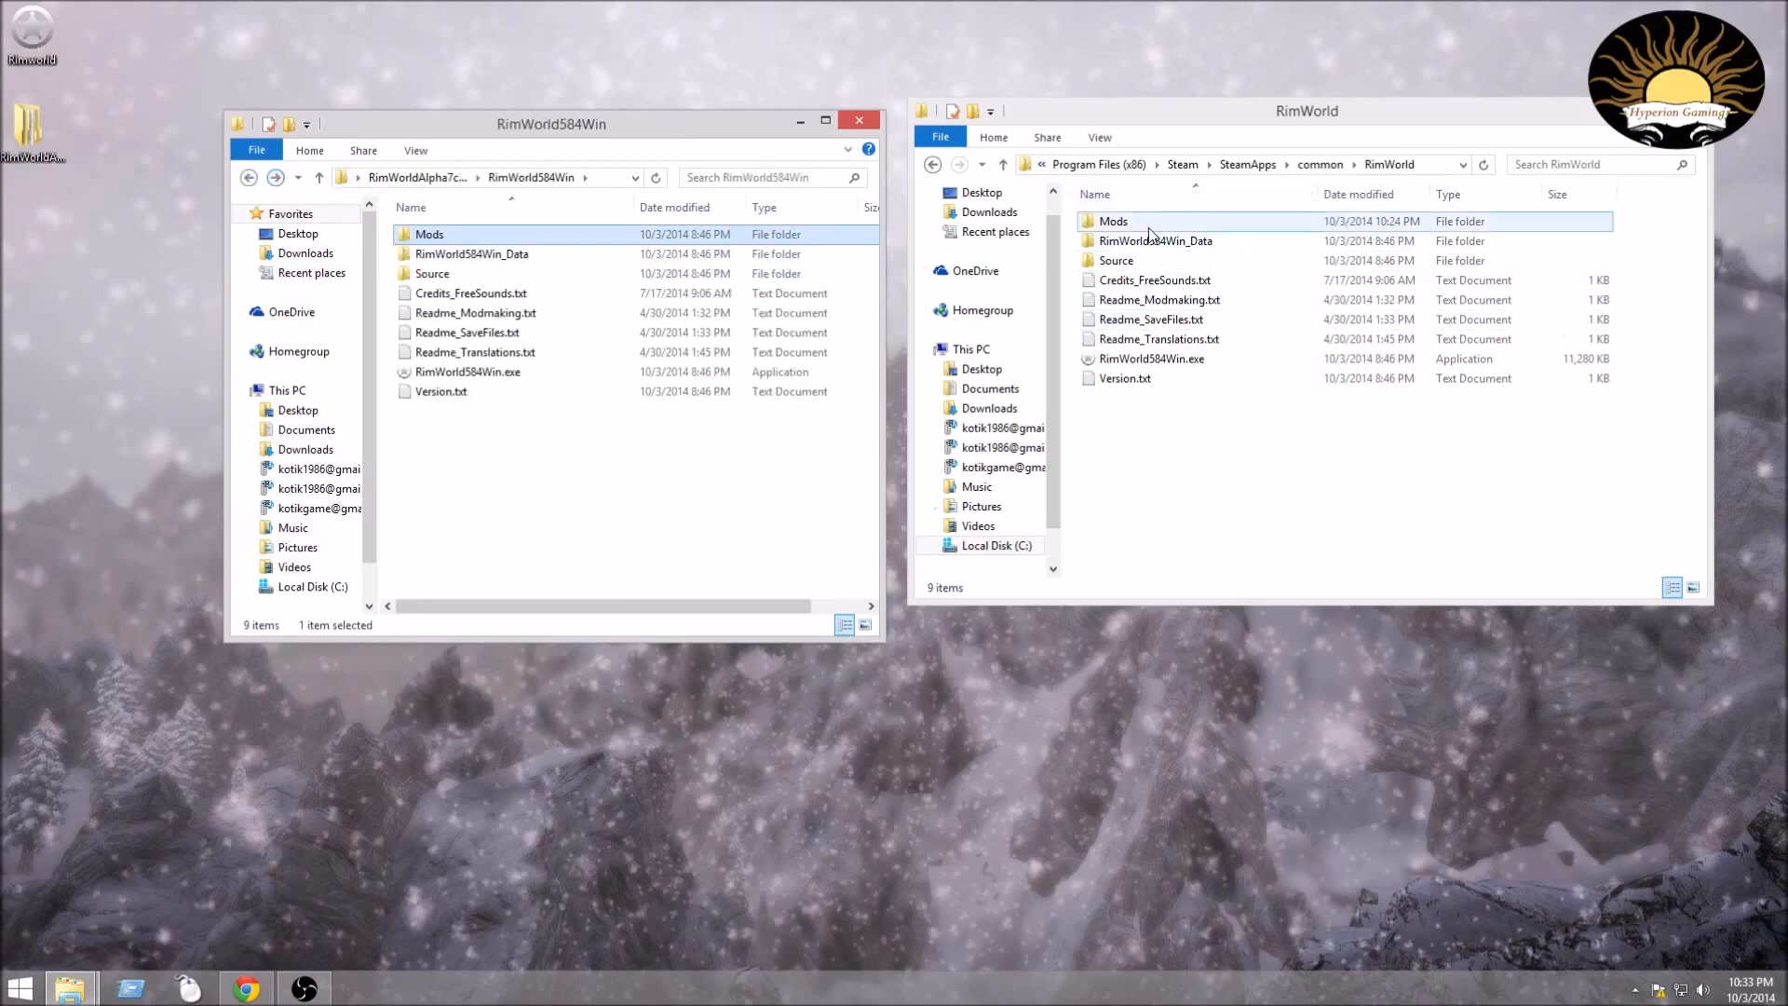
{"action": "double_click", "coordinate": [1110, 219]}
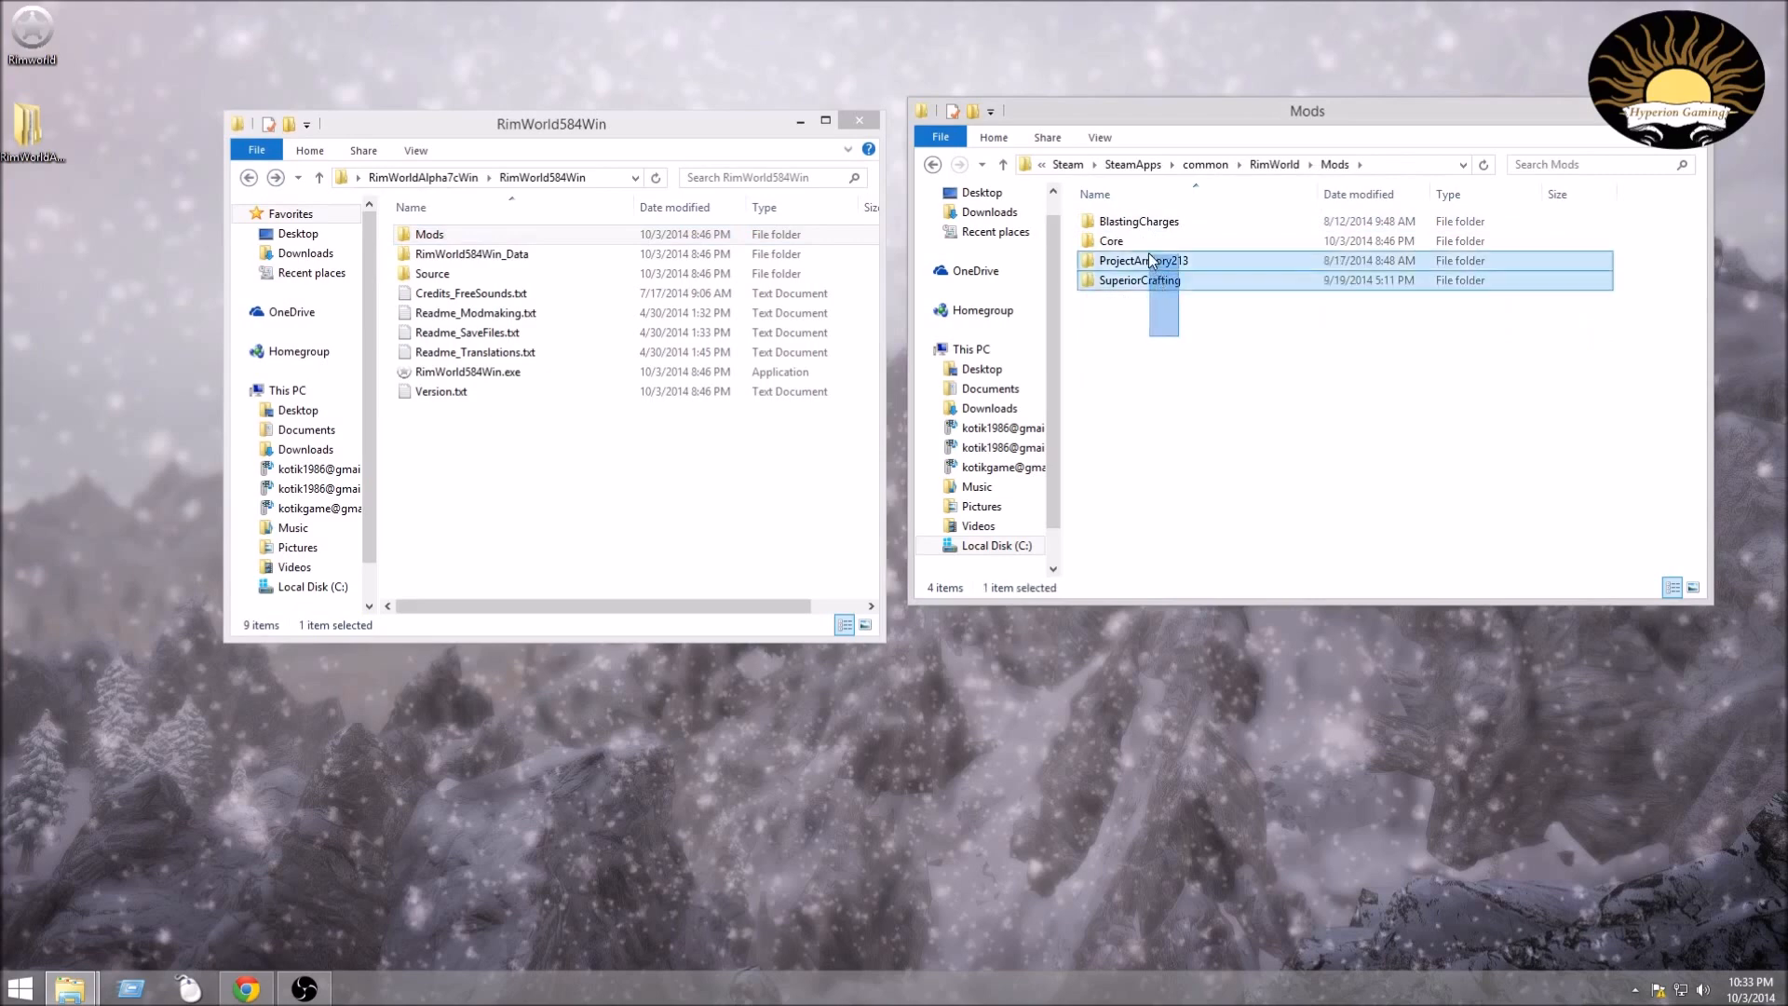
{"action": "left_click", "coordinate": [1136, 220]}
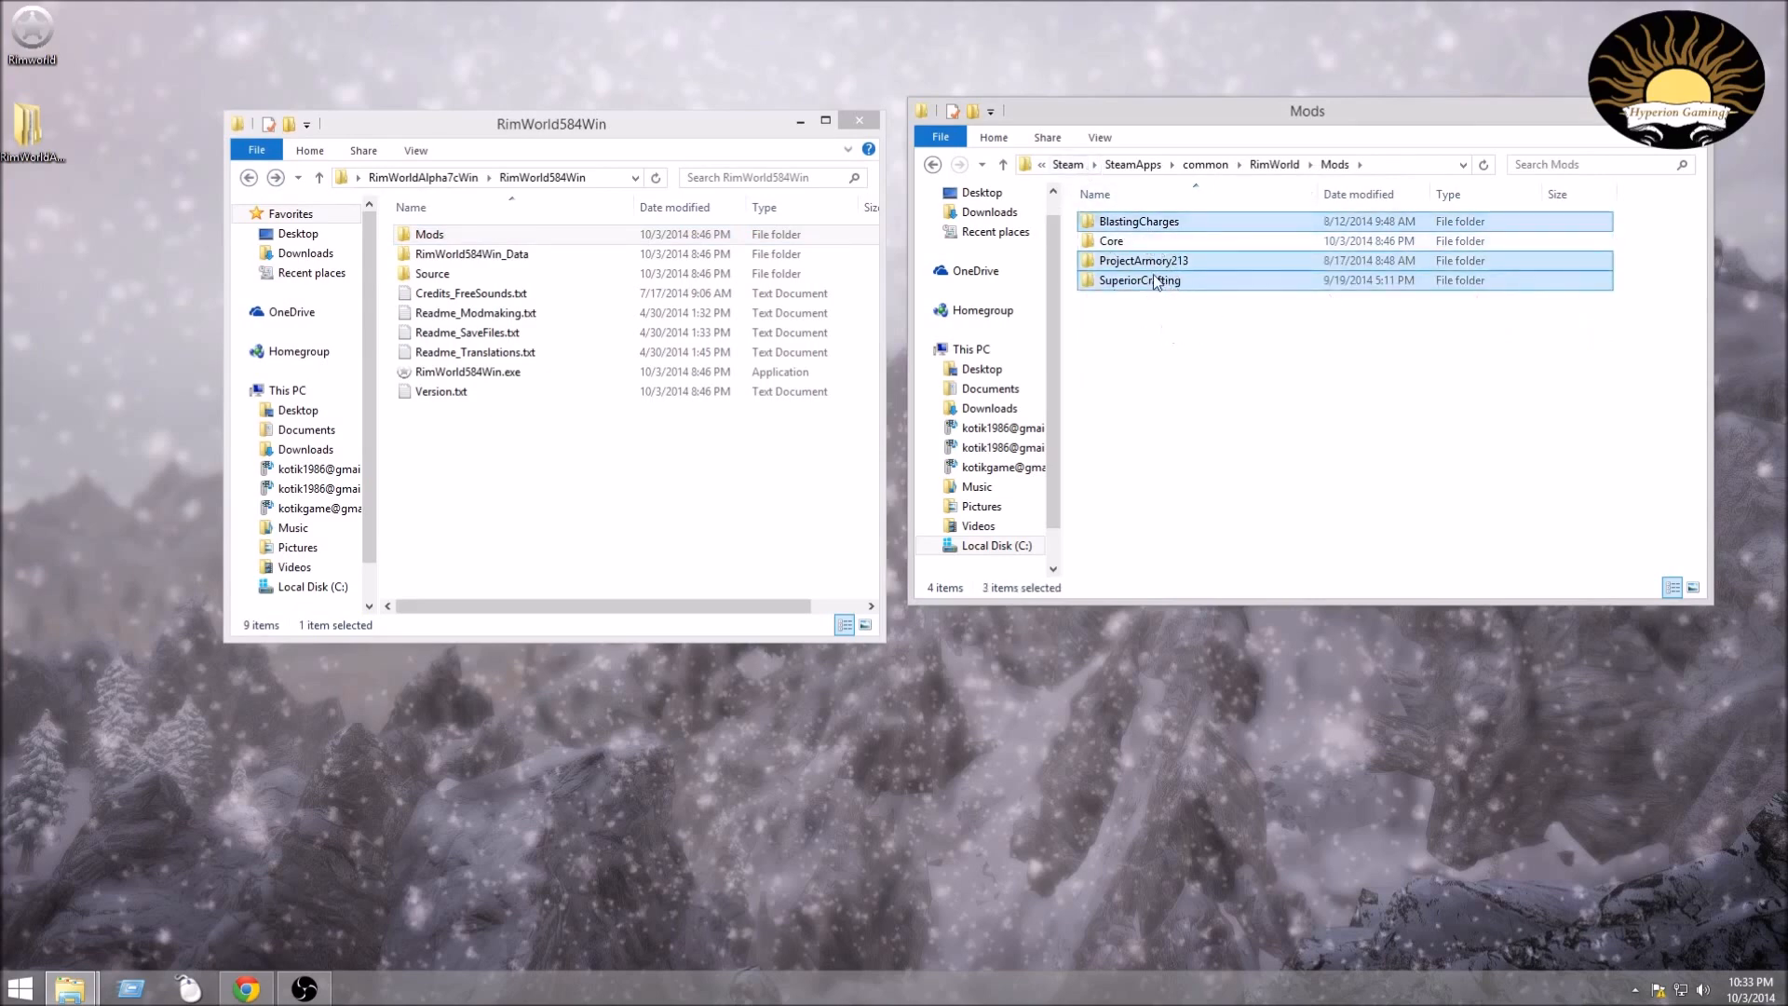
Move the three mod folders into RimWorld584Win\Mods and return to the RimWorld584Win folder.
{"action": "left_click_drag", "start_coordinate": [1139, 279], "coordinate": [86, 342]}
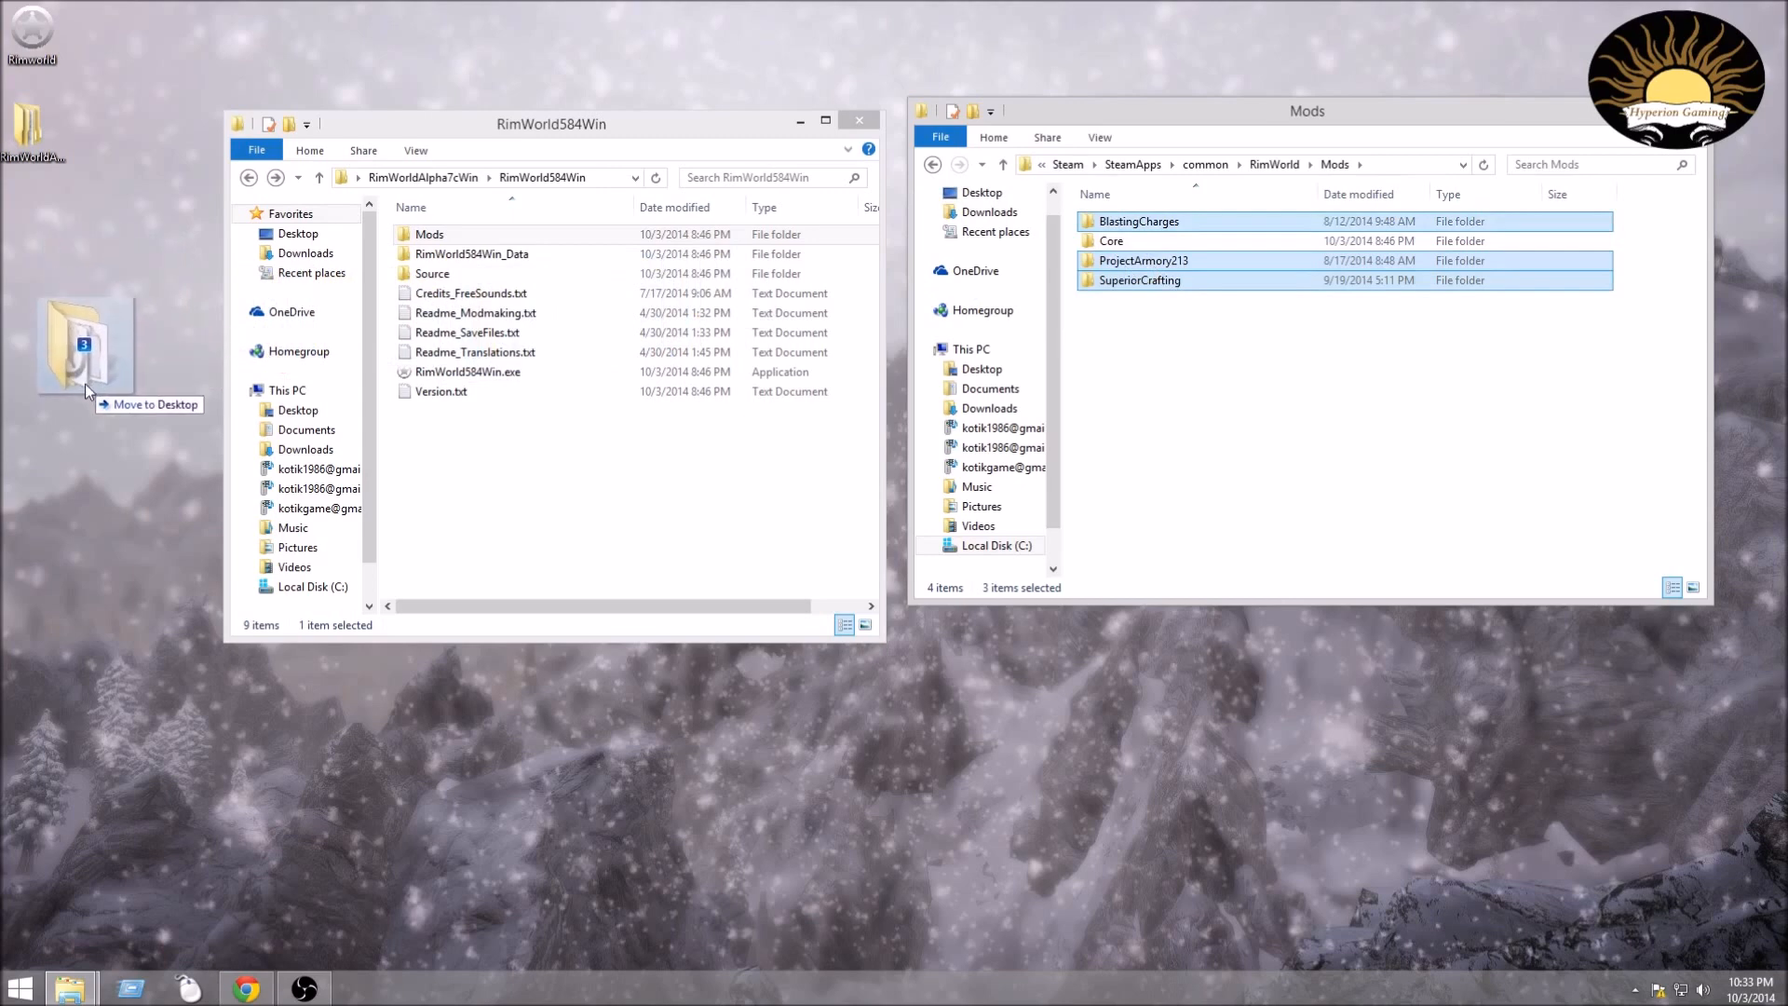
{"action": "left_click_drag", "start_coordinate": [86, 343], "coordinate": [119, 429]}
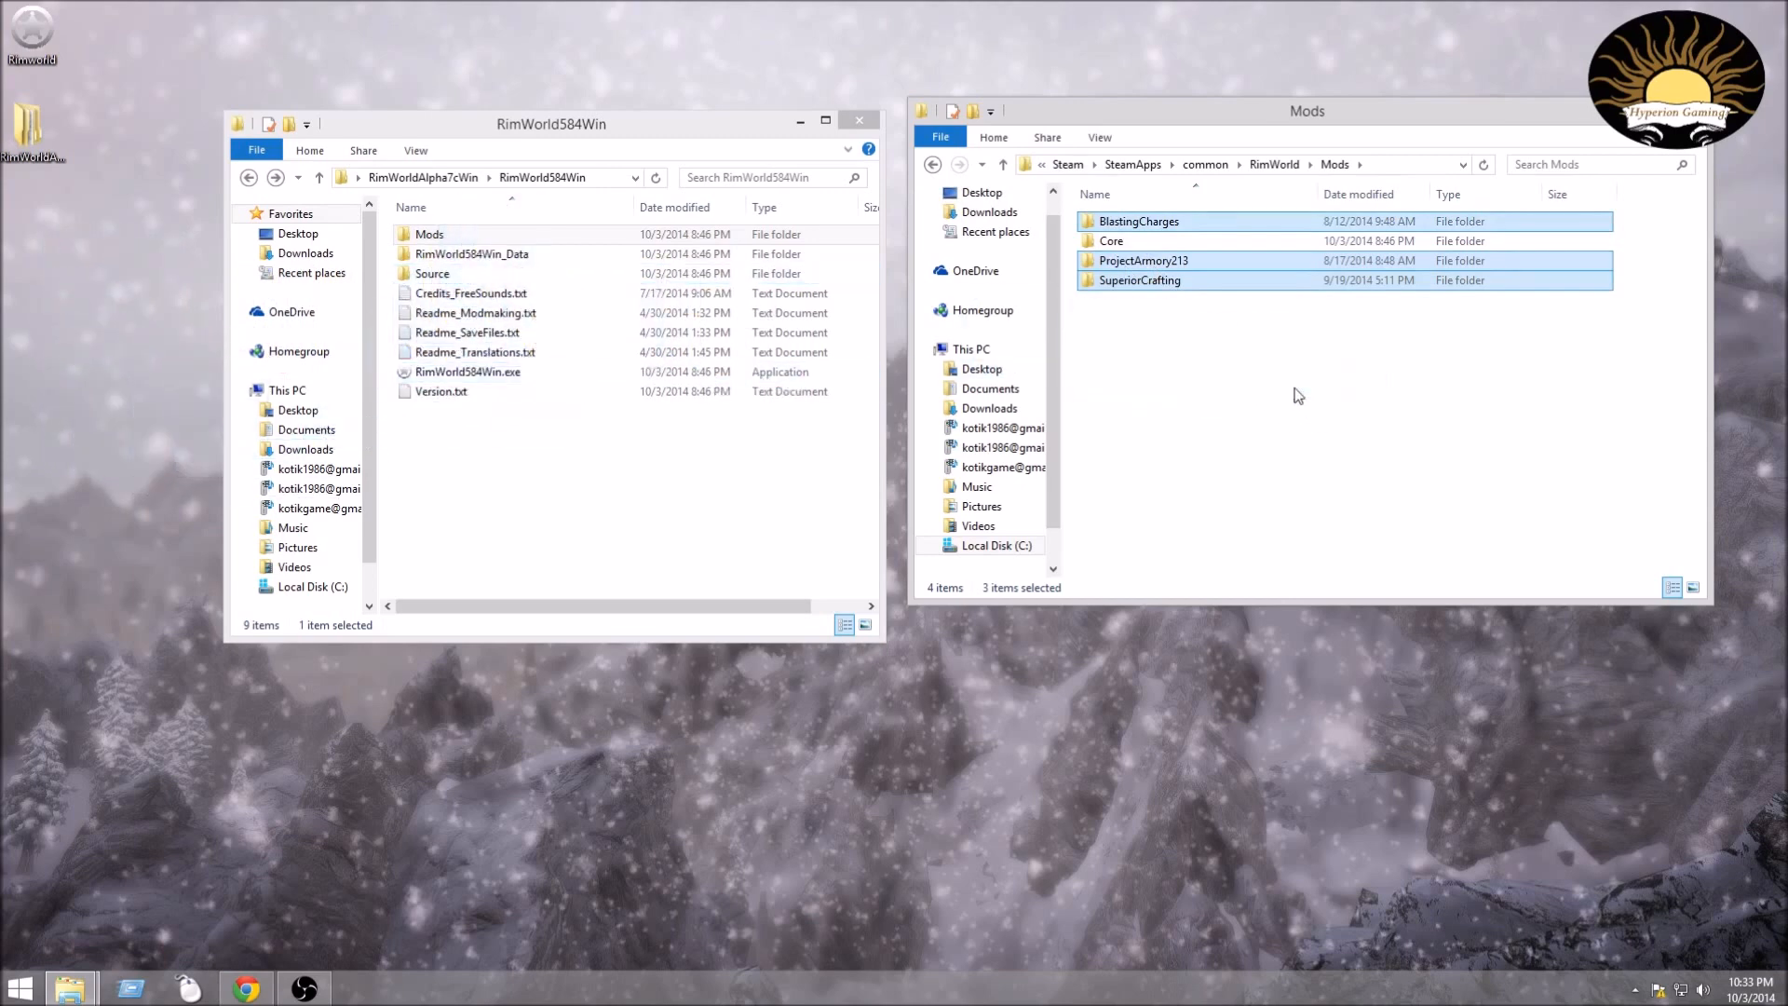
{"action": "double_click", "coordinate": [428, 235]}
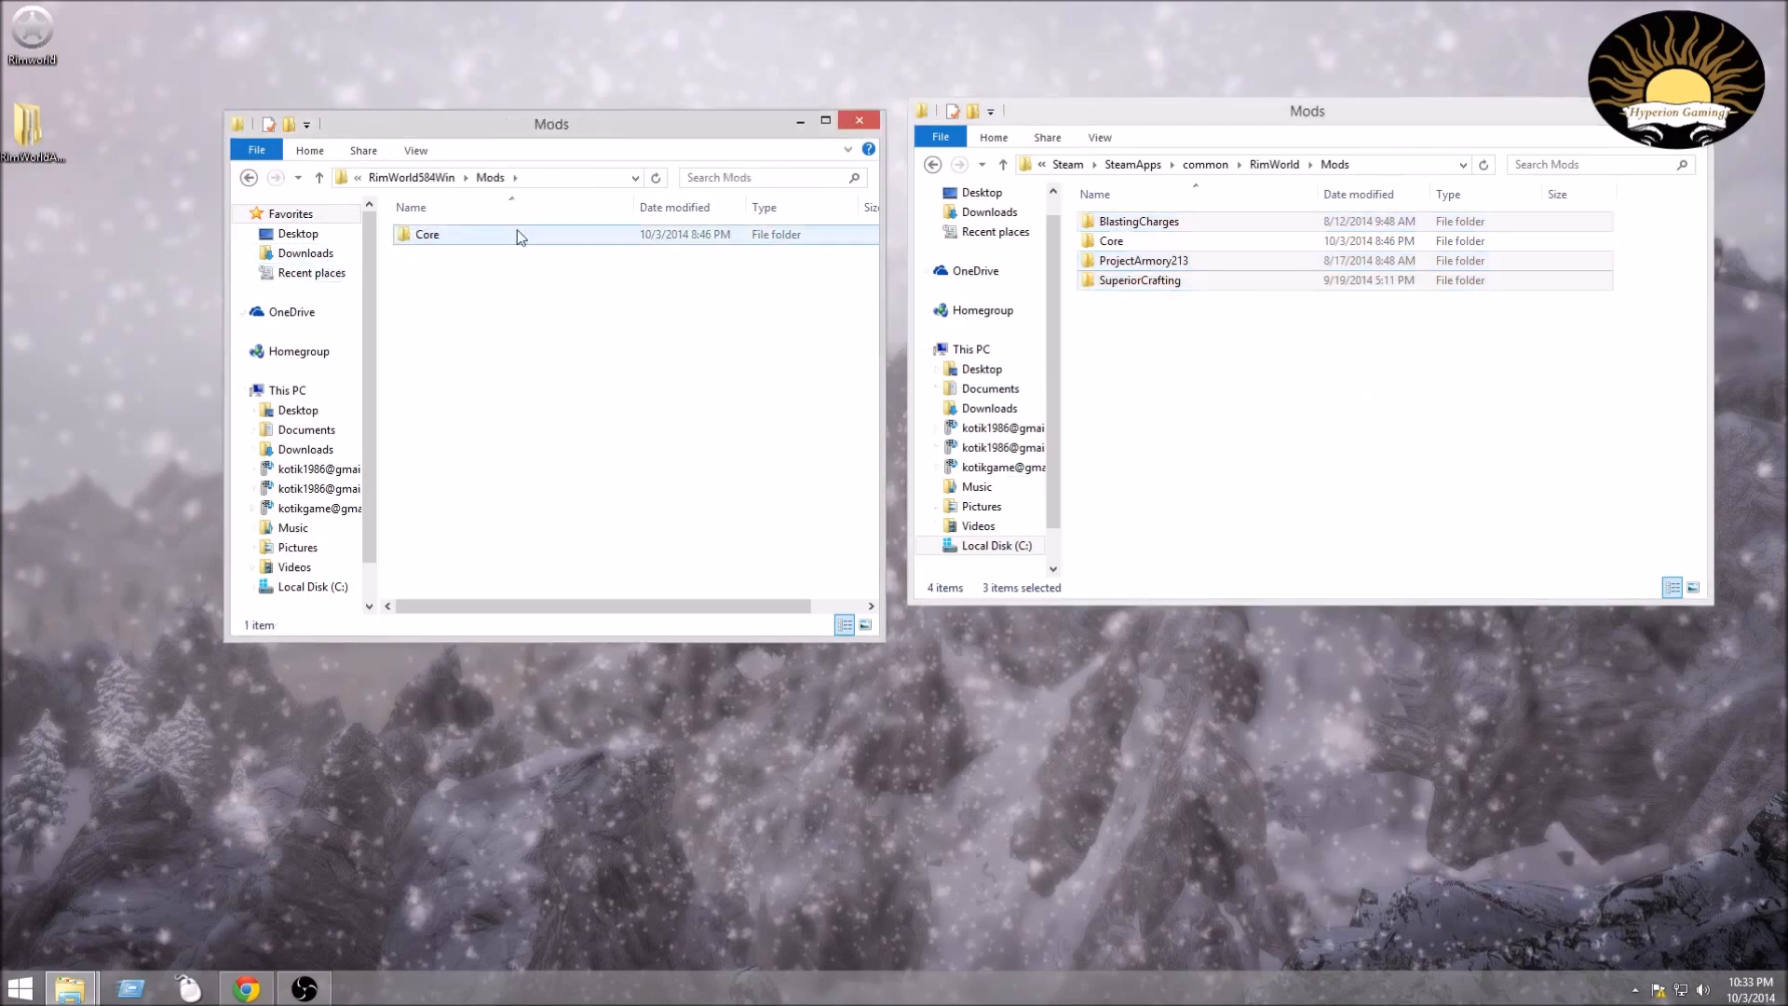
{"action": "left_click", "coordinate": [1142, 261]}
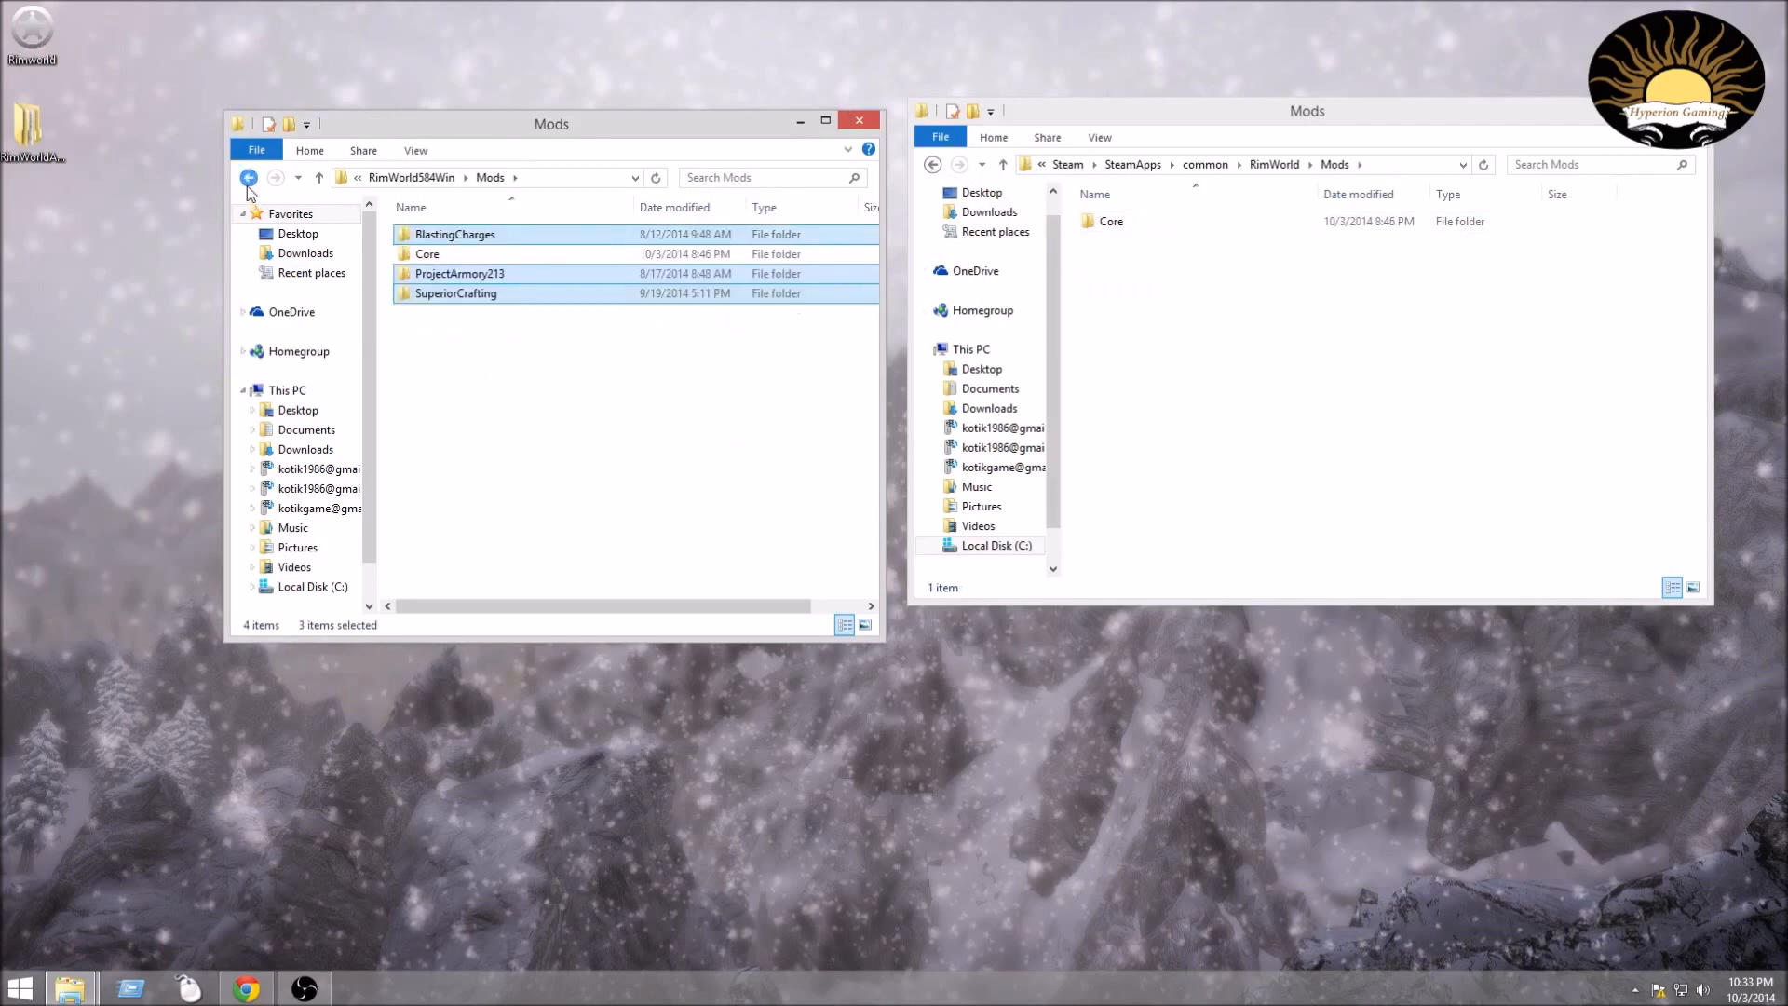
{"action": "left_click", "coordinate": [248, 179]}
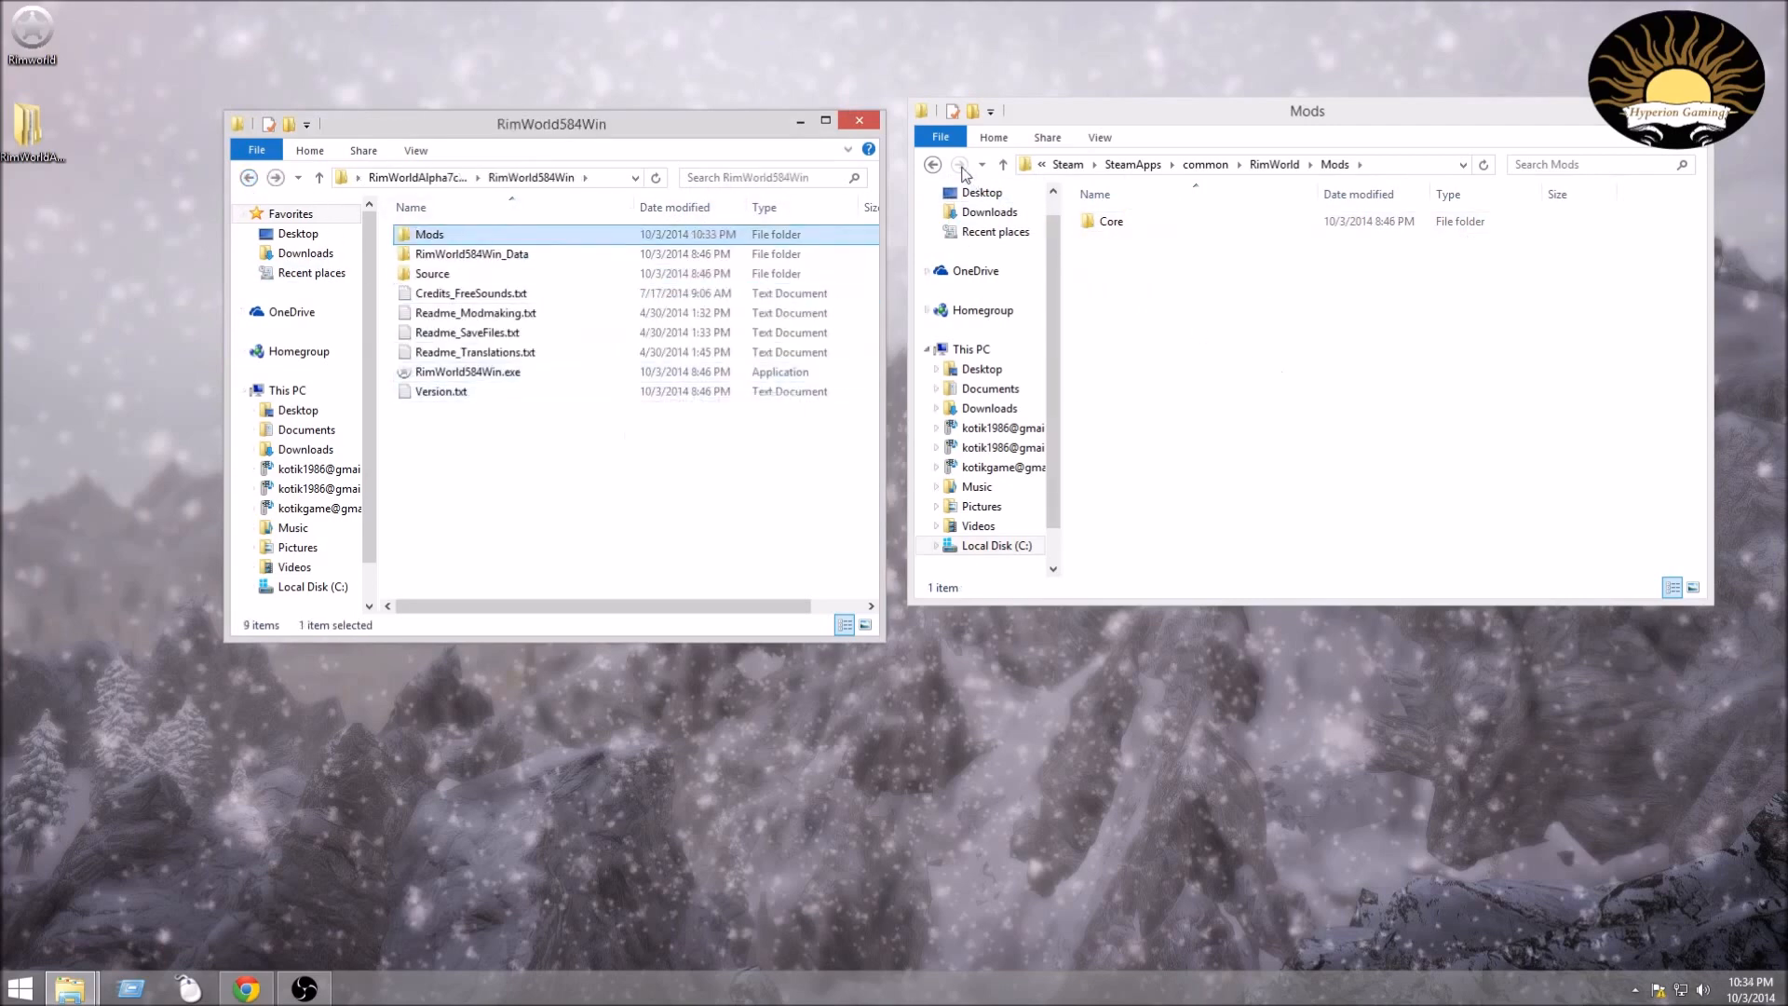
Delete the old files in Steam's RimWorld folder and replace them with RimWorld584Win's contents.
{"action": "left_click", "coordinate": [931, 164]}
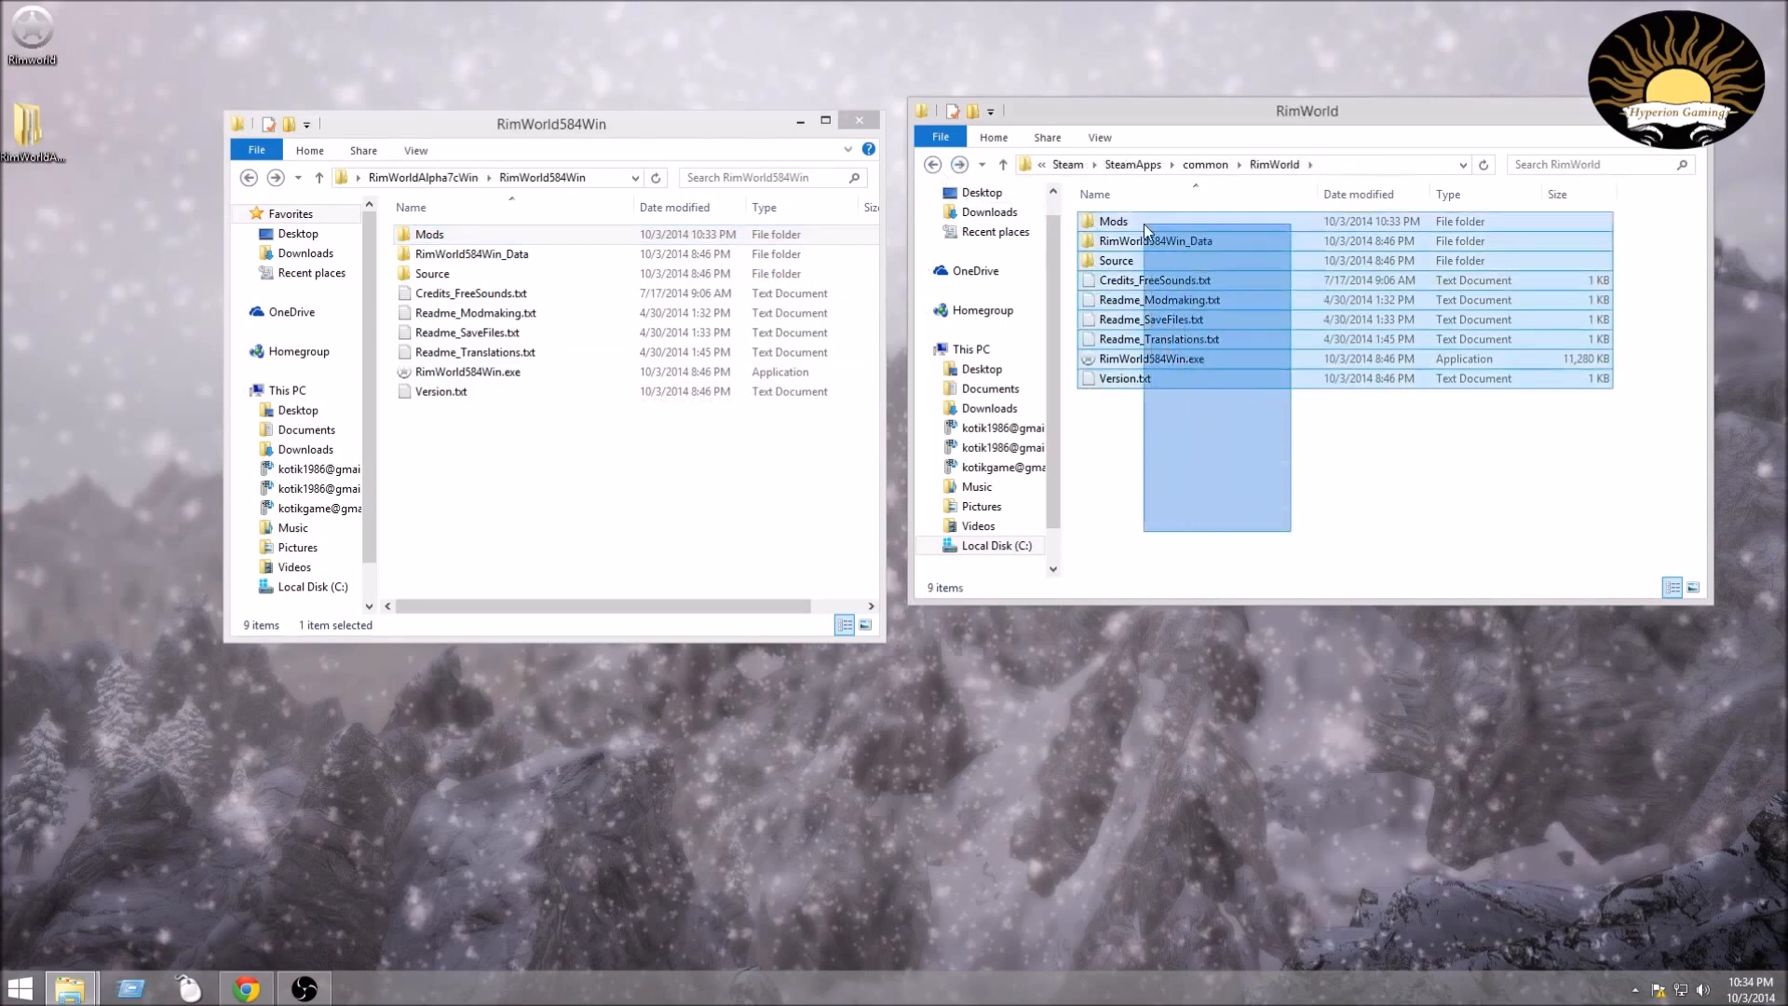
{"action": "key", "text": "ctrl+a"}
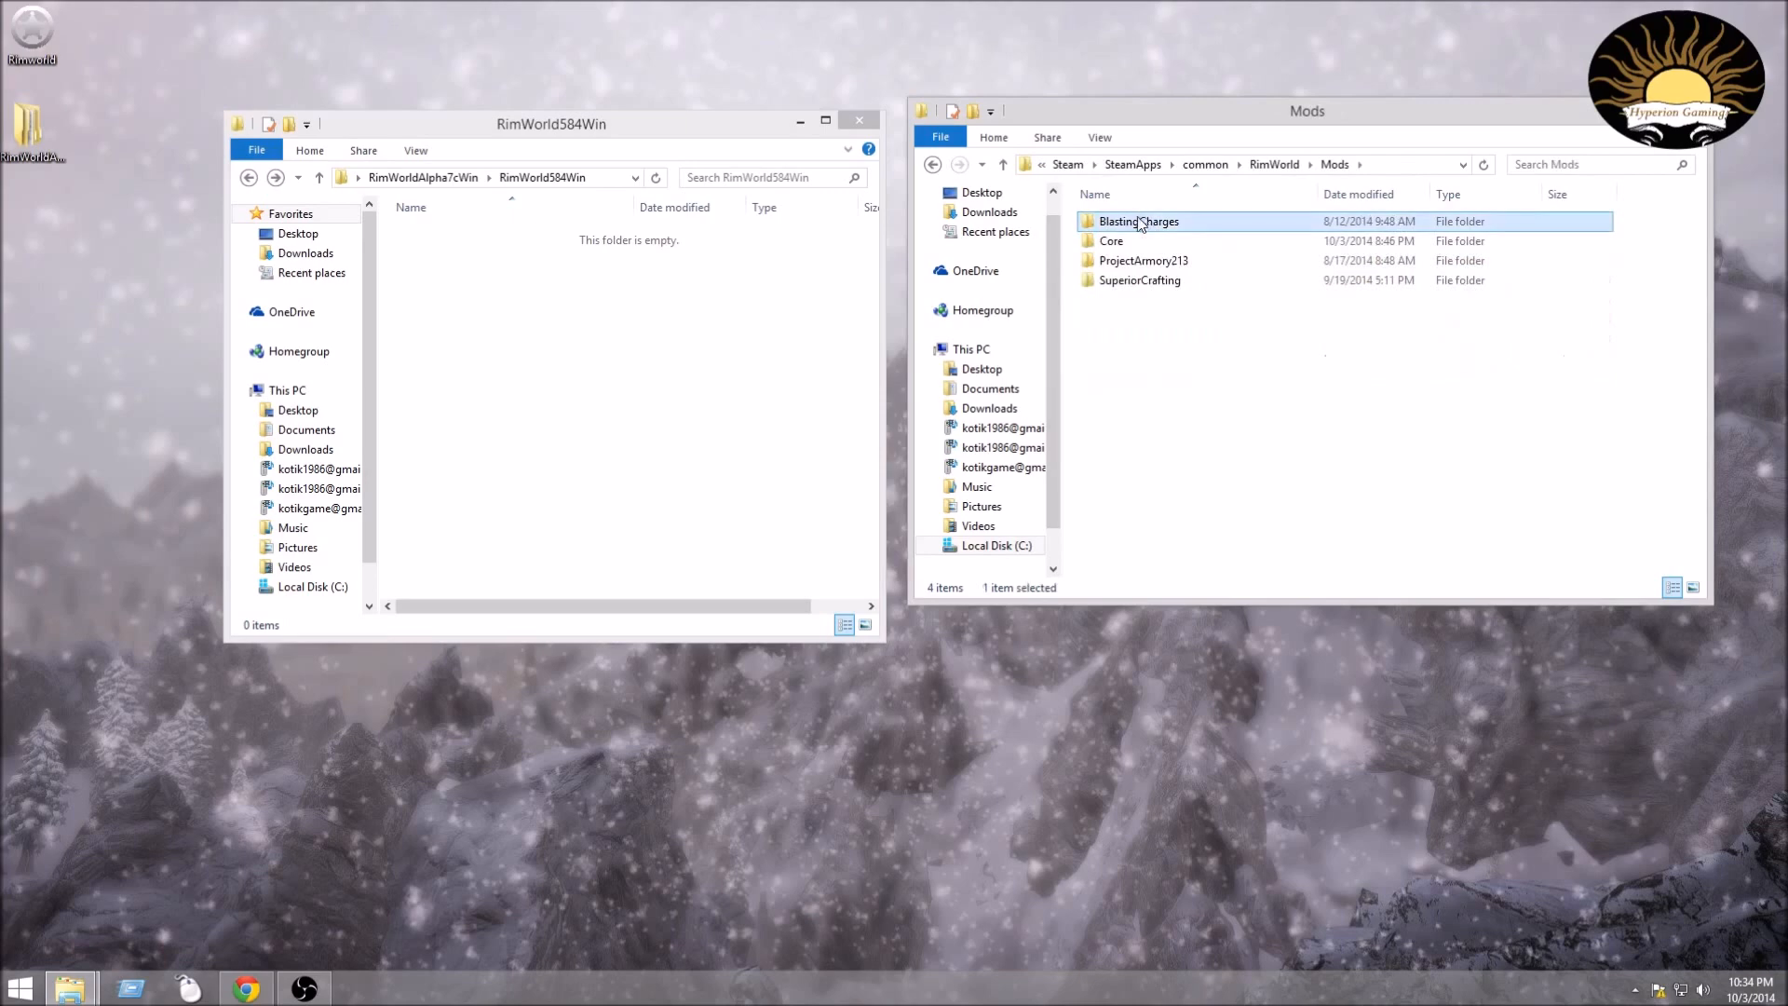
{"action": "left_click", "coordinate": [933, 164]}
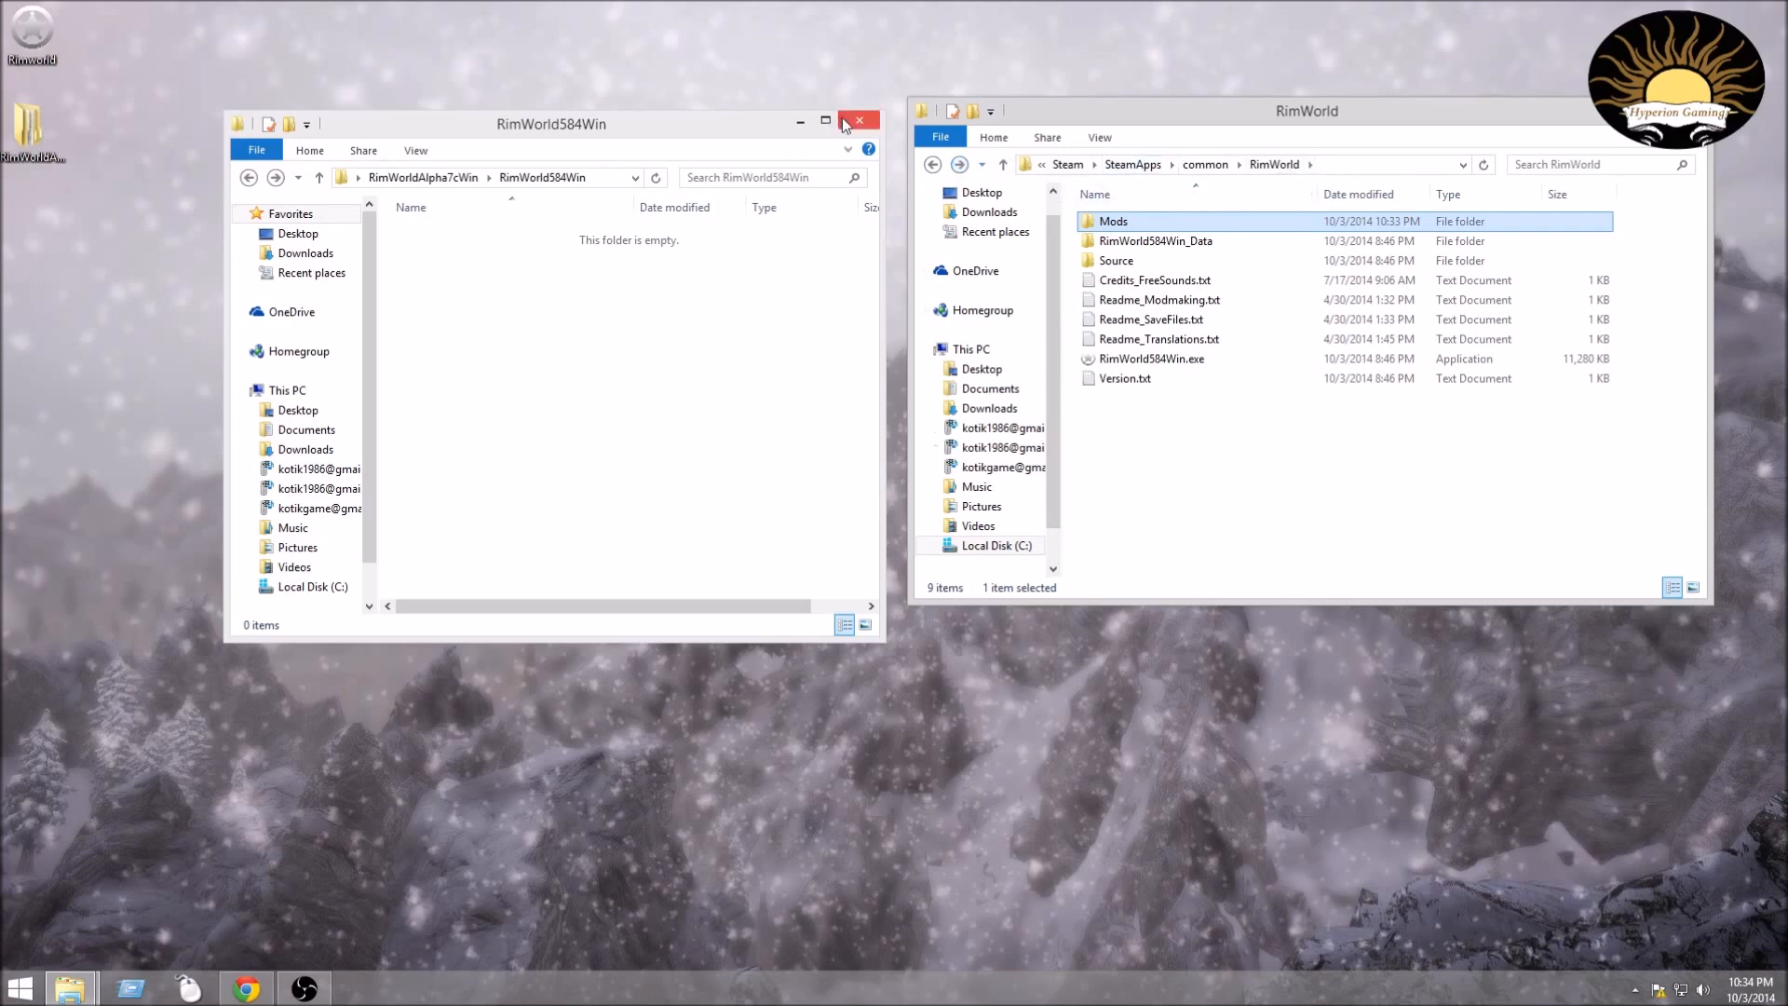
Close the empty RimWorld584Win window and select RimWorld584Win.exe in Steam's folder.
{"action": "left_click", "coordinate": [856, 123]}
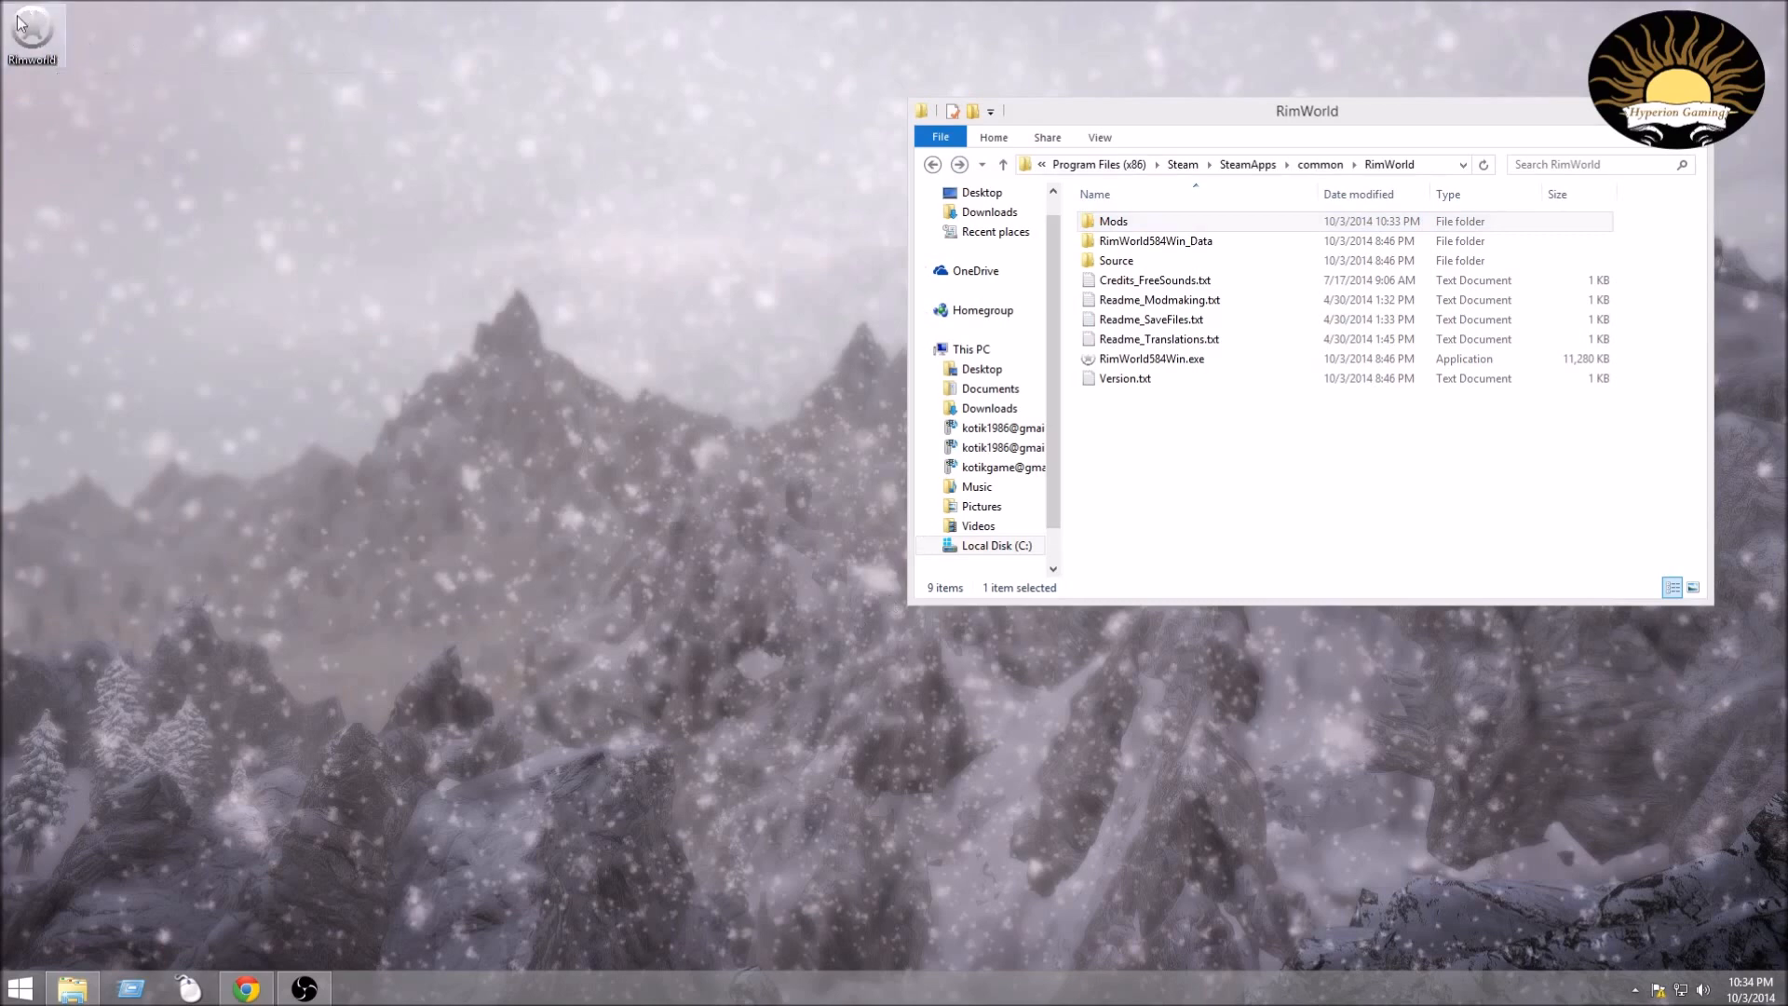
{"action": "left_click", "coordinate": [32, 31]}
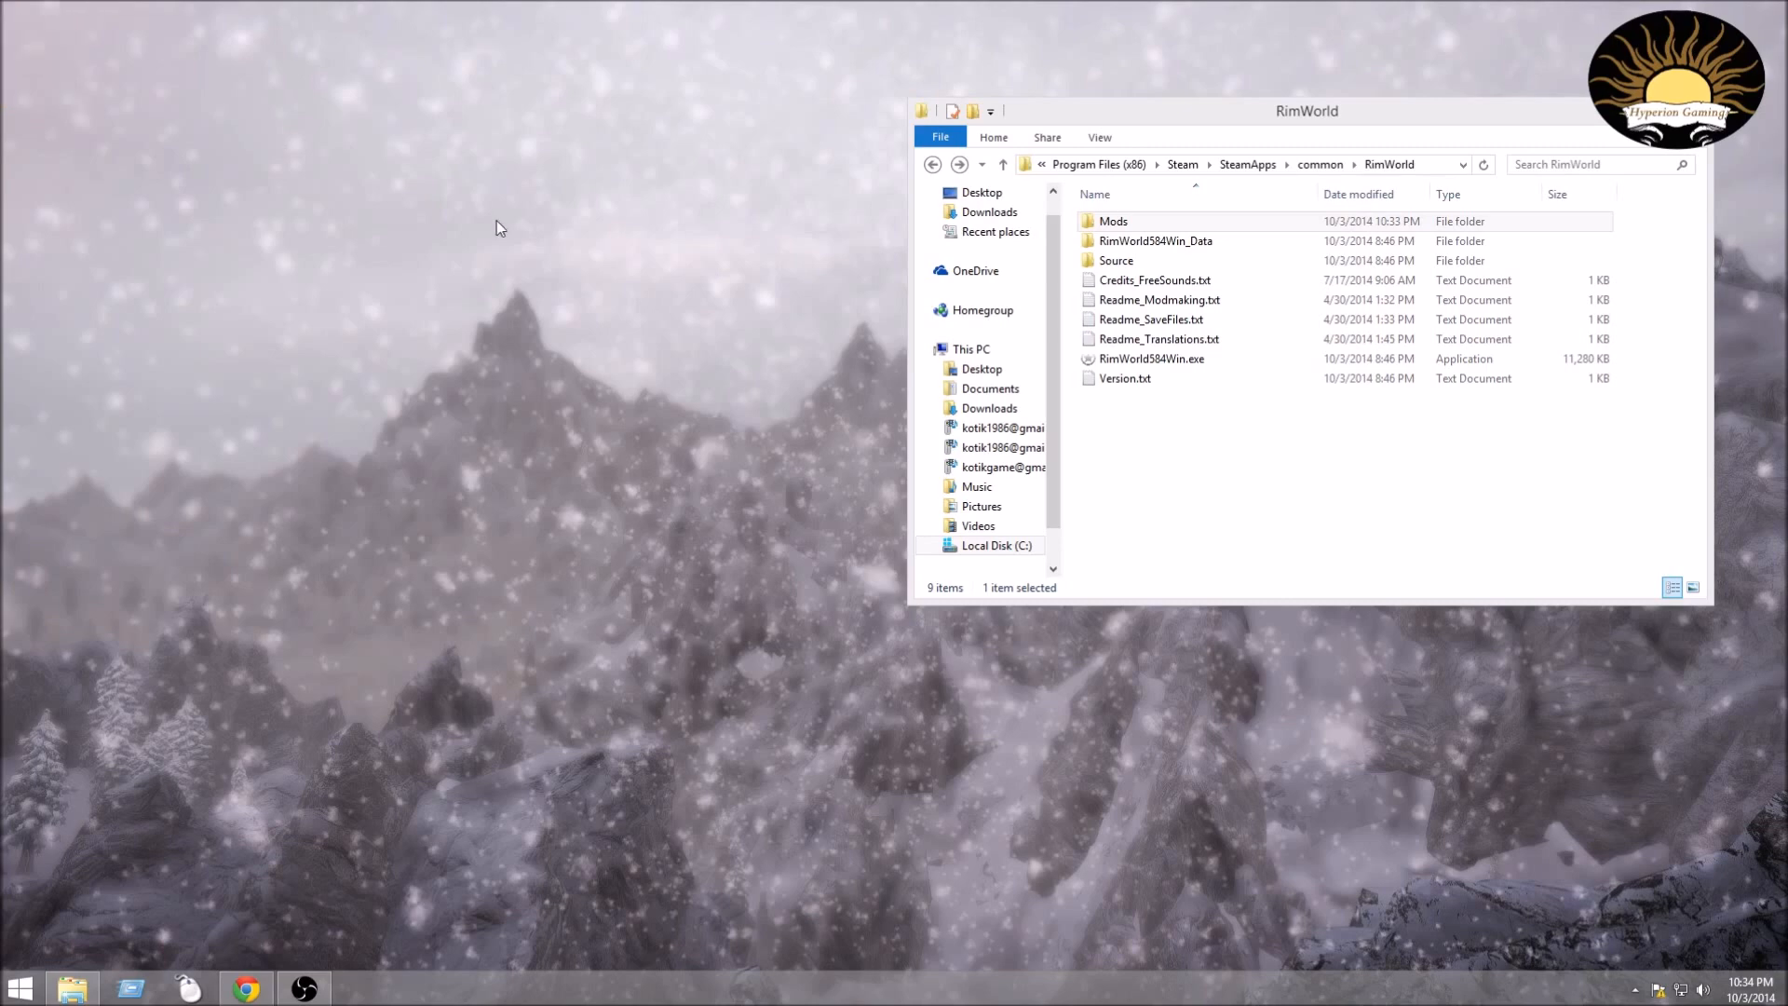
{"action": "mouse_move", "coordinate": [423, 43]}
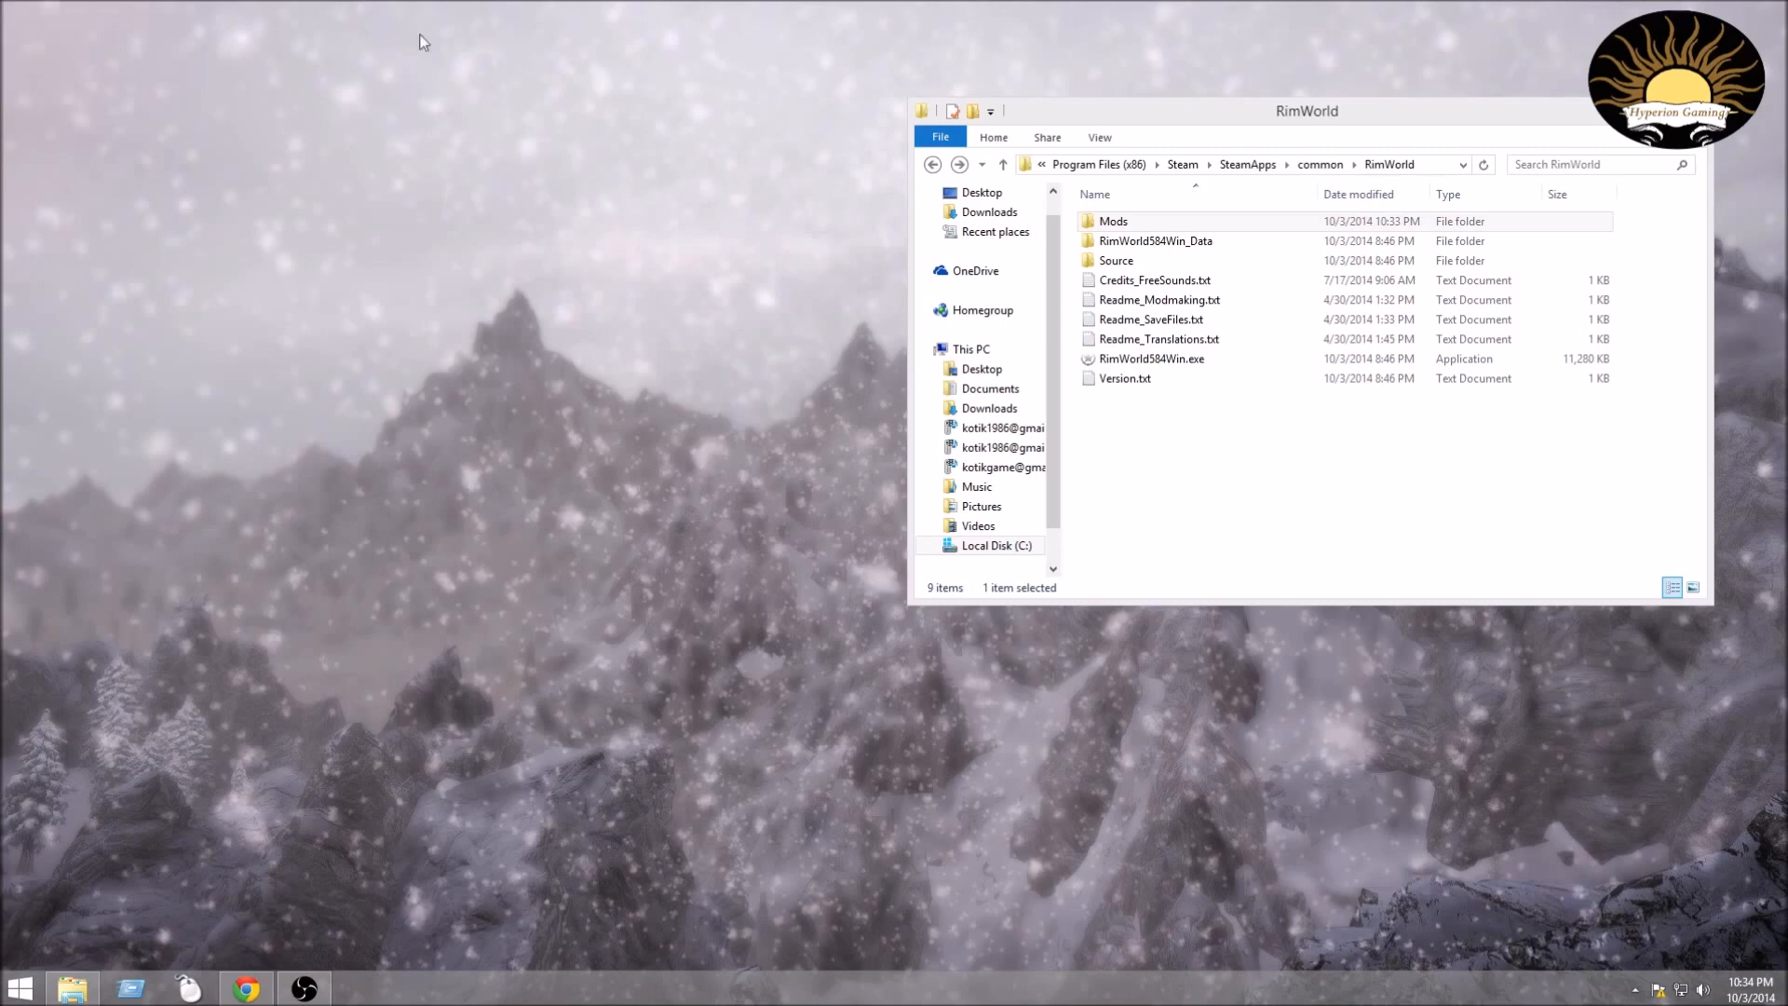
{"action": "left_click", "coordinate": [1158, 339]}
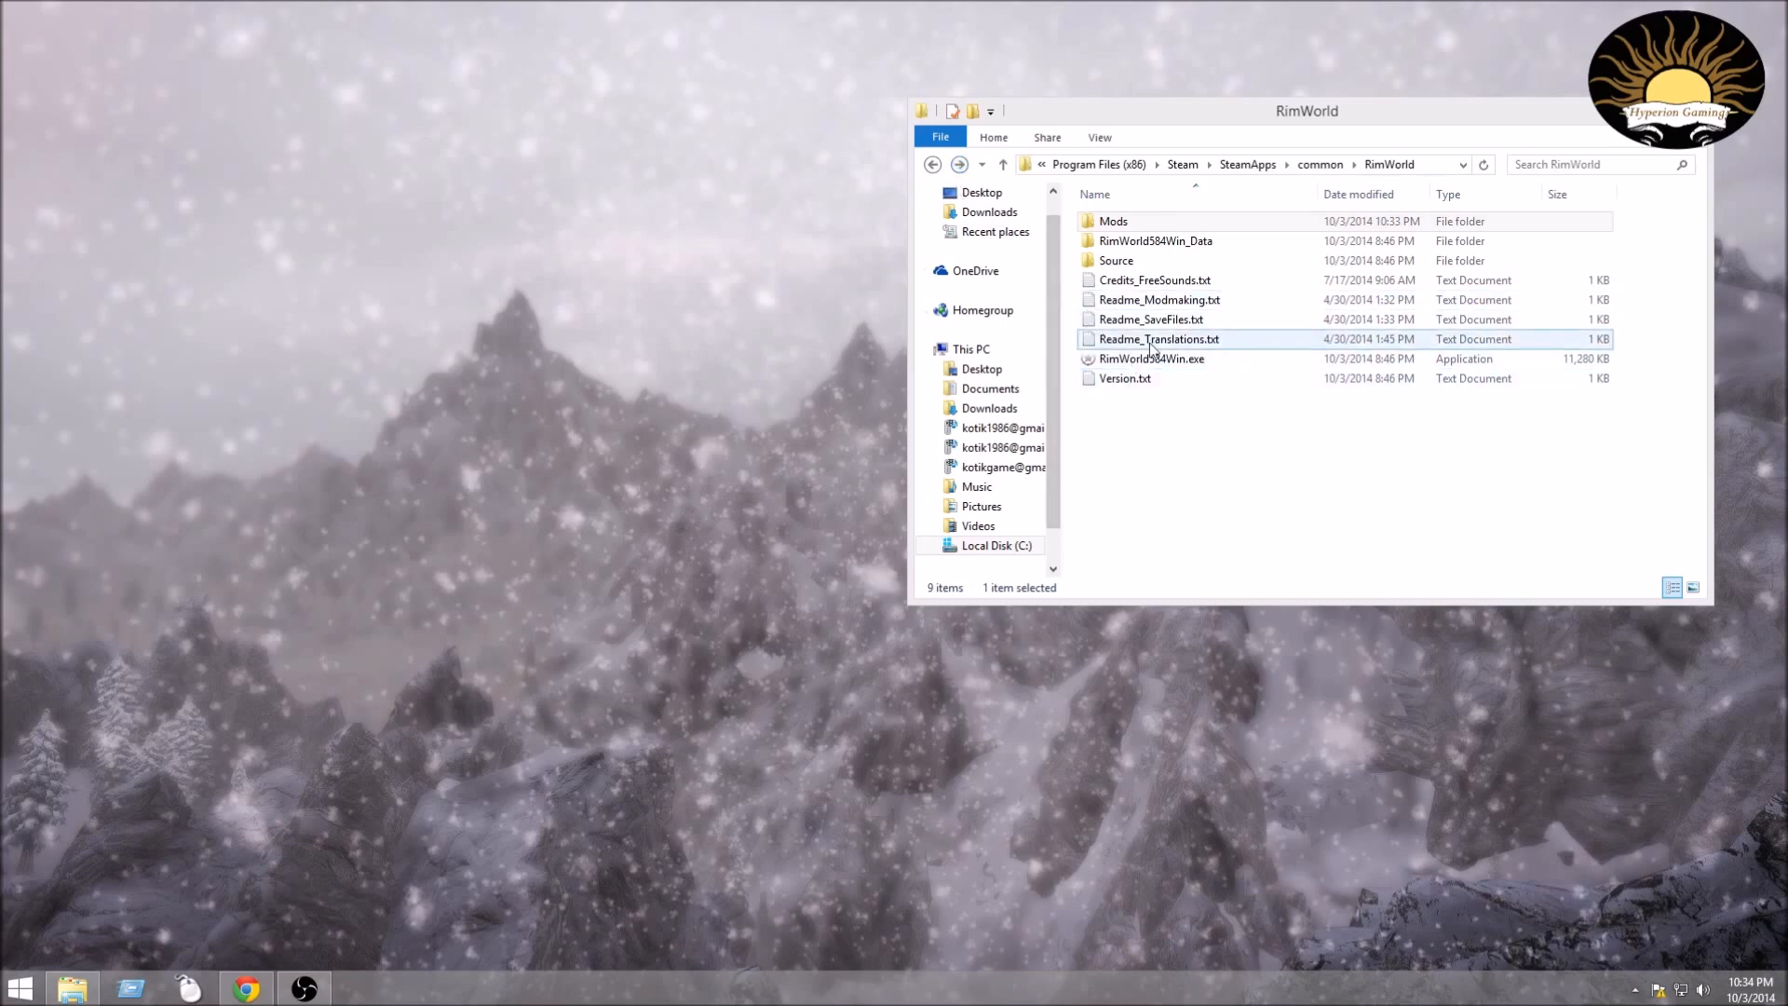
{"action": "left_click", "coordinate": [1151, 357]}
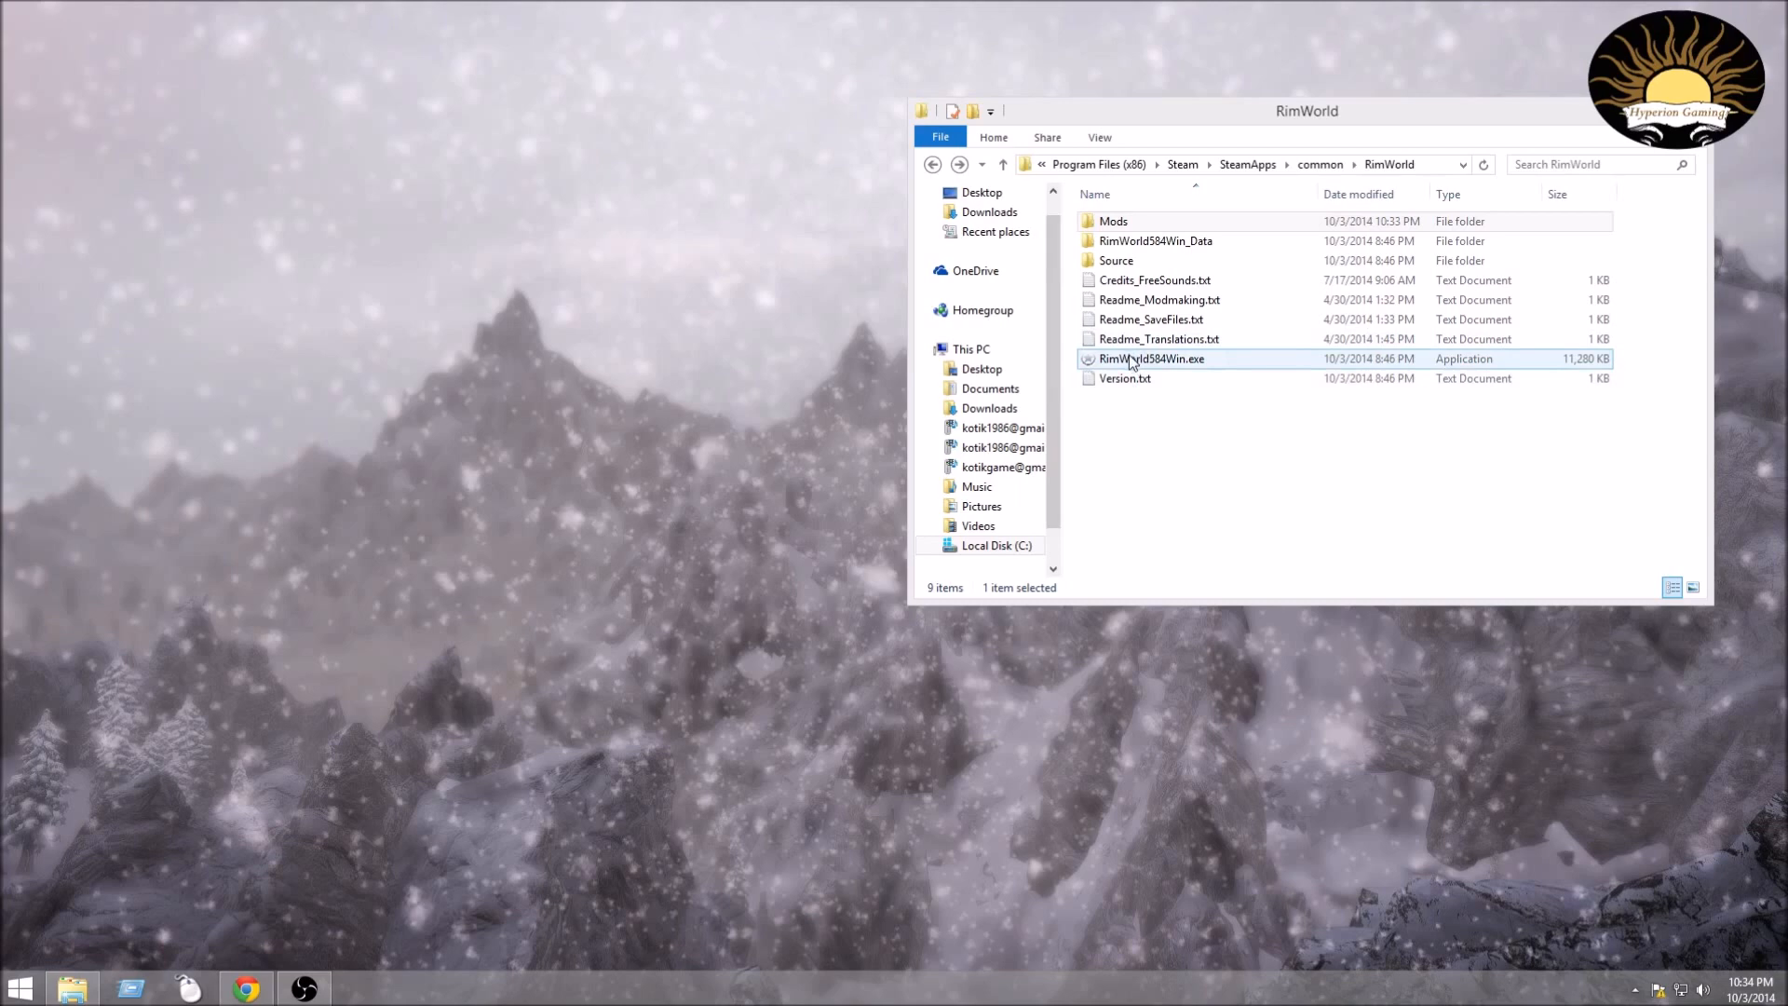
Send RimWorld584Win.exe to the desktop as a shortcut and begin renaming it.
{"action": "right_click", "coordinate": [1151, 358]}
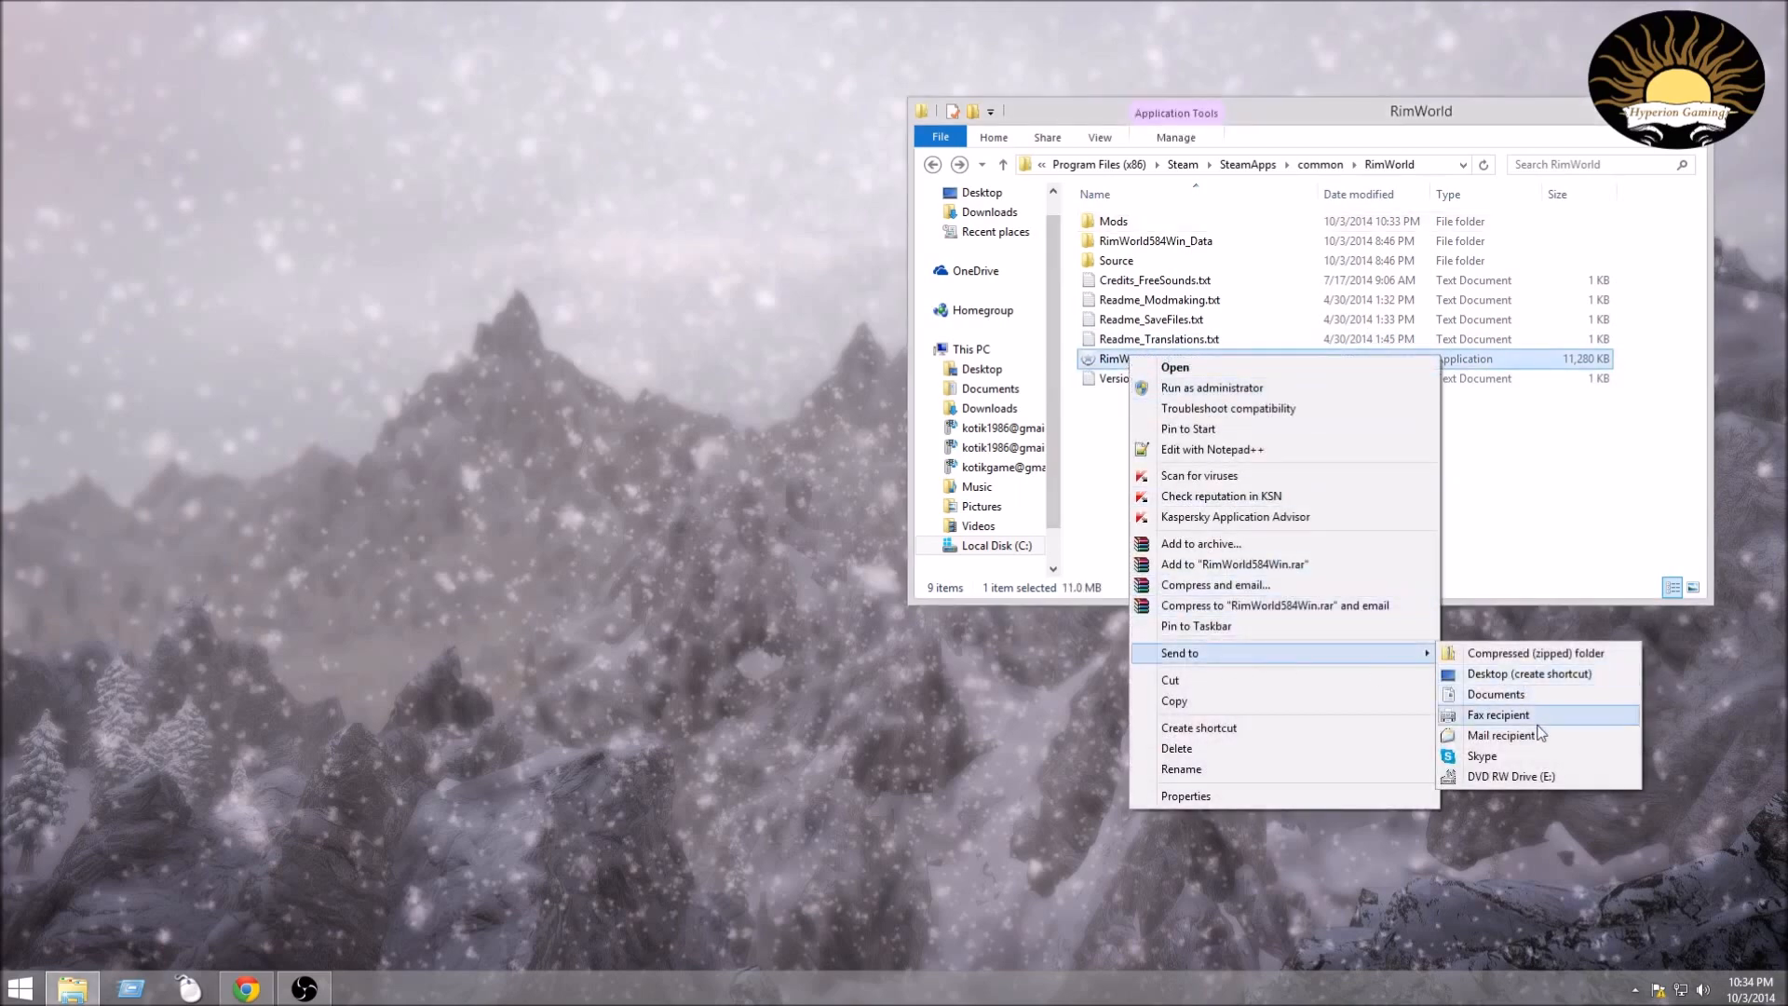
{"action": "left_click", "coordinate": [1529, 672]}
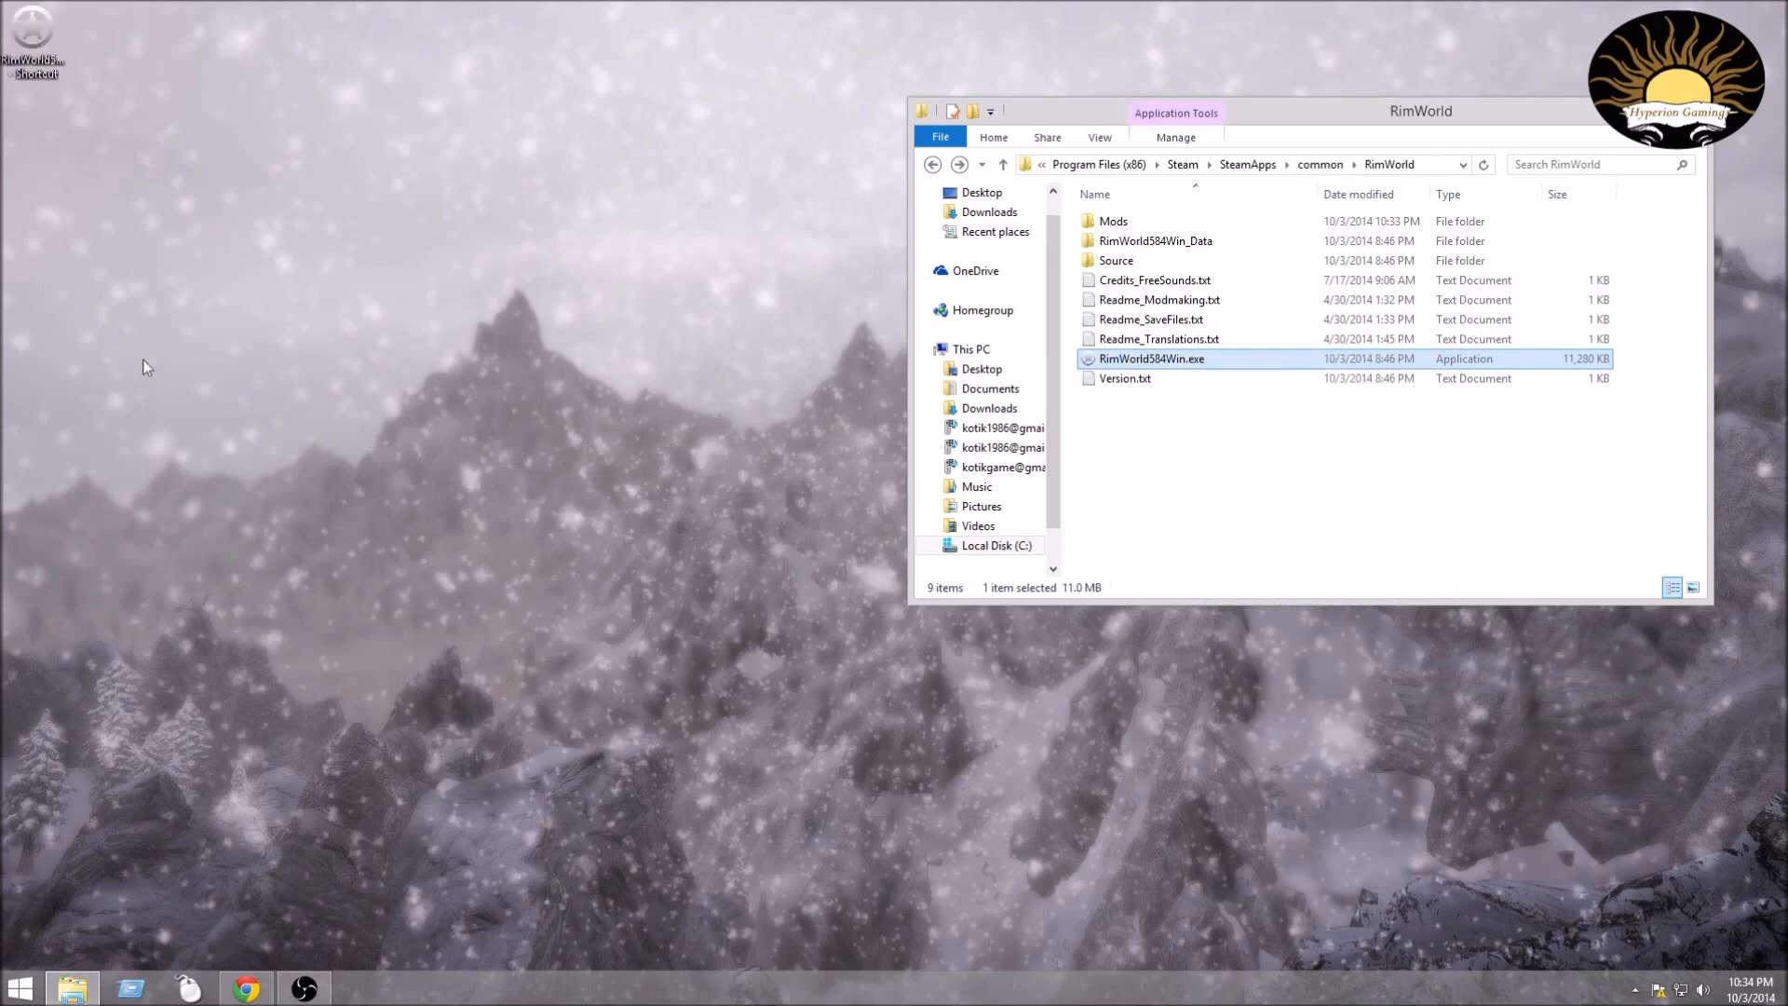
{"action": "right_click", "coordinate": [31, 45]}
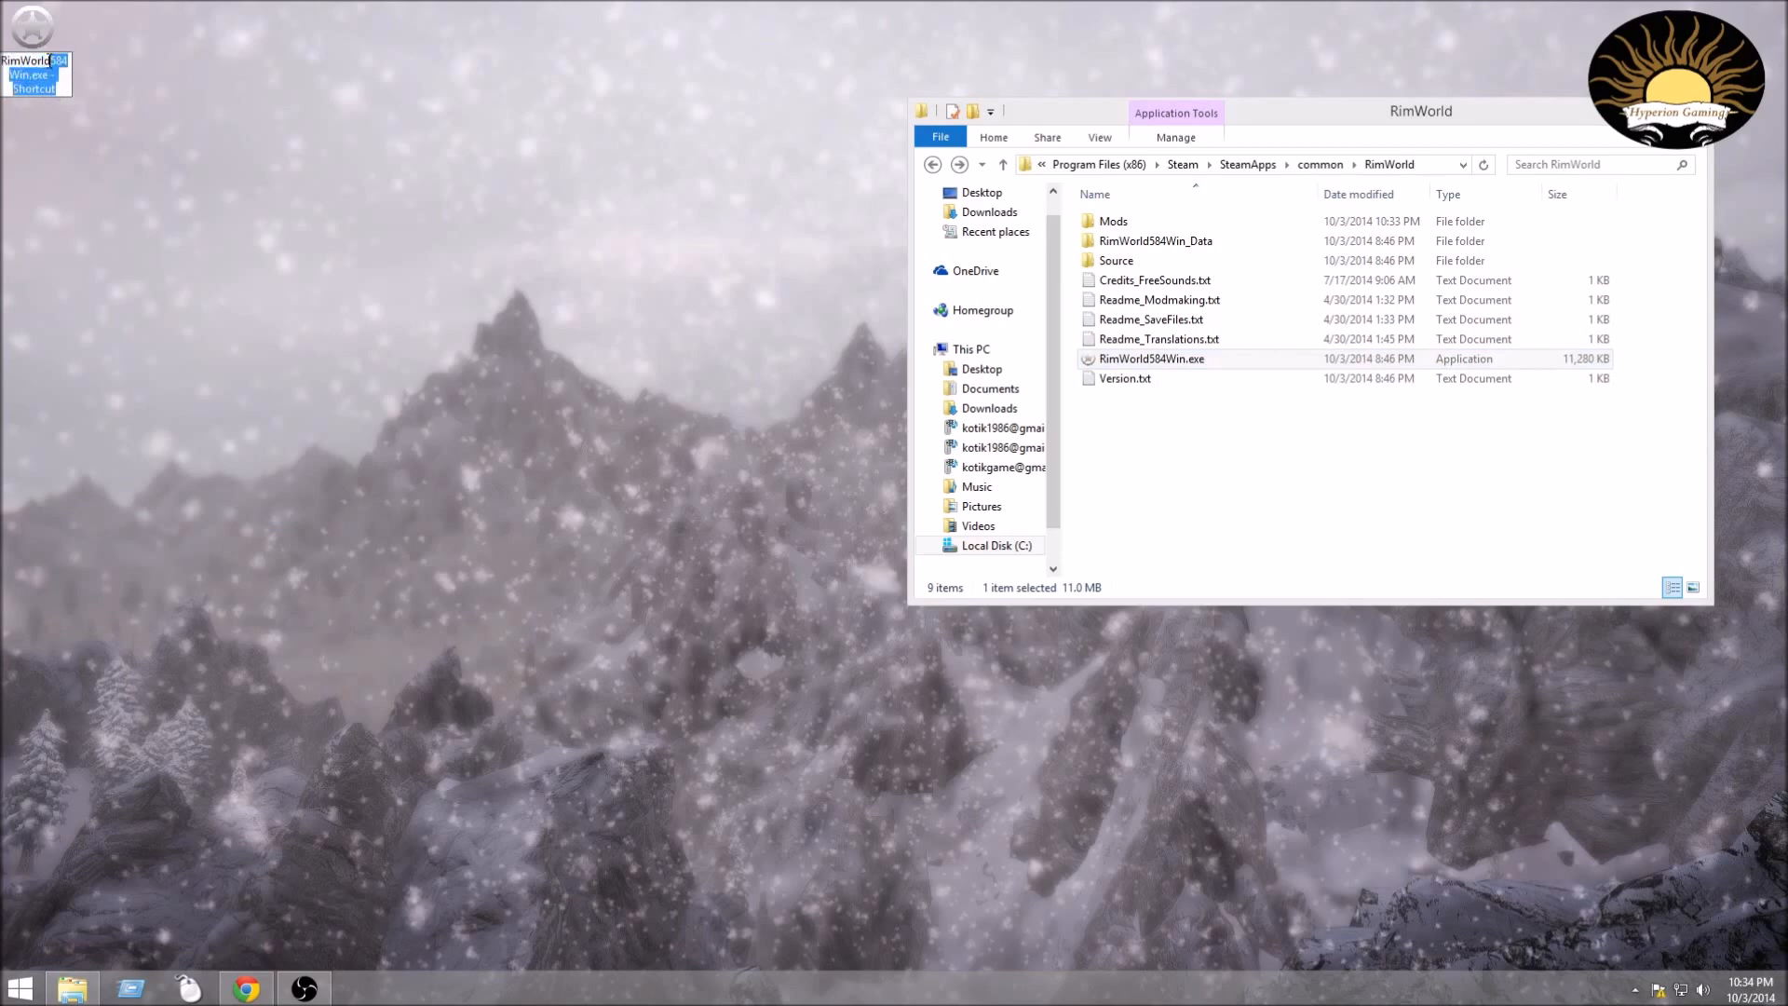
{"action": "mouse_move", "coordinate": [186, 86]}
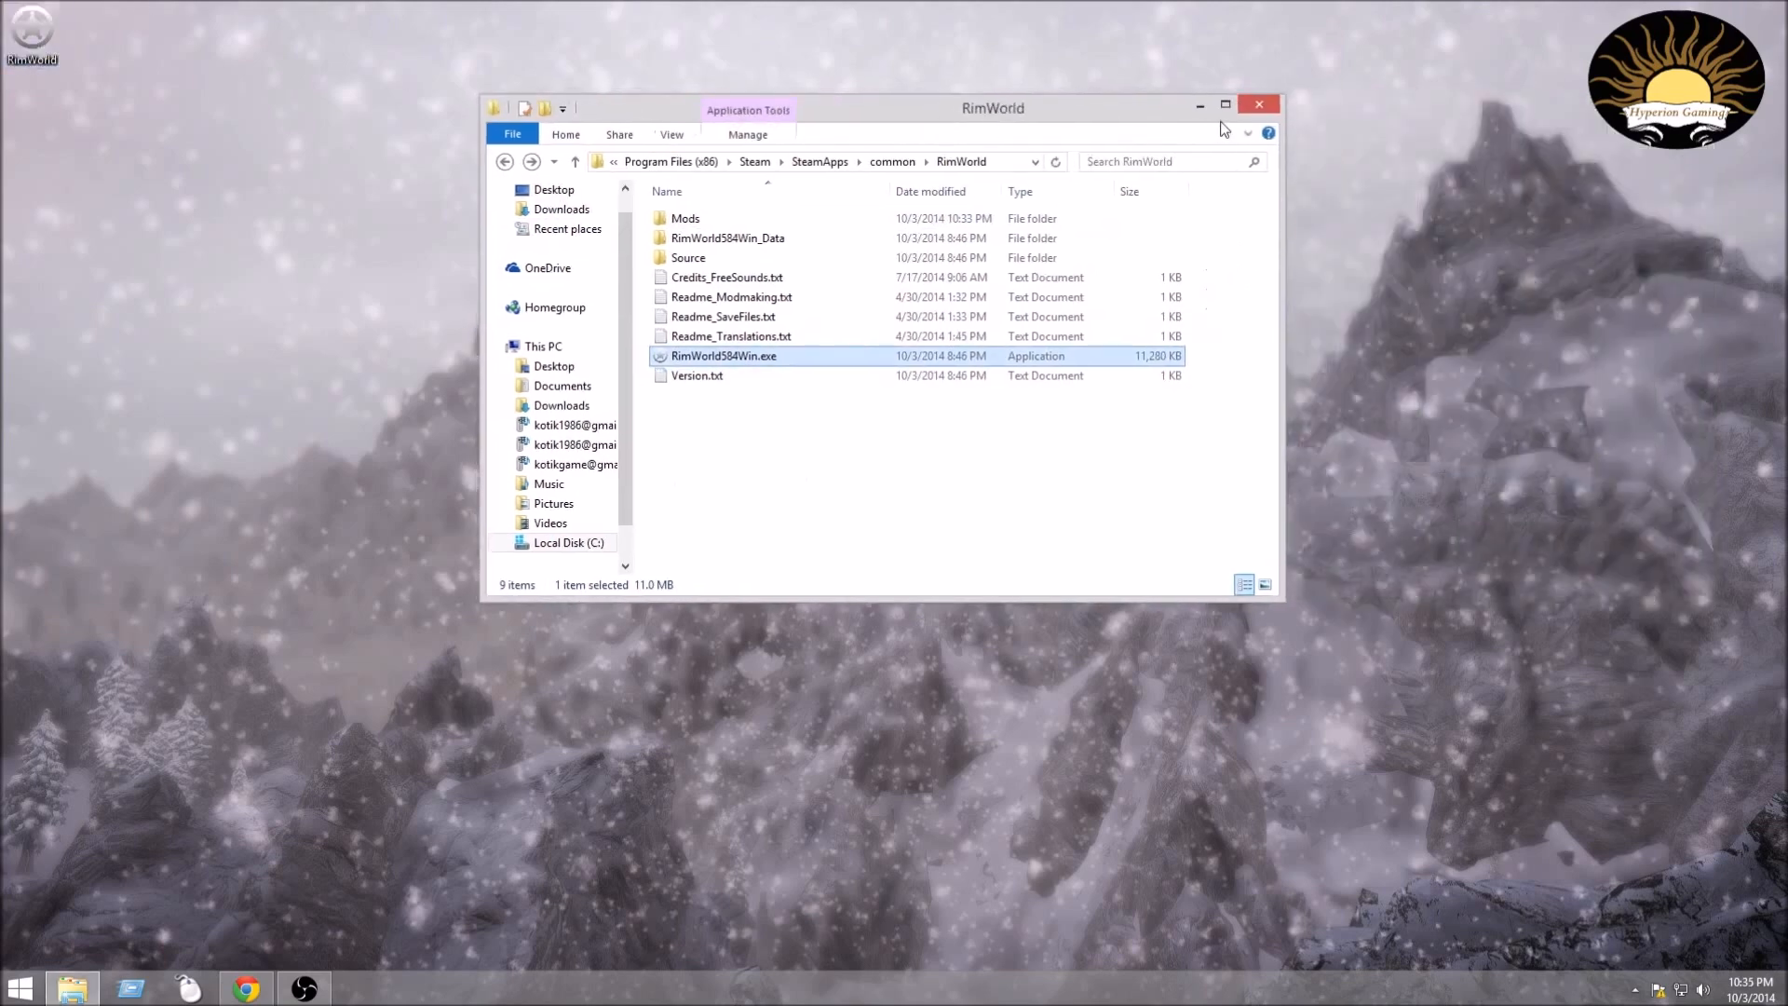
Launch RimWorld from the new shortcut and reach the main menu.
{"action": "left_click", "coordinate": [1261, 104]}
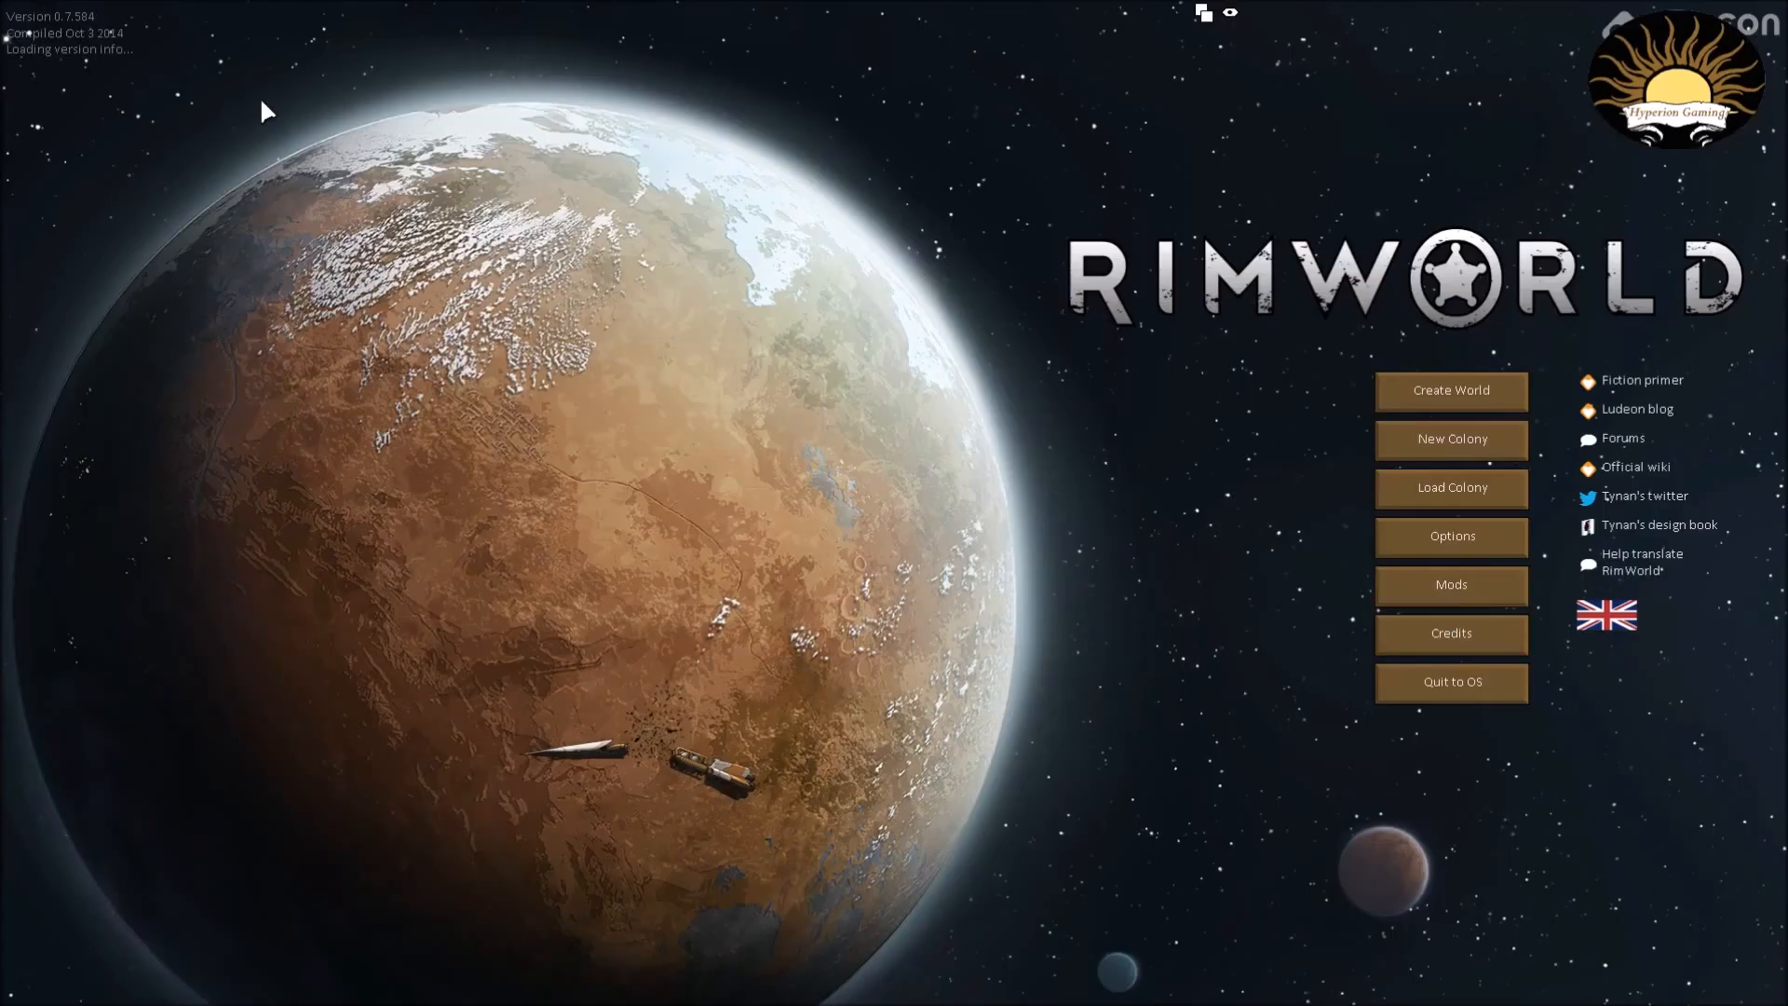
{"action": "mouse_move", "coordinate": [410, 350]}
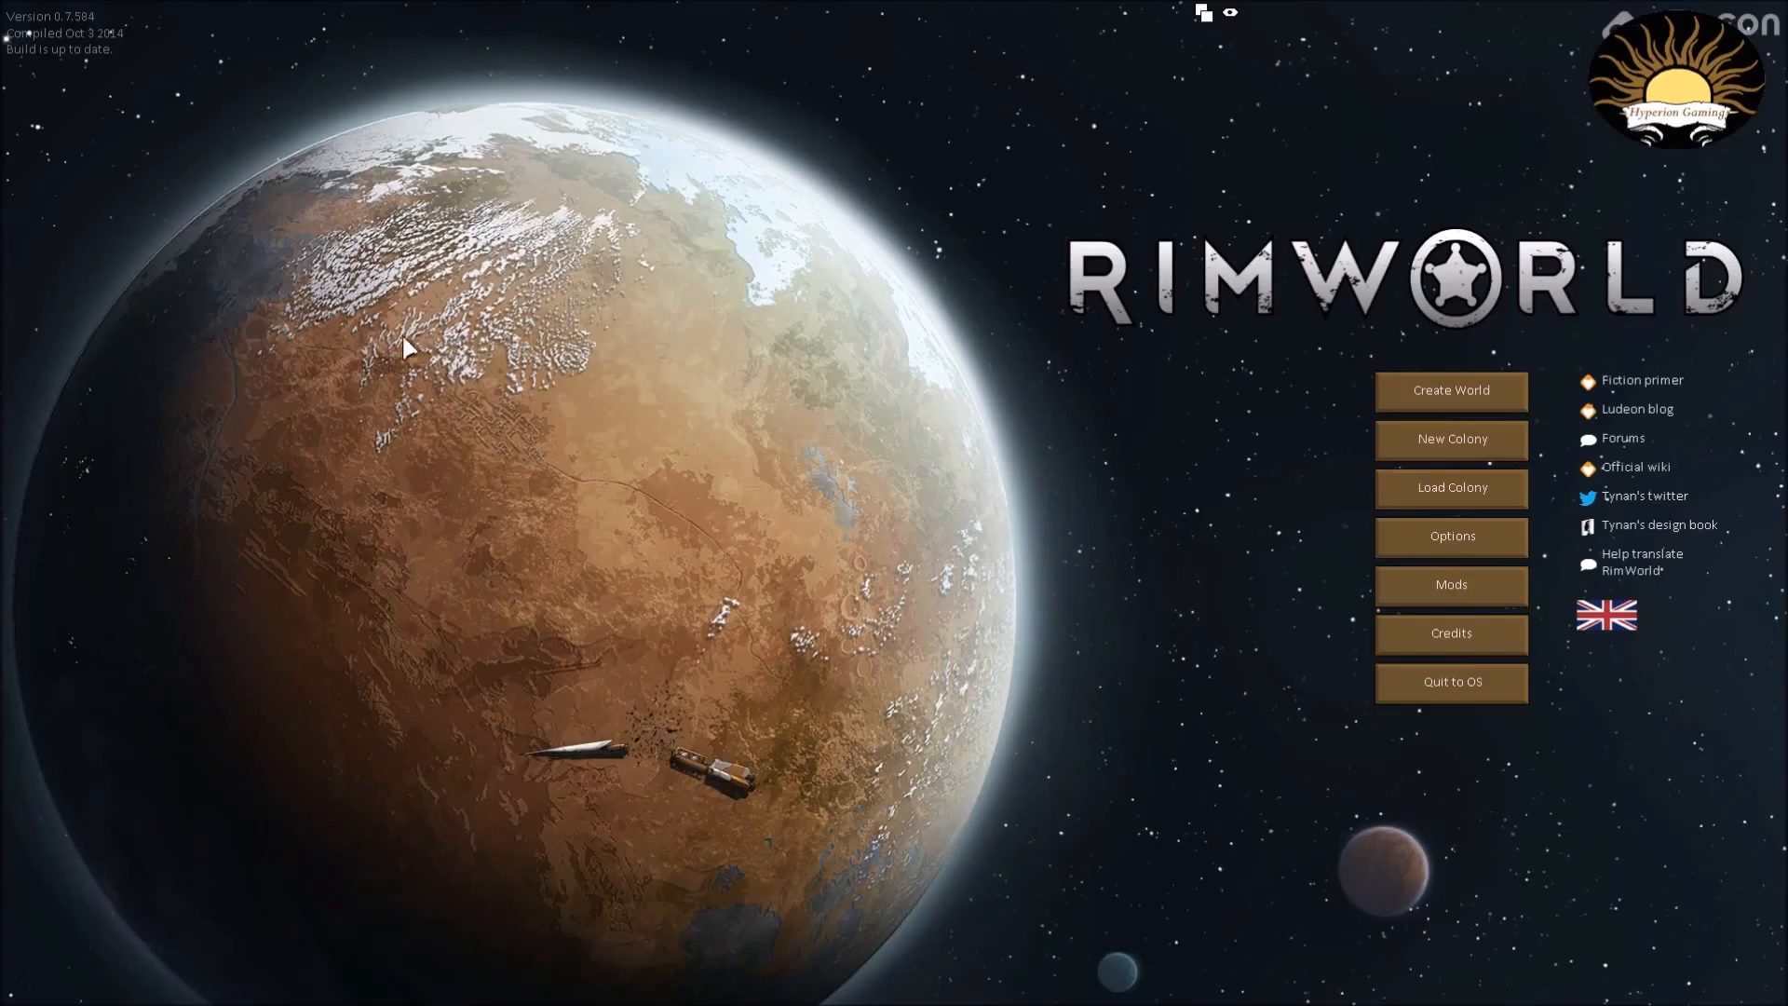
{"action": "mouse_move", "coordinate": [741, 428]}
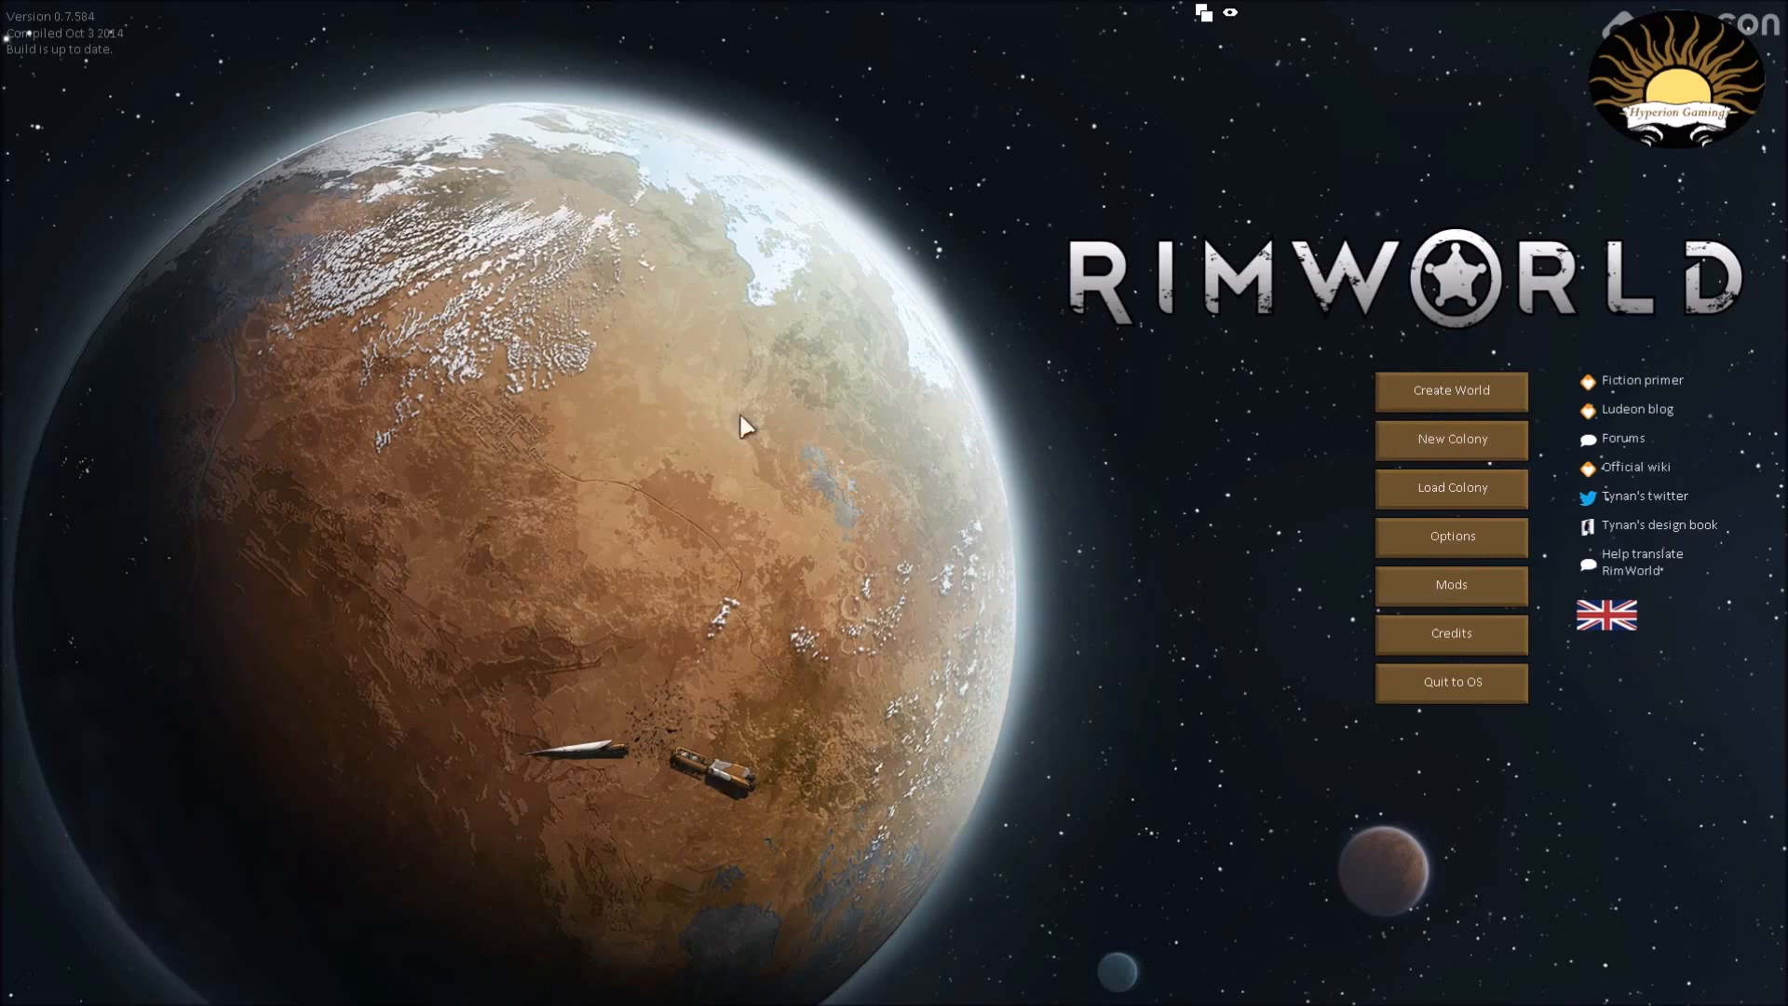
{"action": "mouse_move", "coordinate": [1101, 382]}
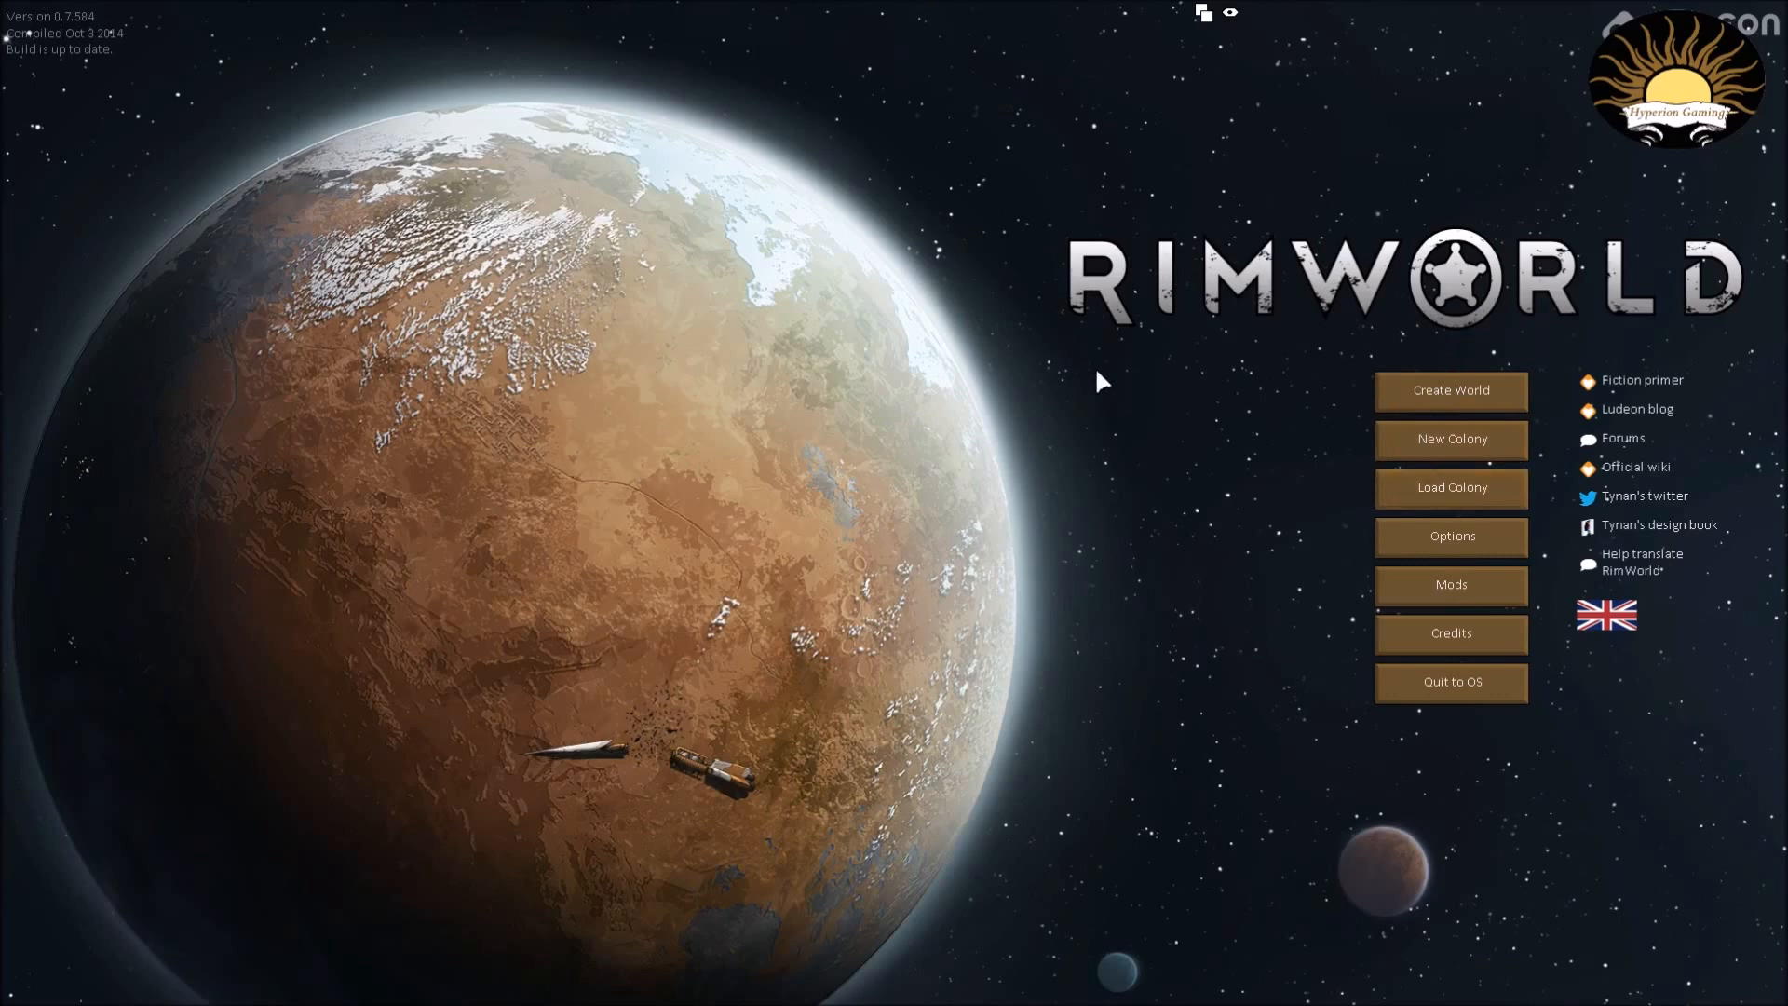
{"action": "mouse_move", "coordinate": [1237, 151]}
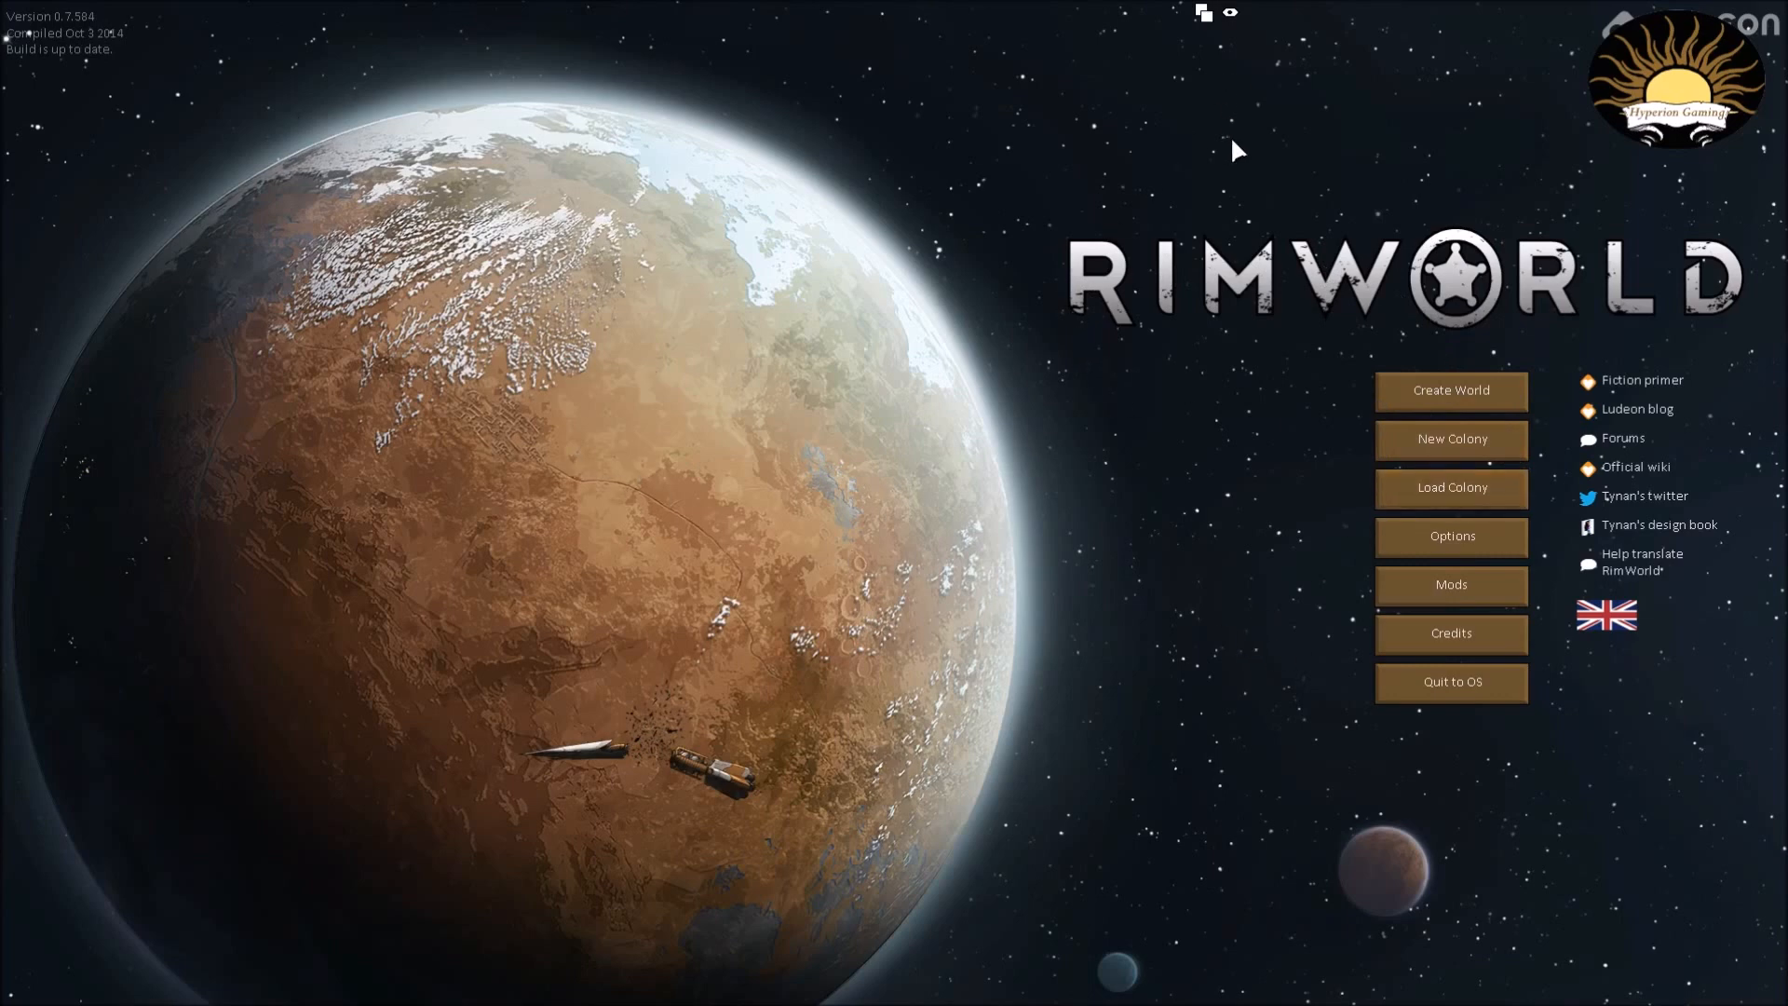